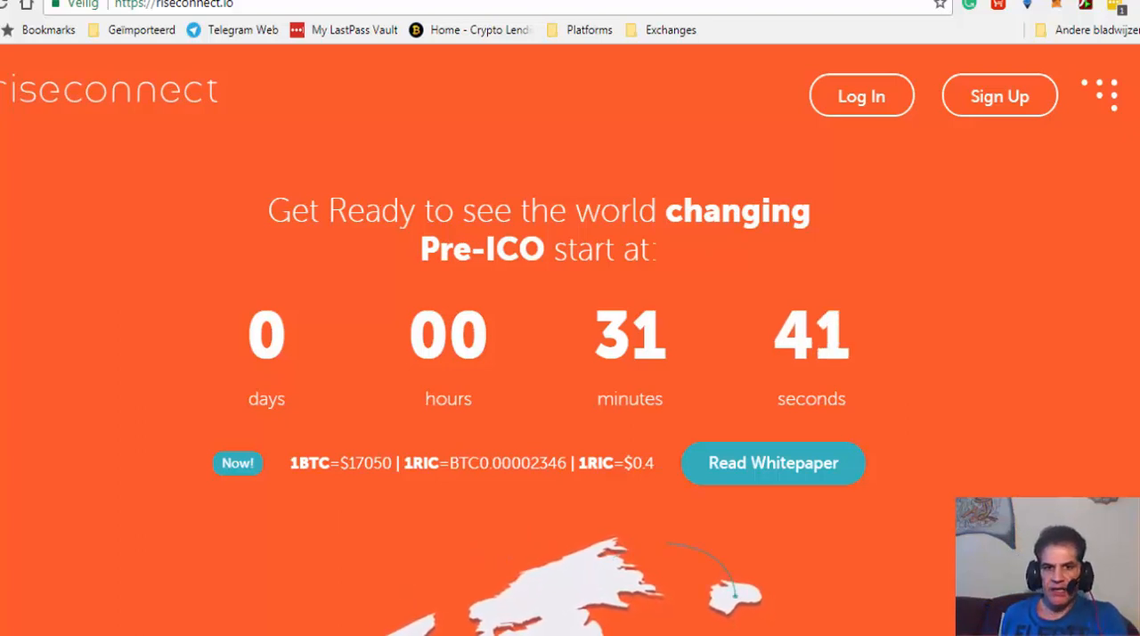
pyautogui.moveTo(238, 531)
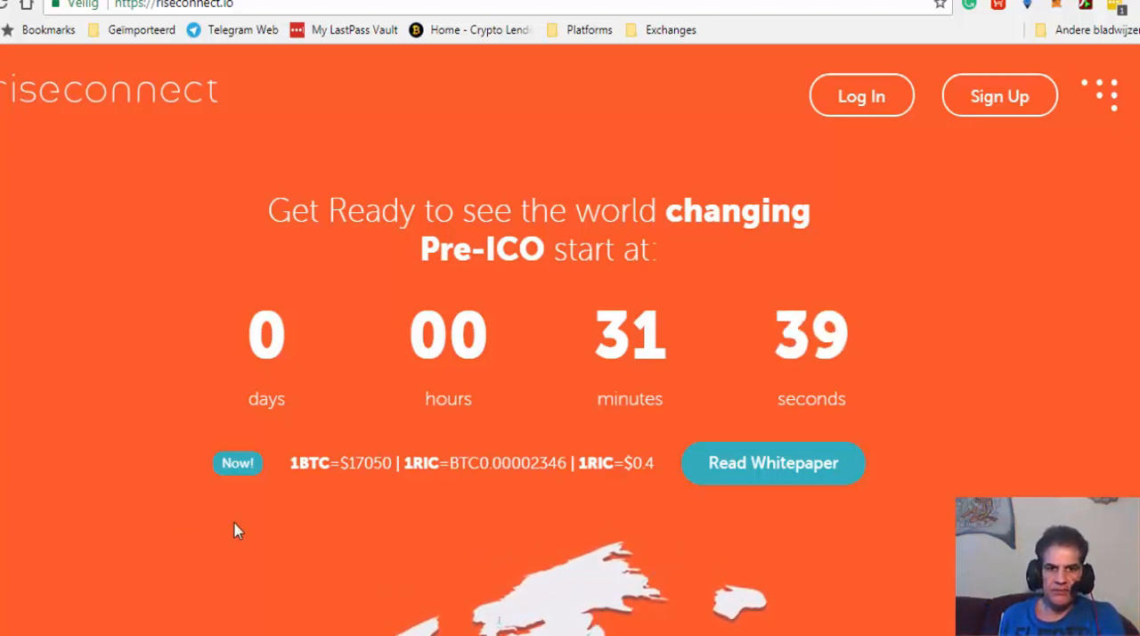
pyautogui.moveTo(644, 487)
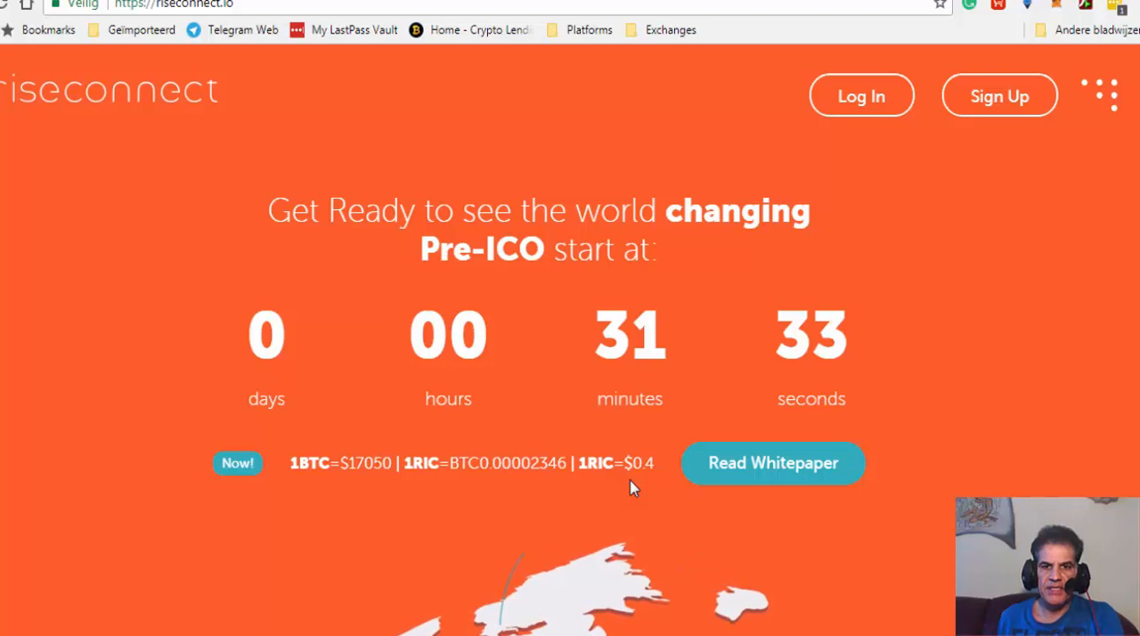
# Scroll the riseconnect.io homepage past the Pre-ICO countdown, About Us and About RiseCoin to Opportunities
pyautogui.scroll(-3)
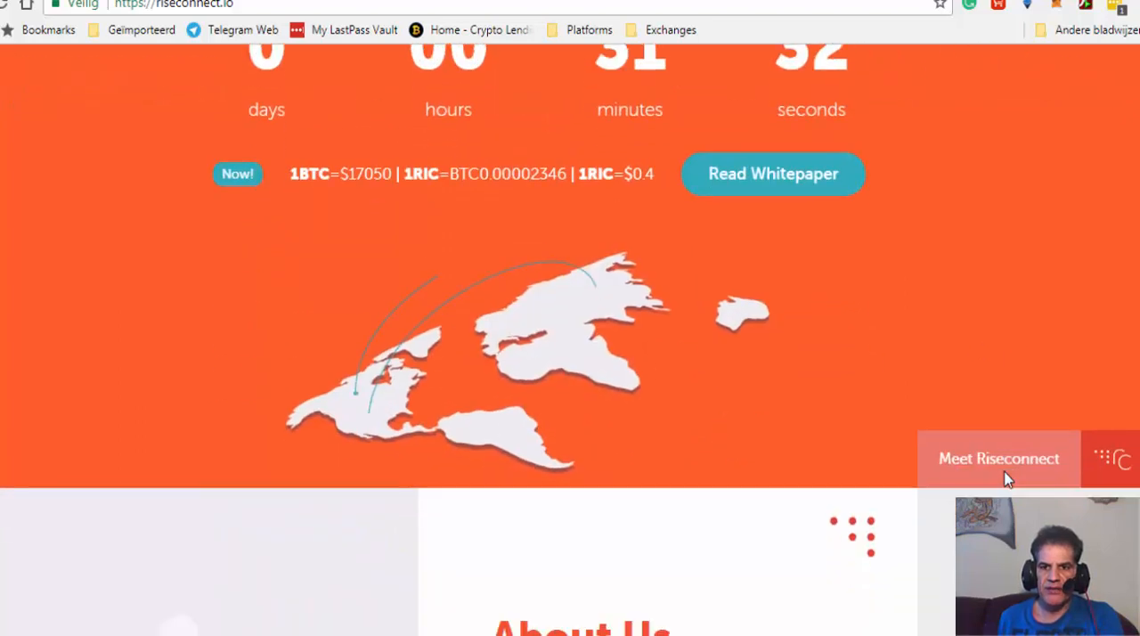
pyautogui.scroll(-3)
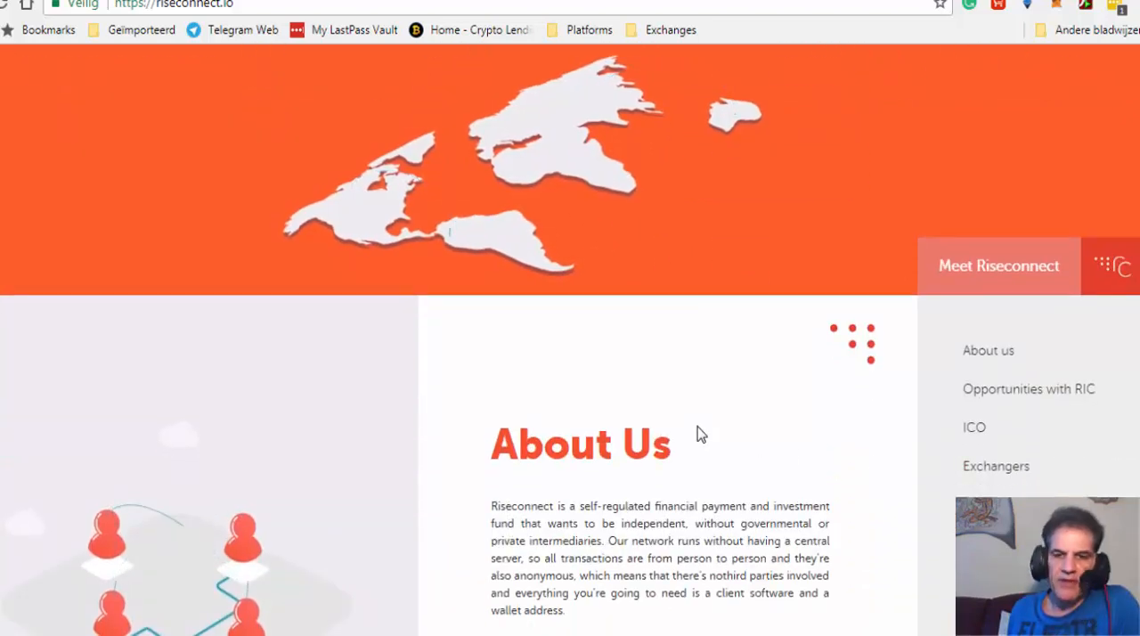
pyautogui.scroll(-3)
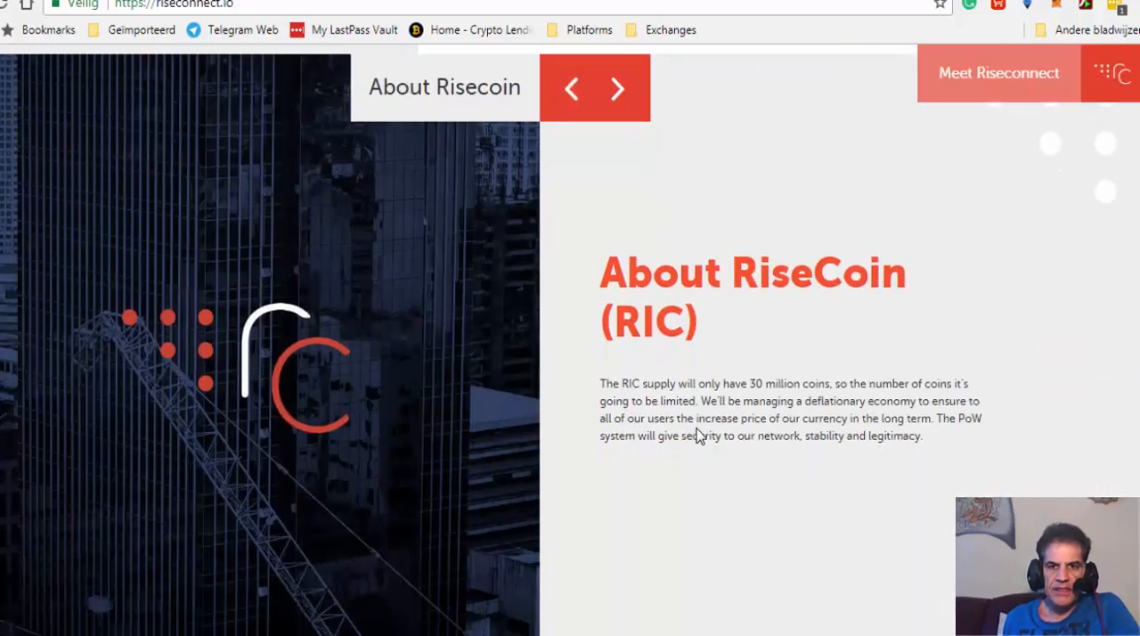
pyautogui.scroll(-3)
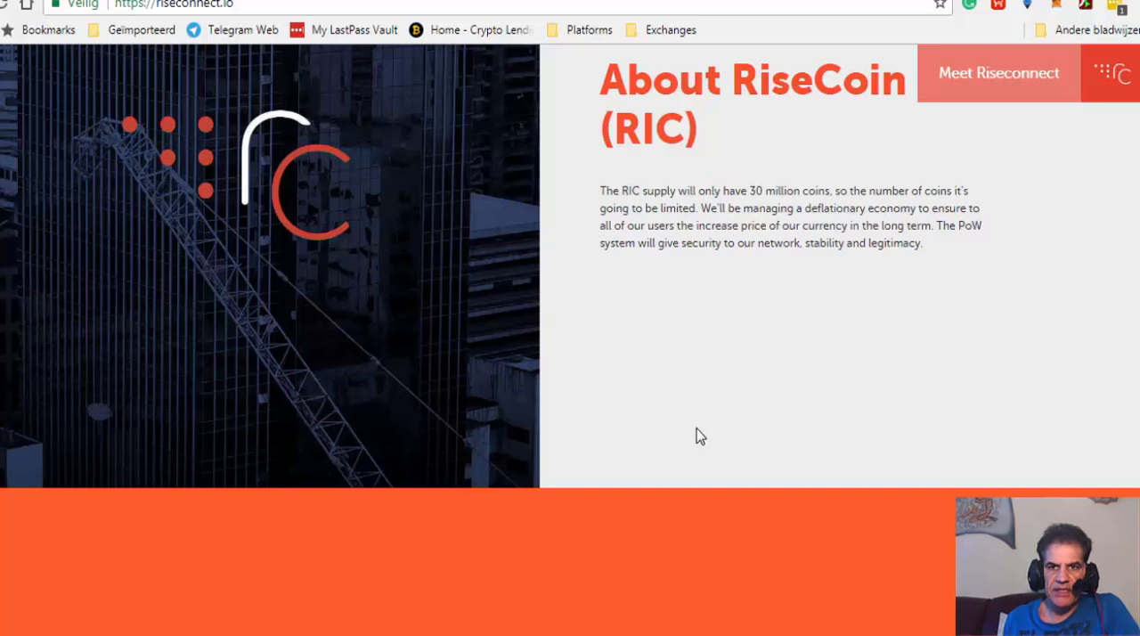
pyautogui.scroll(-3)
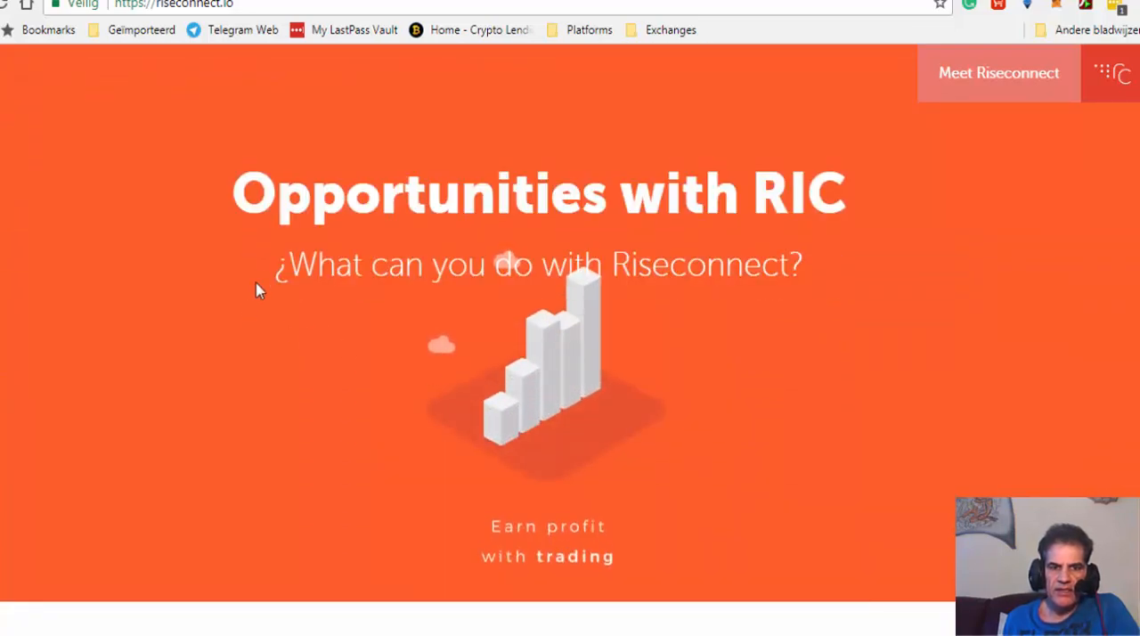
pyautogui.moveTo(773, 371)
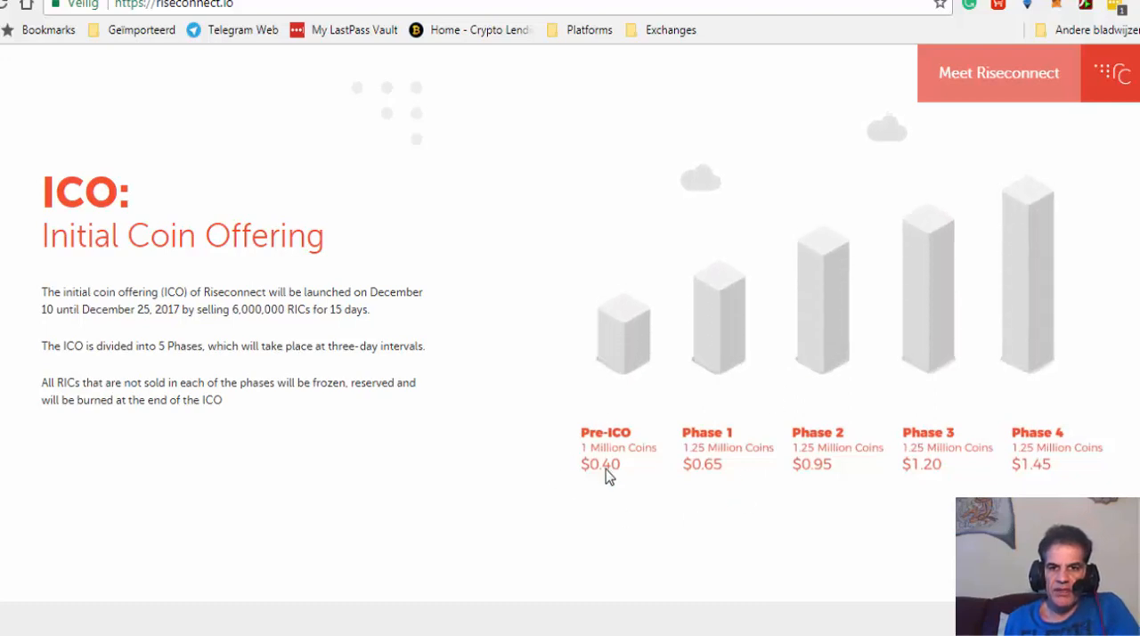
pyautogui.moveTo(603, 483)
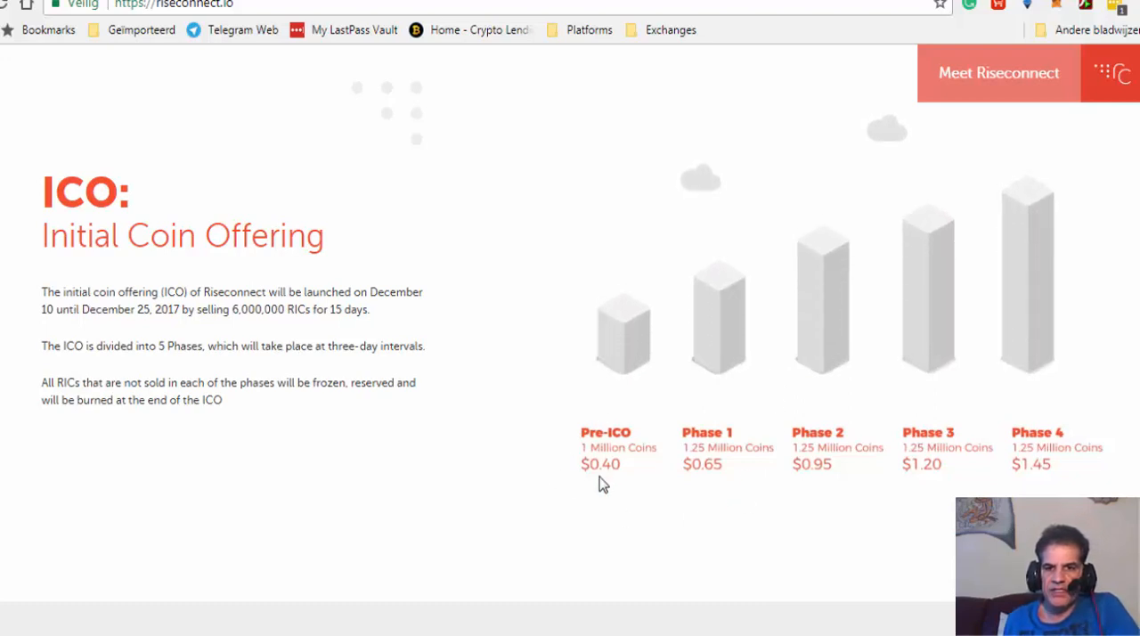
pyautogui.moveTo(677, 432)
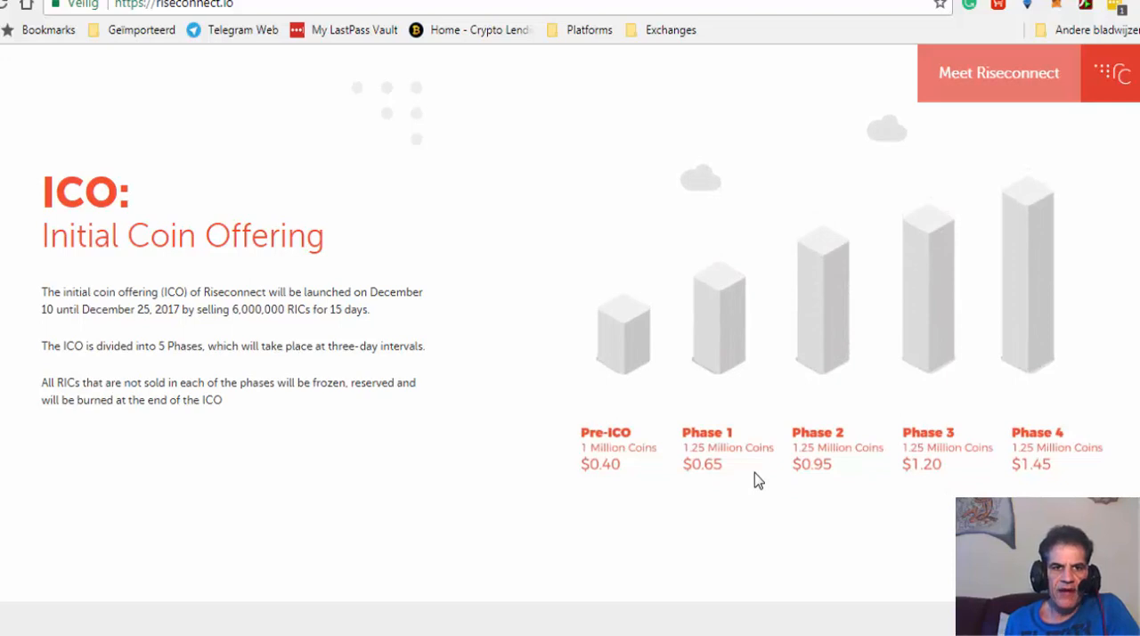
pyautogui.moveTo(352, 451)
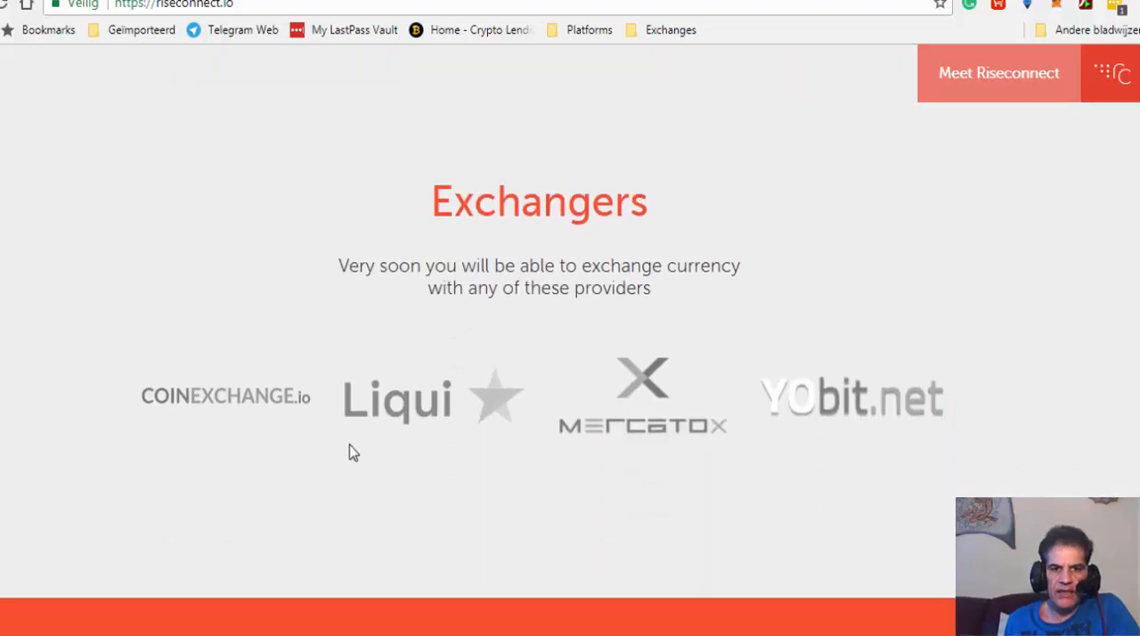
# Scroll through the Exchangers and Affiliate Program bonus sections down to the Roadmap
pyautogui.scroll(-3)
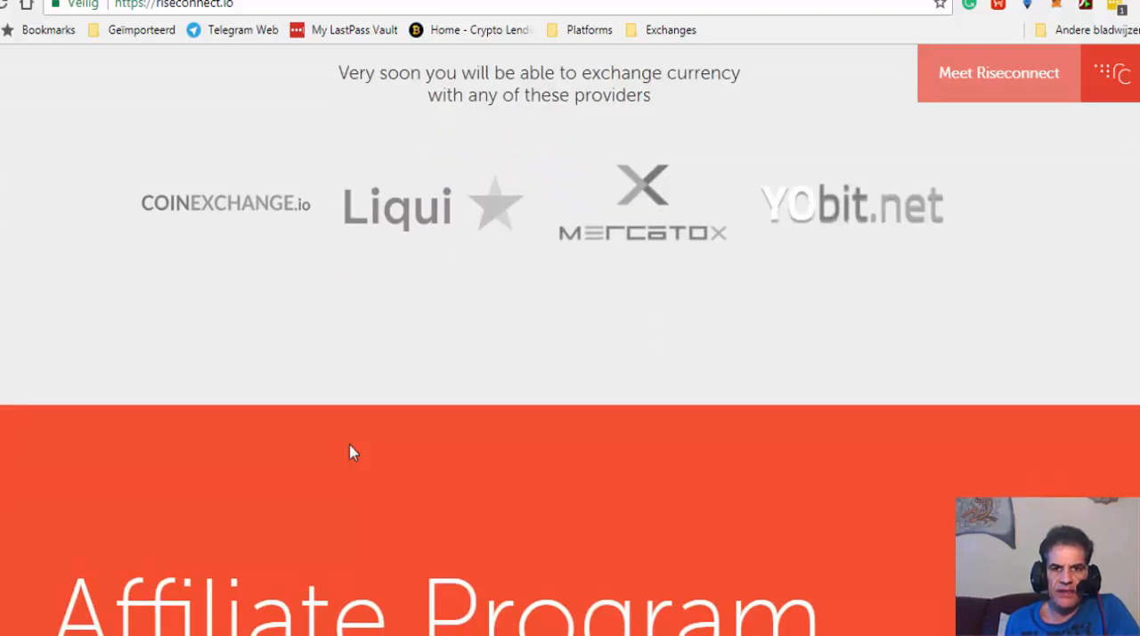
pyautogui.scroll(3)
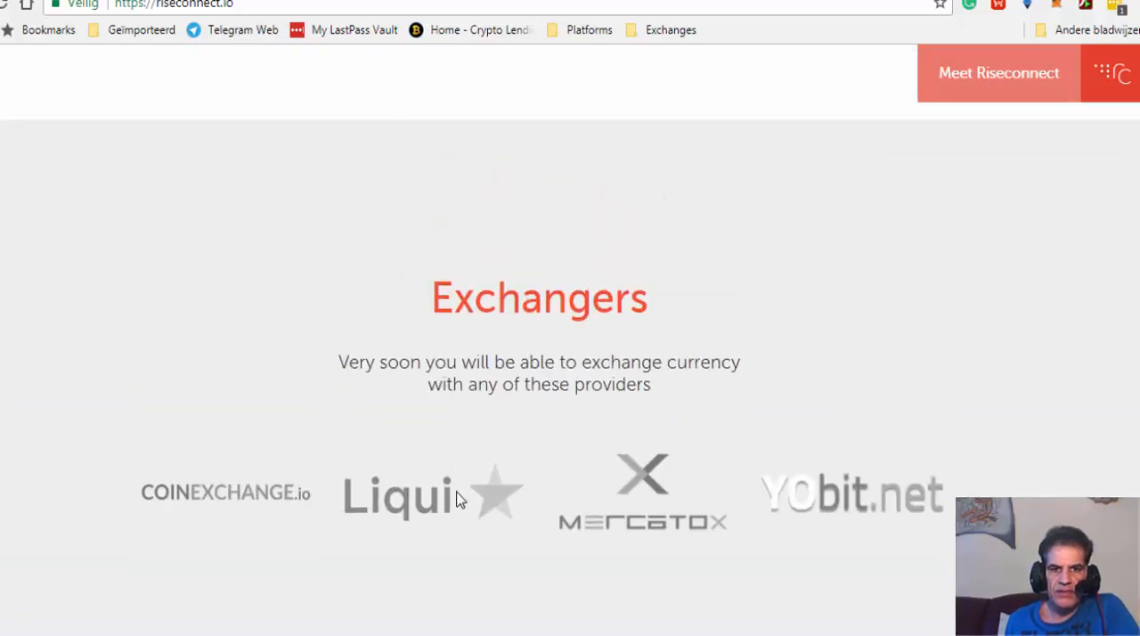
pyautogui.moveTo(606, 514)
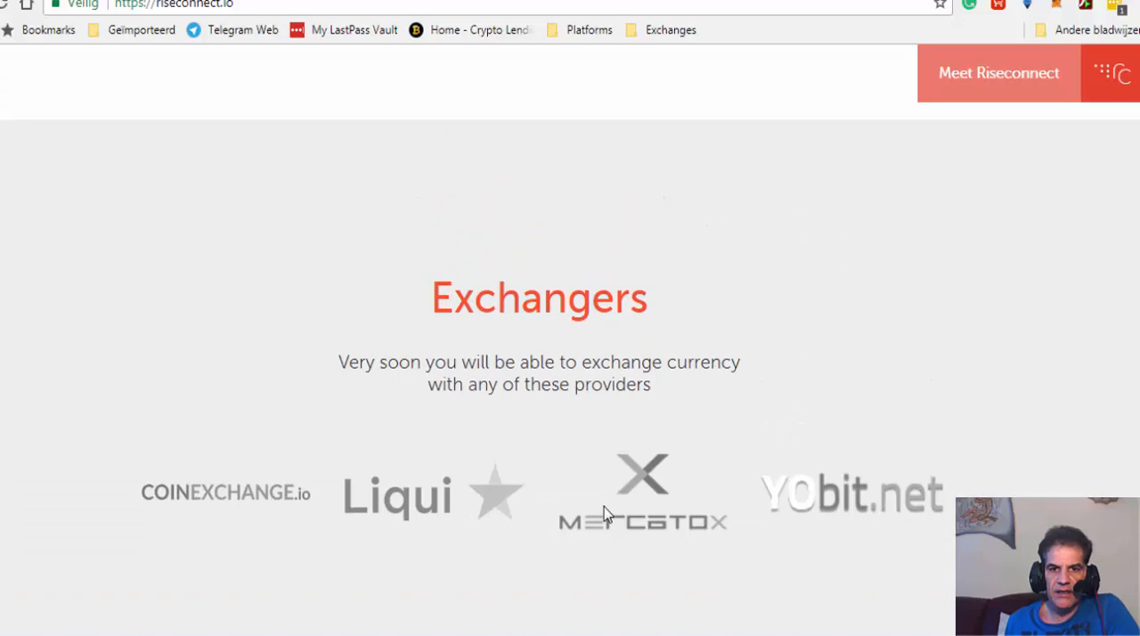
pyautogui.moveTo(537, 494)
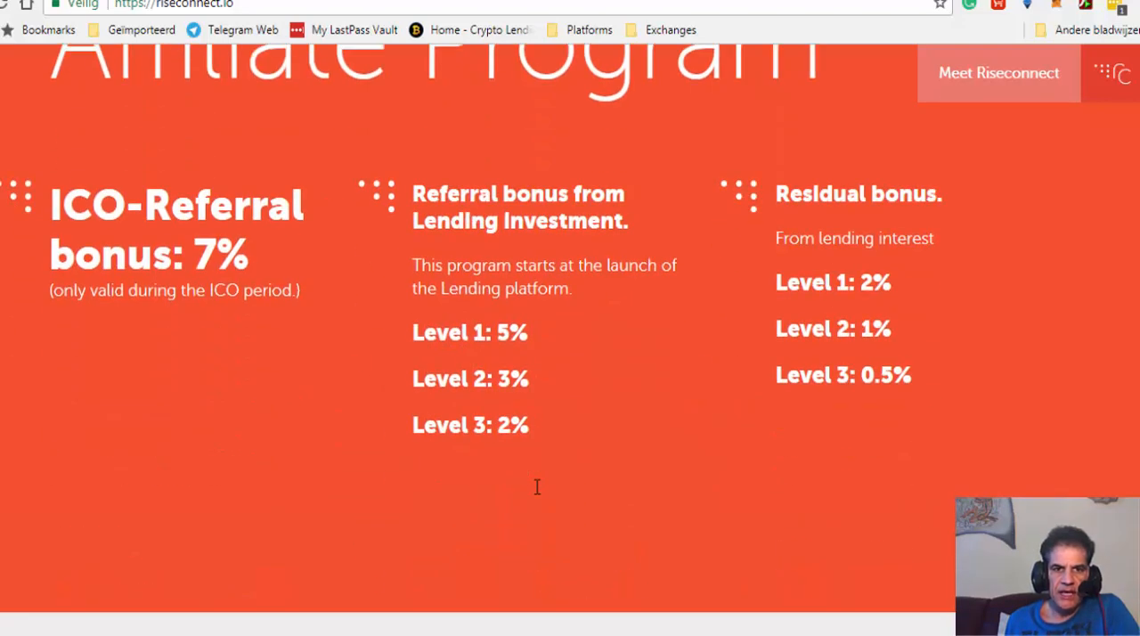
pyautogui.moveTo(539, 476)
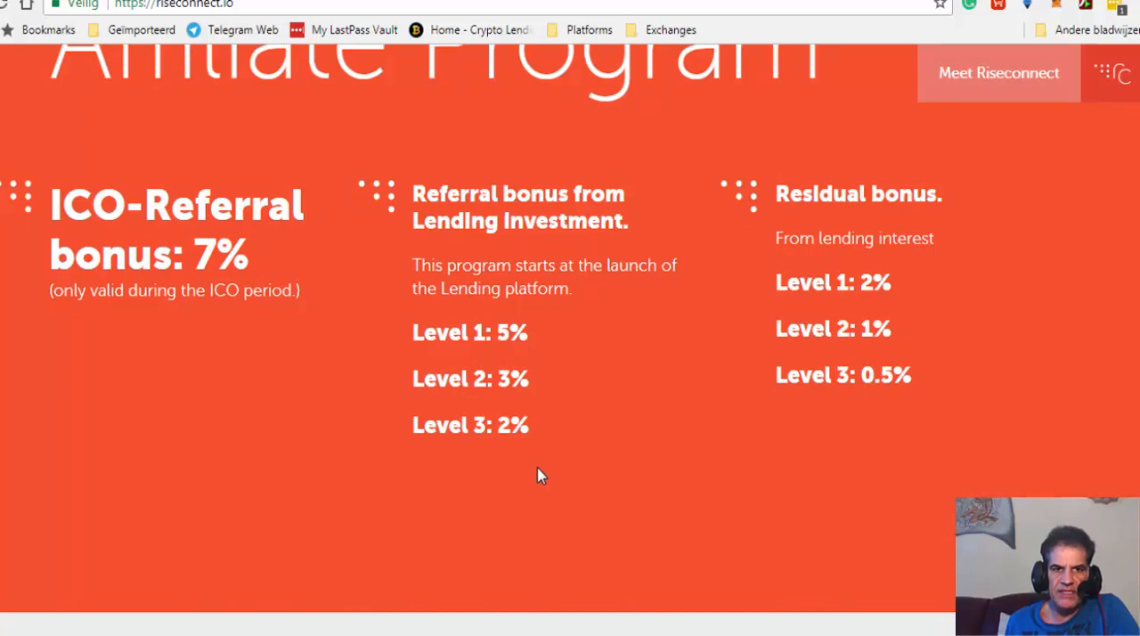
pyautogui.scroll(3)
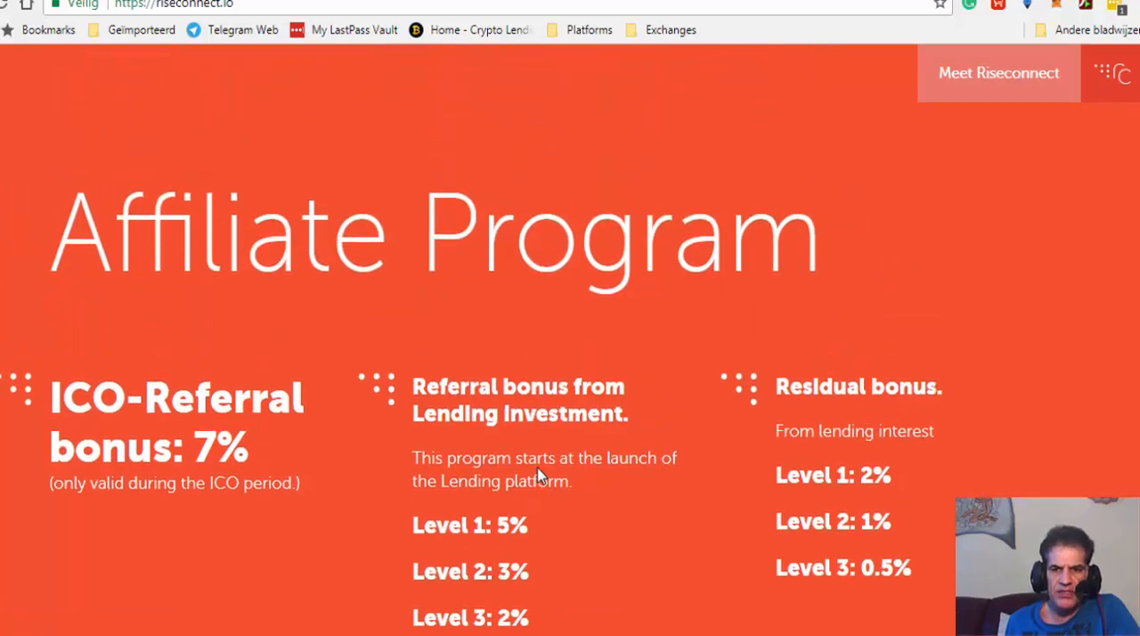
pyautogui.scroll(-3)
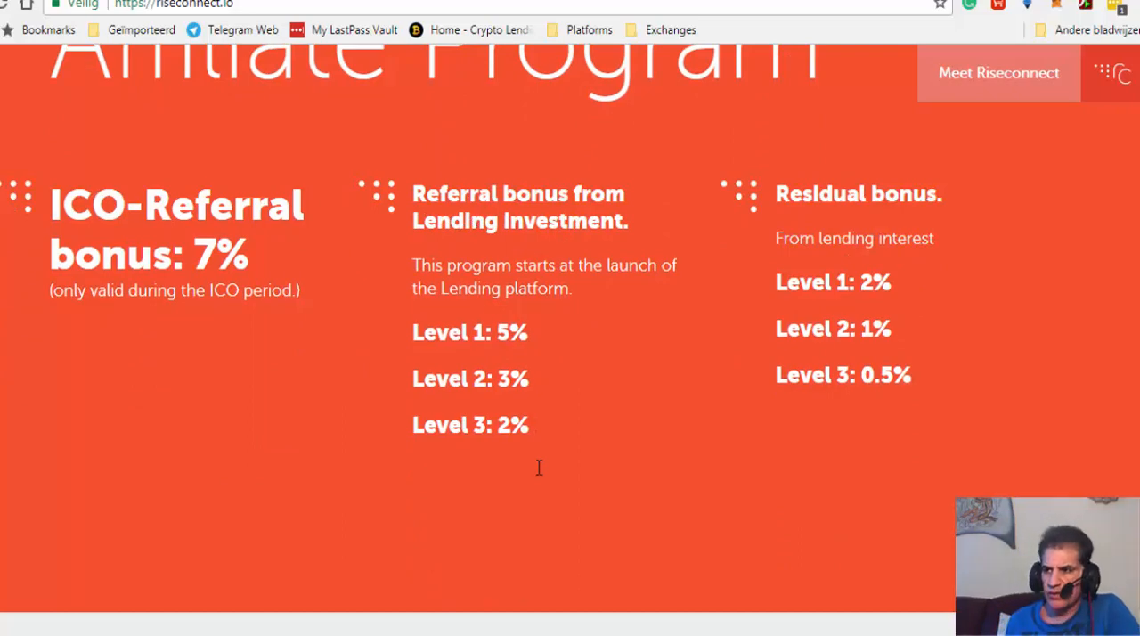
pyautogui.scroll(-3)
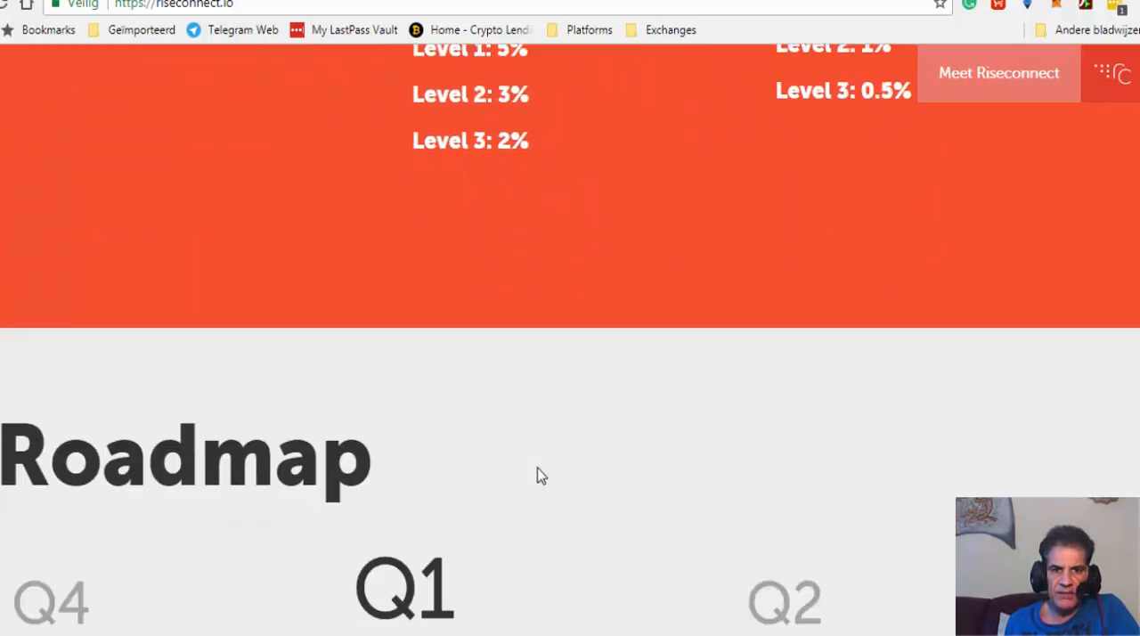
pyautogui.scroll(-3)
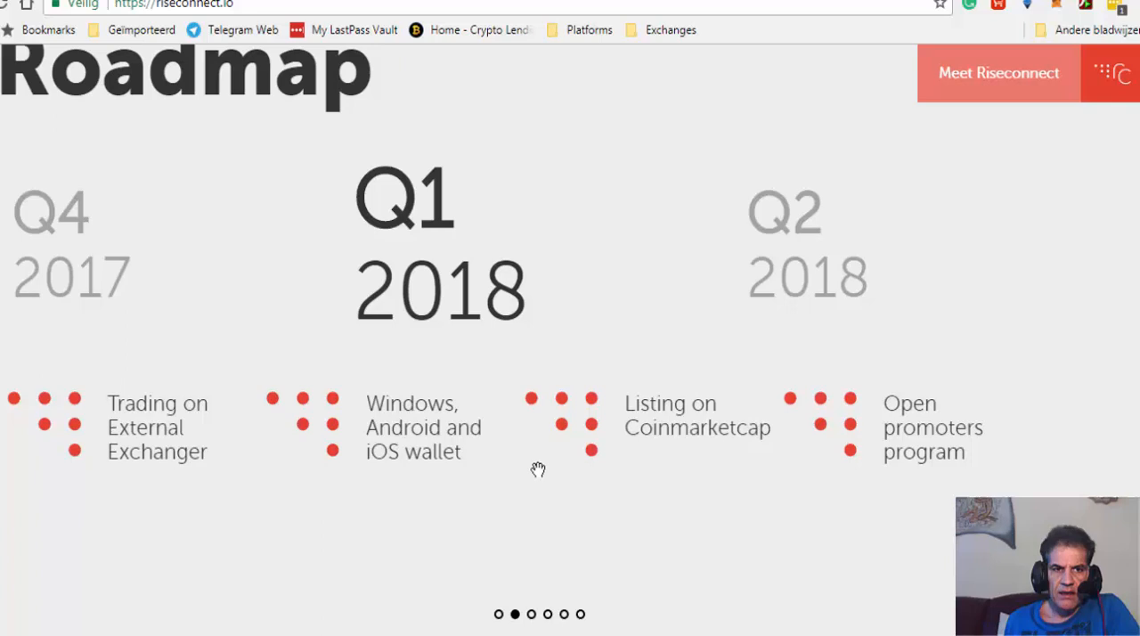
pyautogui.scroll(-3)
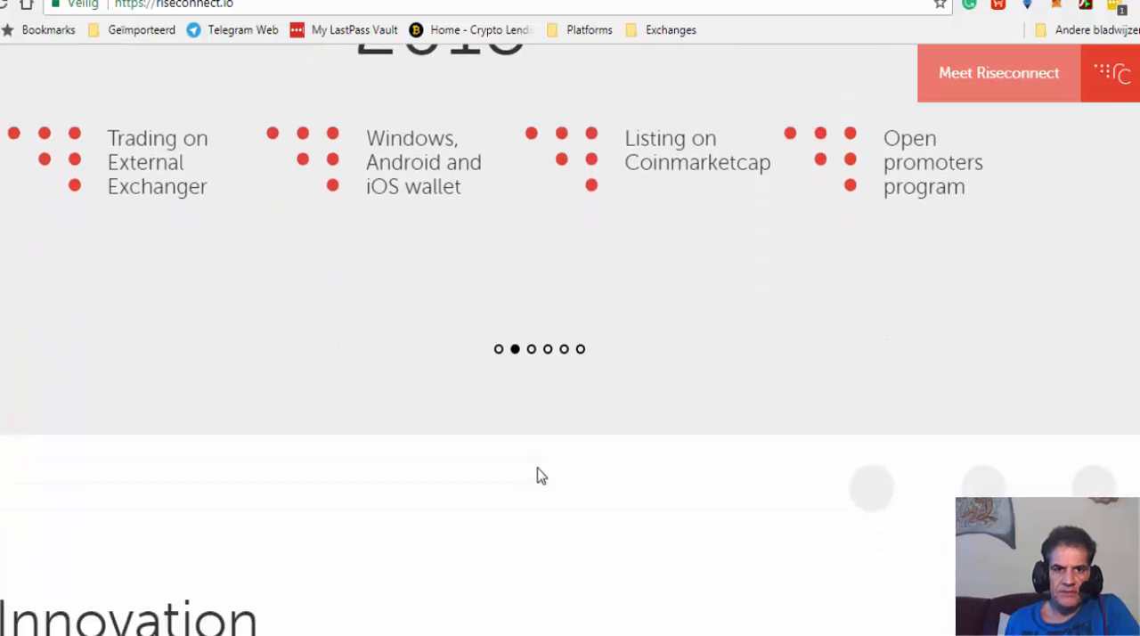
pyautogui.scroll(-3)
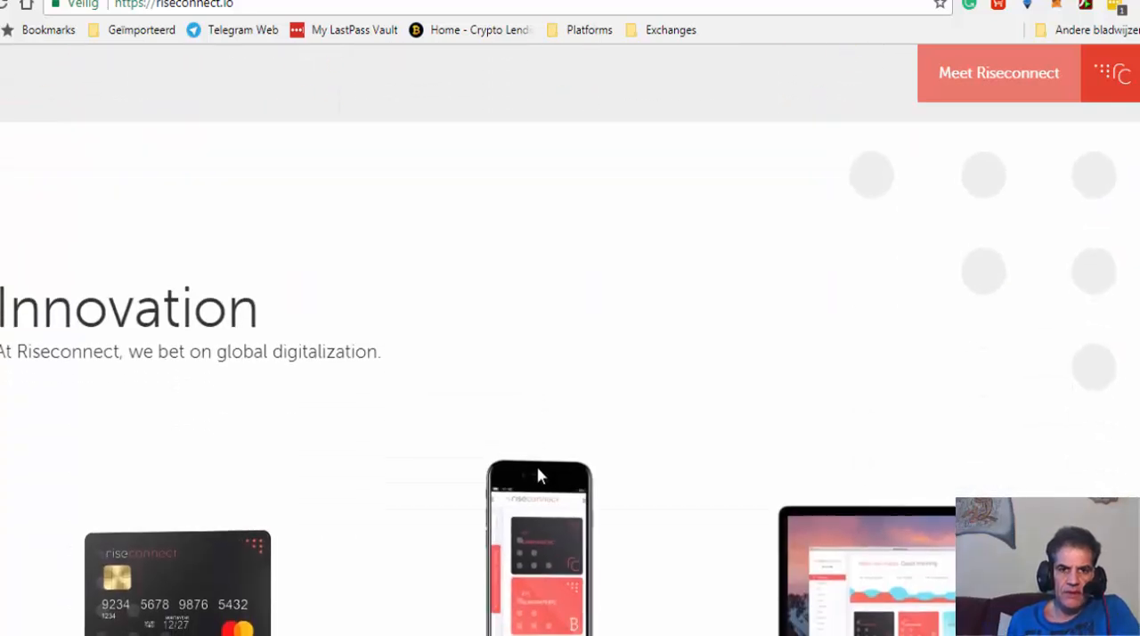
pyautogui.scroll(-3)
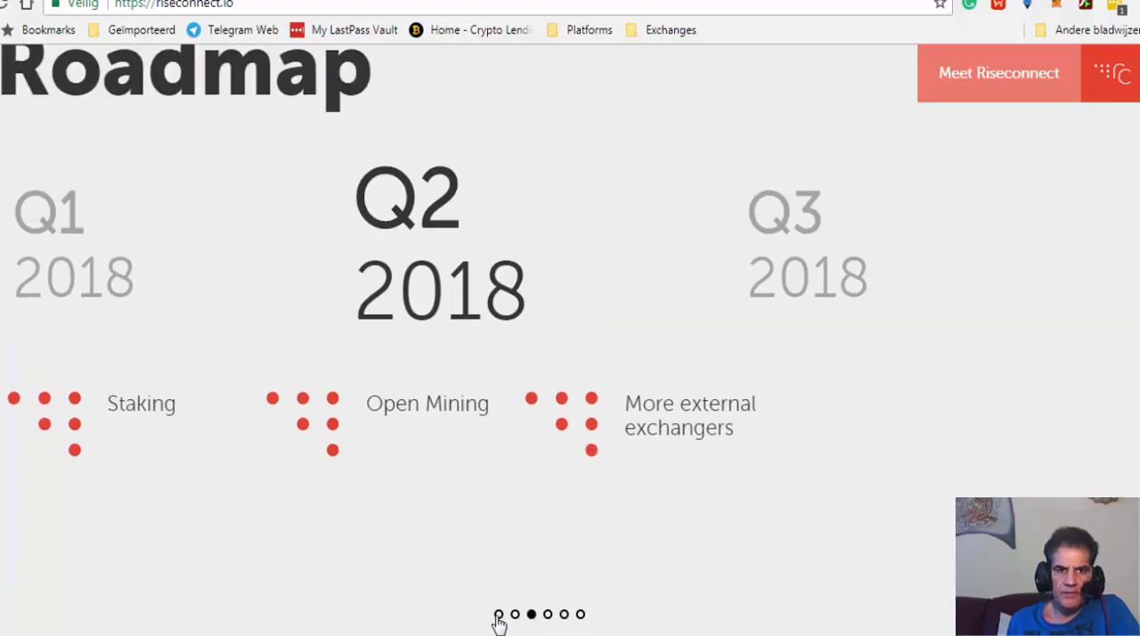
# Show another Roadmap quarter, view Innovation and Subscribe, then scroll back toward About RiseCoin
pyautogui.click(499, 613)
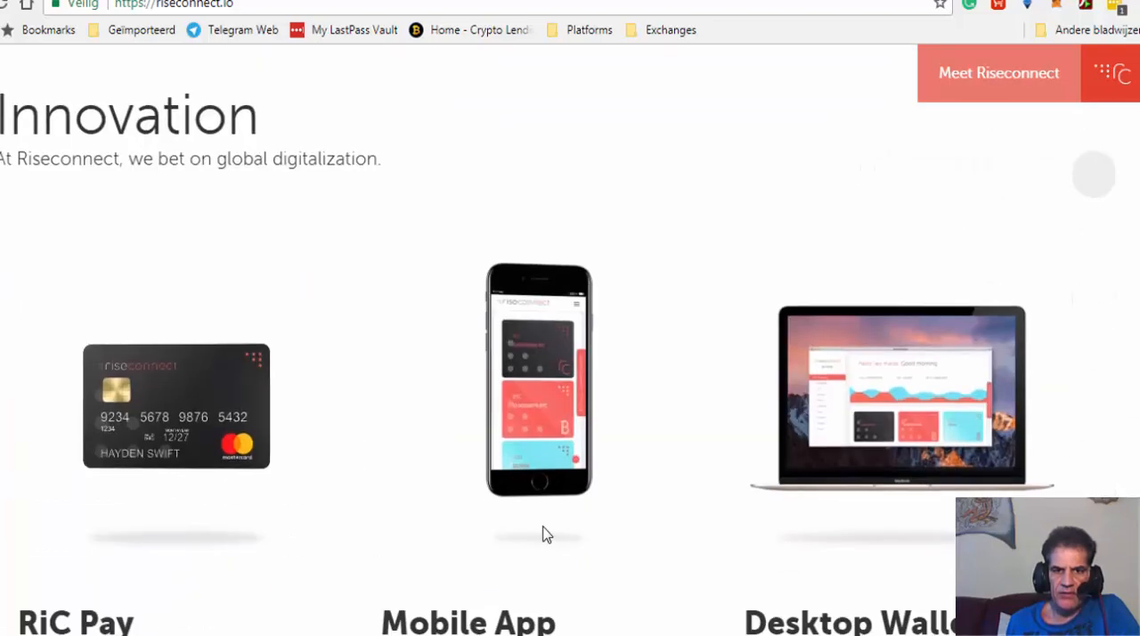
pyautogui.scroll(-3)
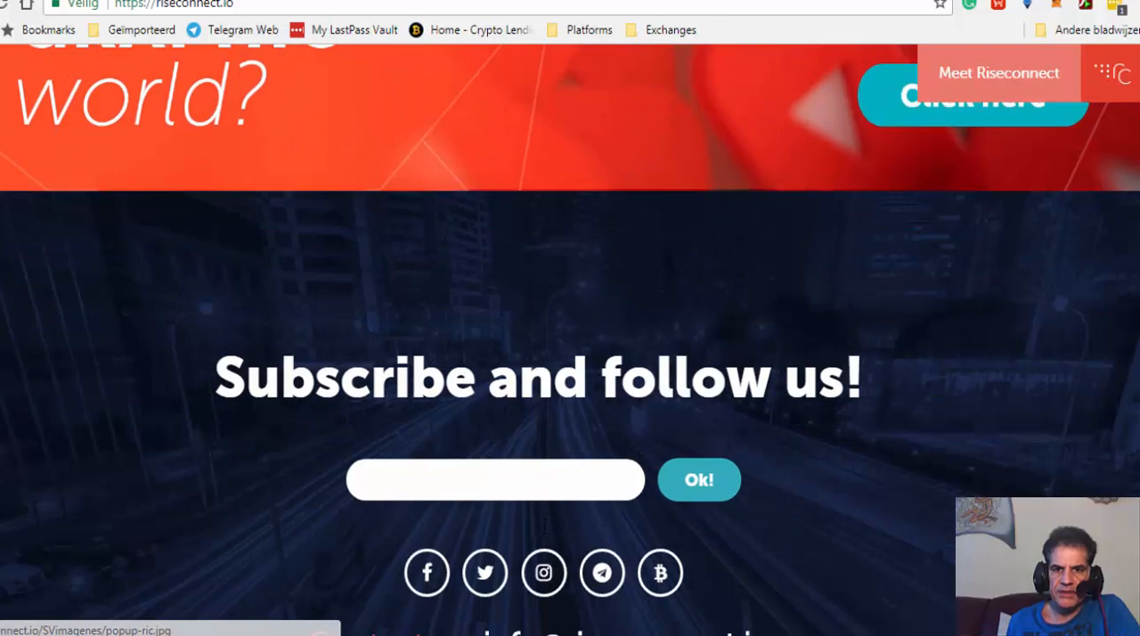
pyautogui.scroll(-3)
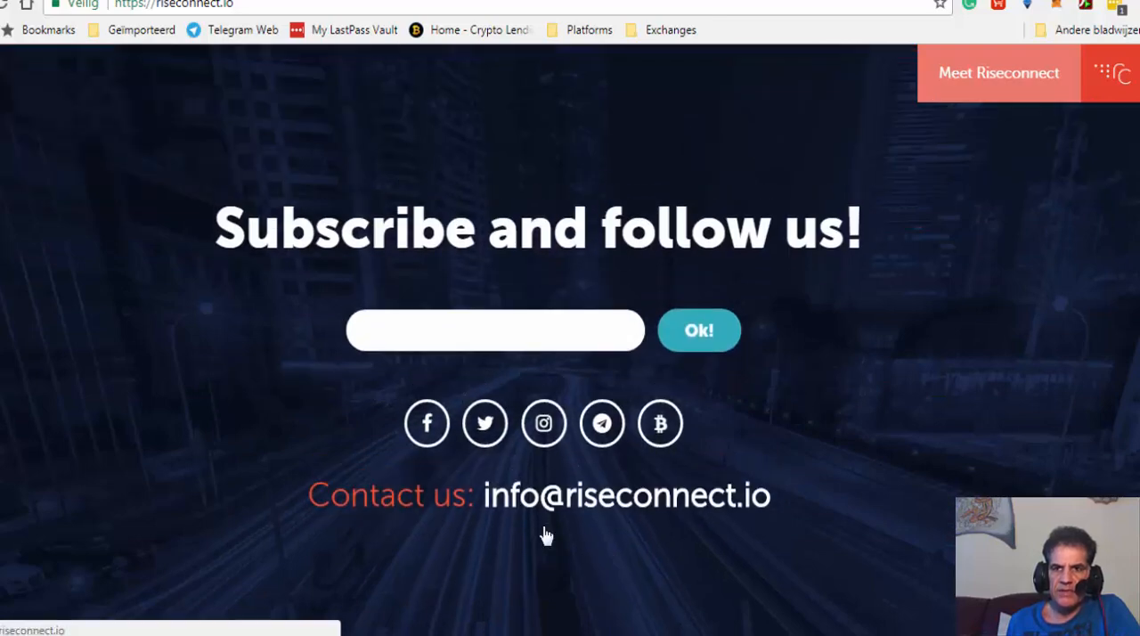
pyautogui.scroll(3)
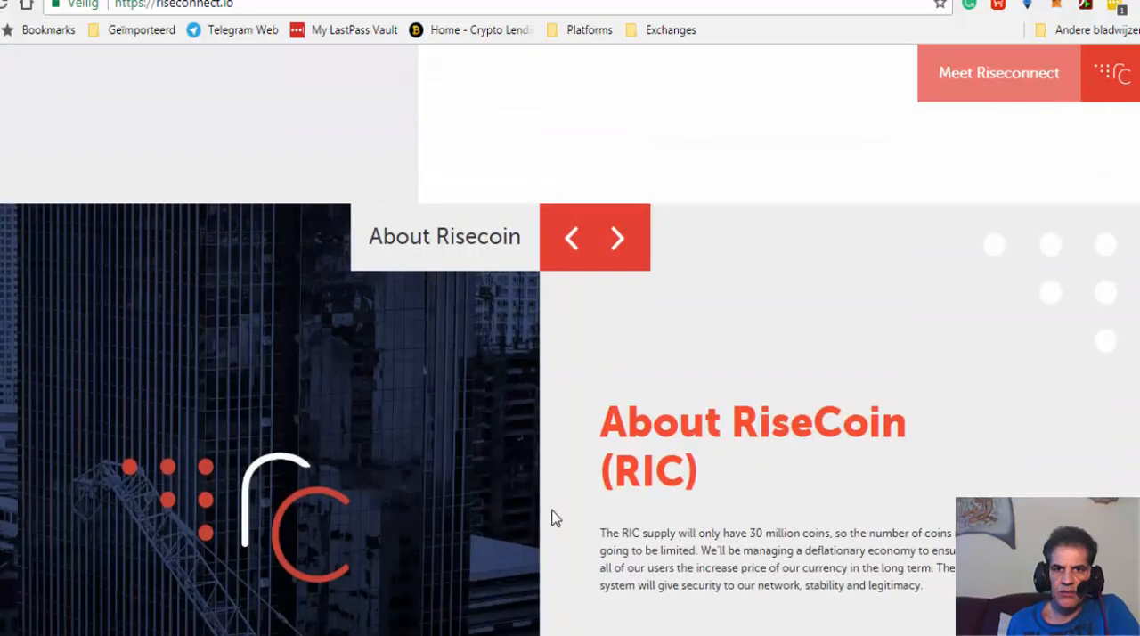
pyautogui.scroll(3)
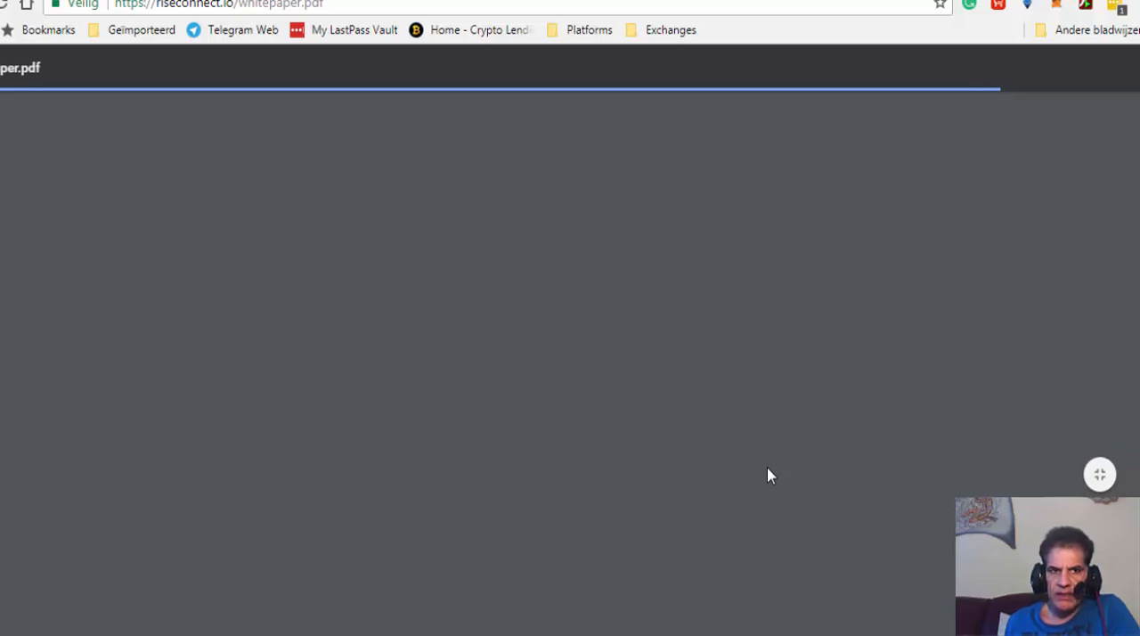
pyautogui.moveTo(744, 351)
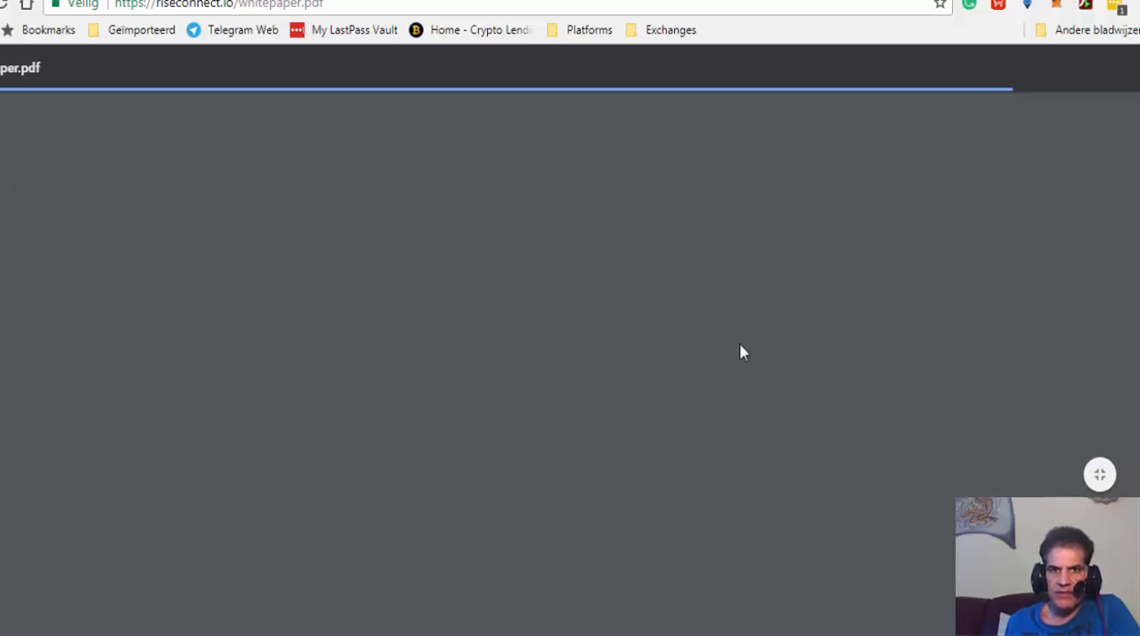
pyautogui.moveTo(748, 436)
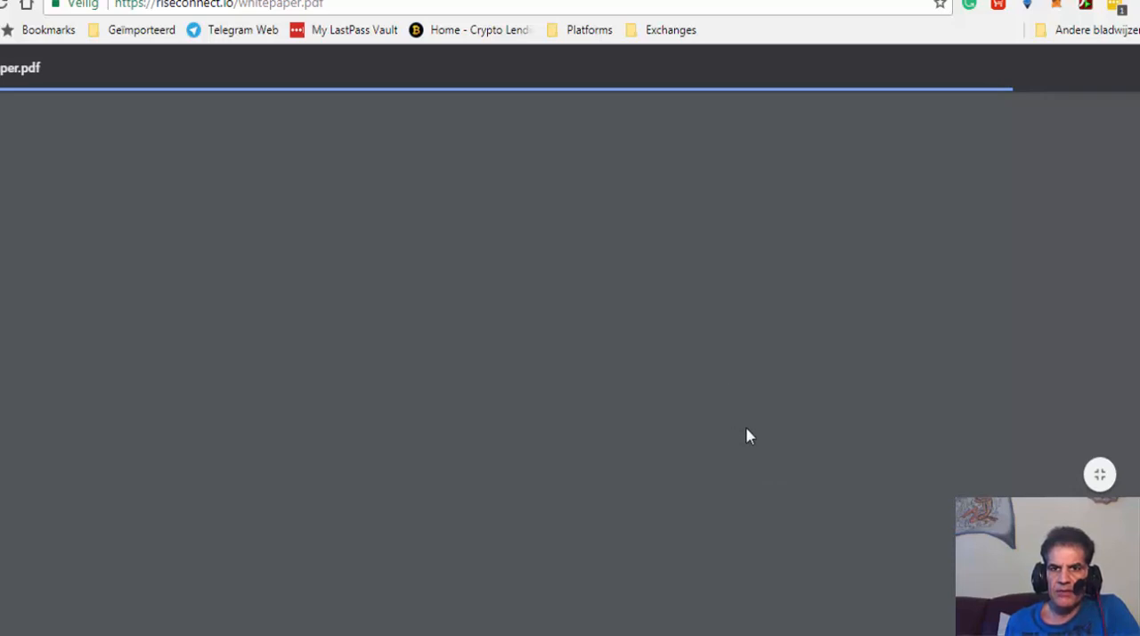
pyautogui.moveTo(740, 85)
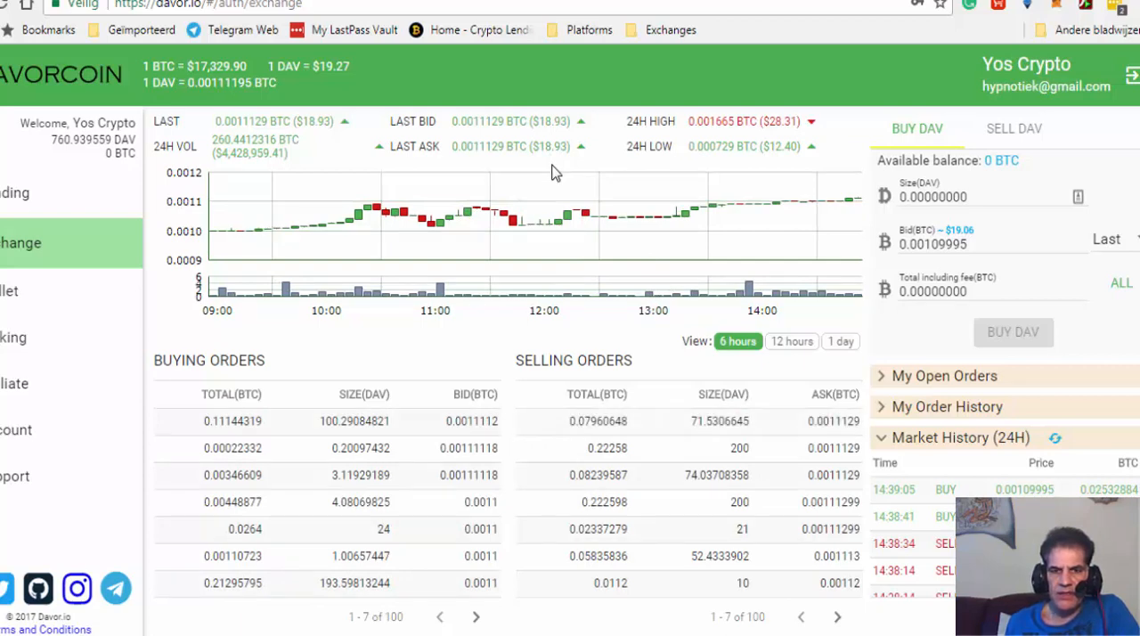
pyautogui.moveTo(679, 333)
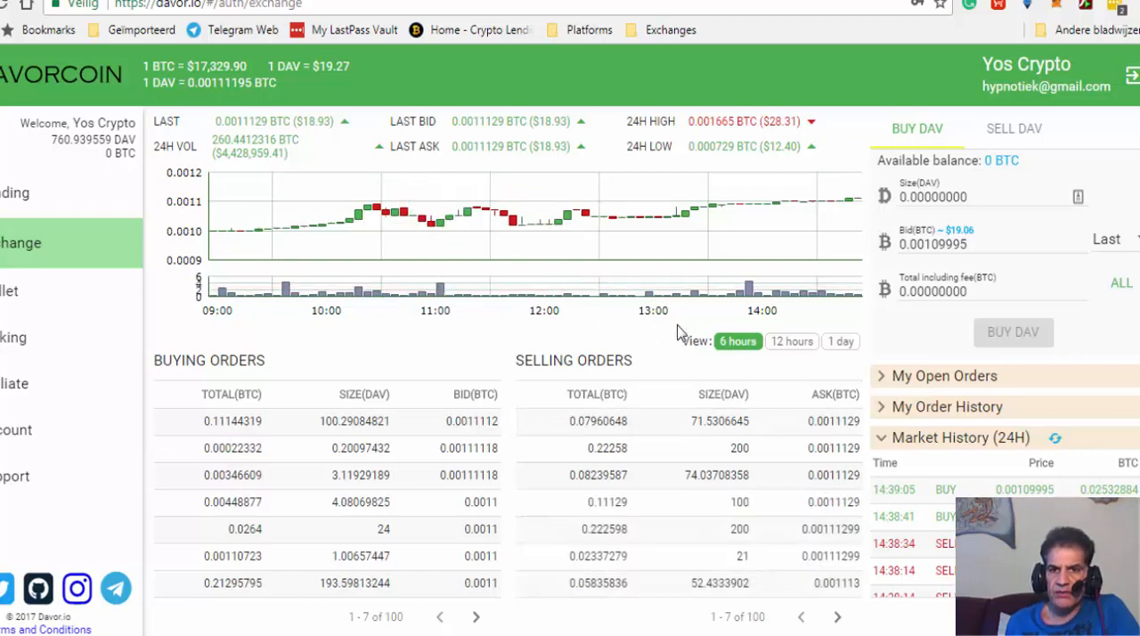
pyautogui.moveTo(295, 89)
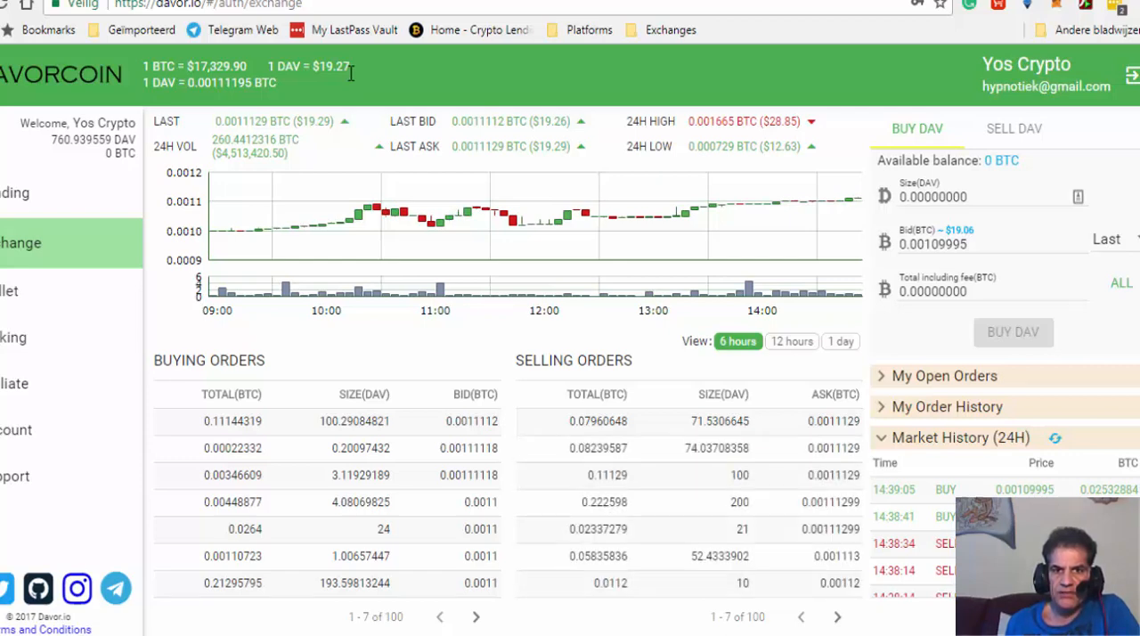
pyautogui.moveTo(445, 230)
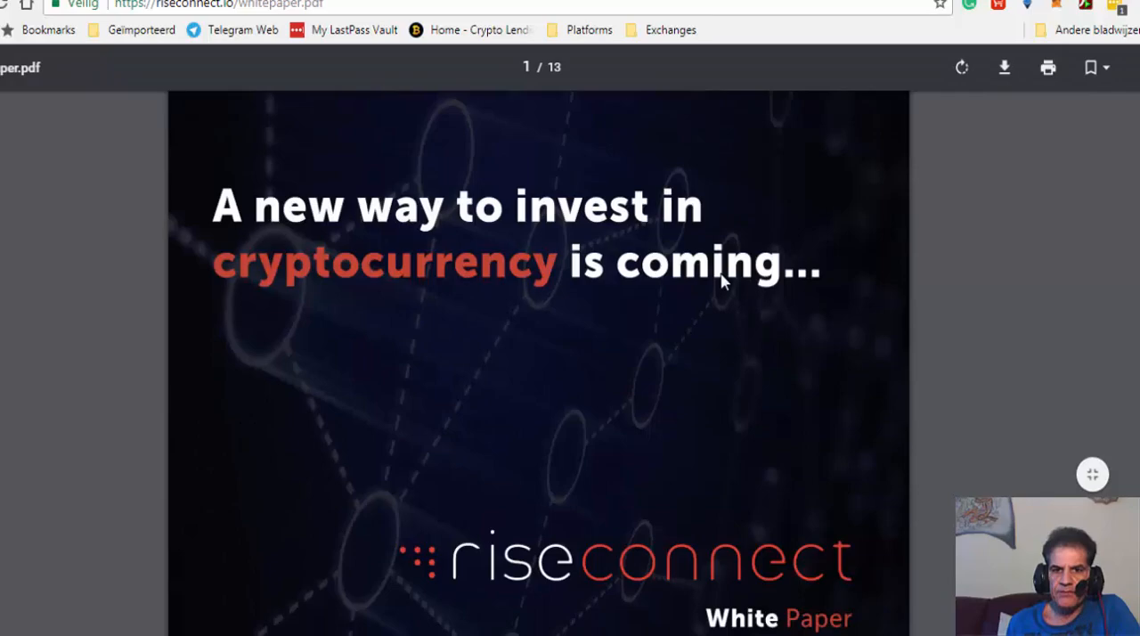
# Read the RiseConnect whitepaper PDF down to the 'Incentive to Investors' lending rewards page
pyautogui.scroll(-3)
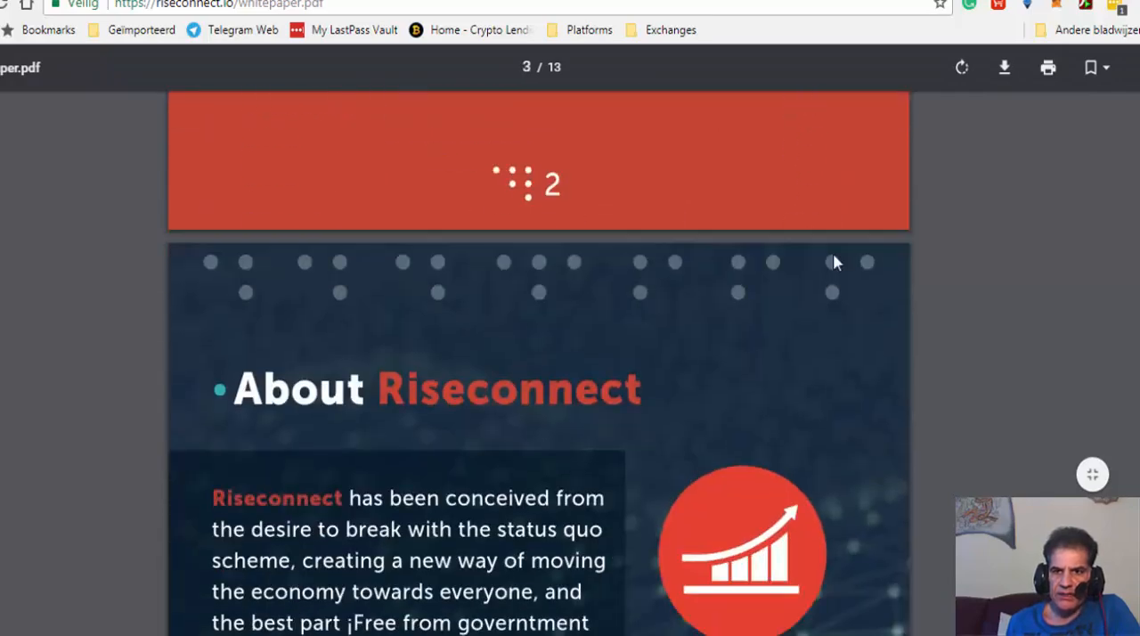
pyautogui.scroll(-3)
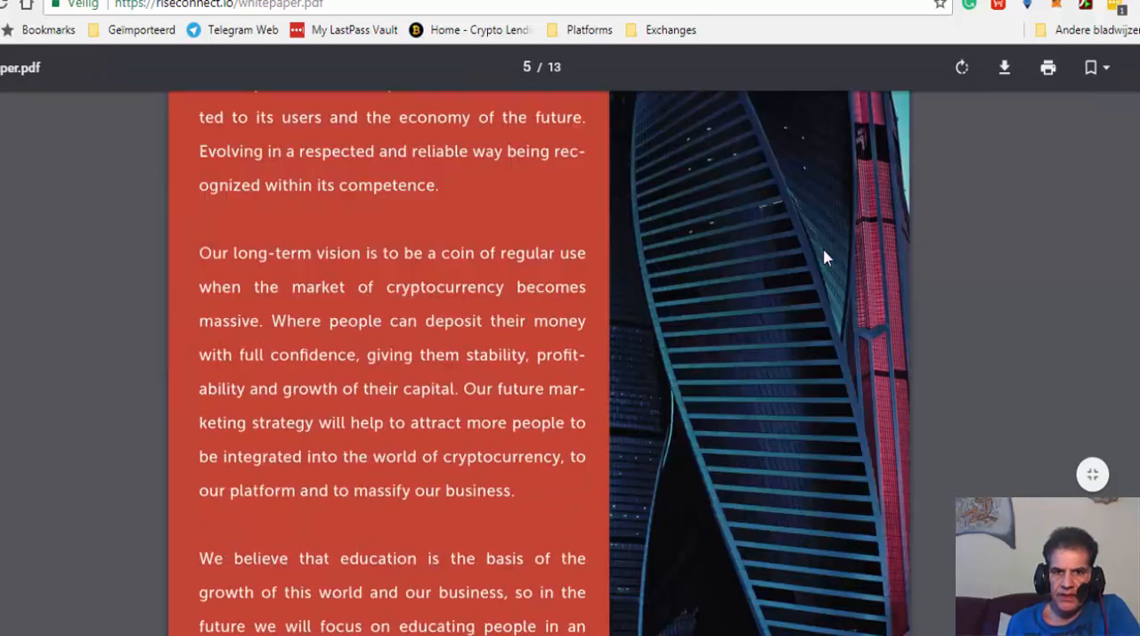
pyautogui.scroll(-3)
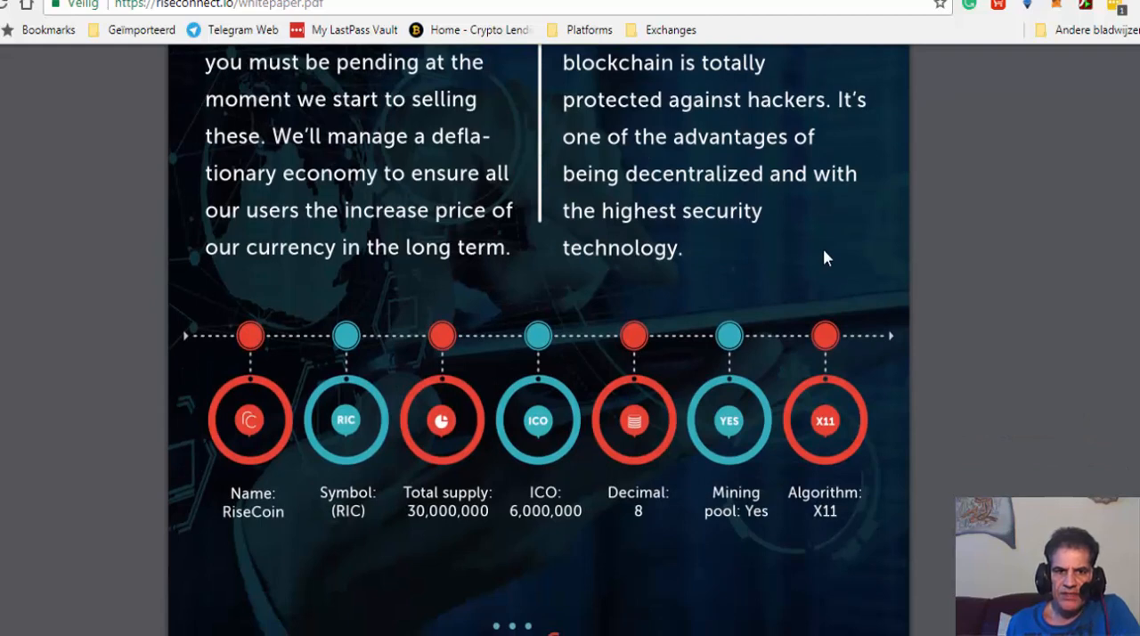
pyautogui.moveTo(507, 320)
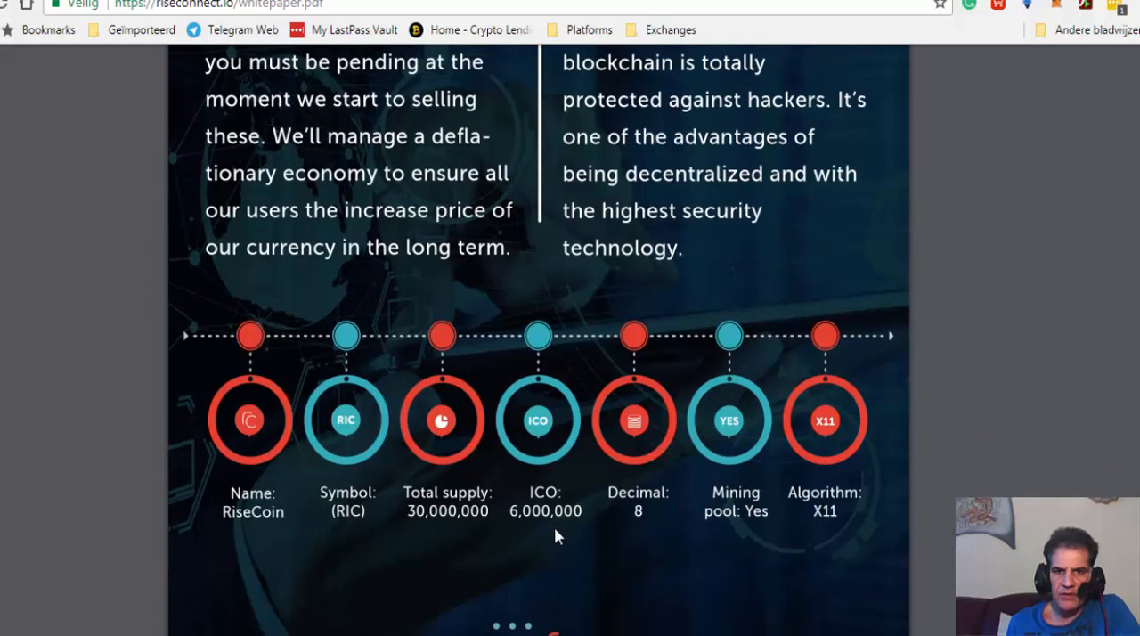
pyautogui.scroll(-3)
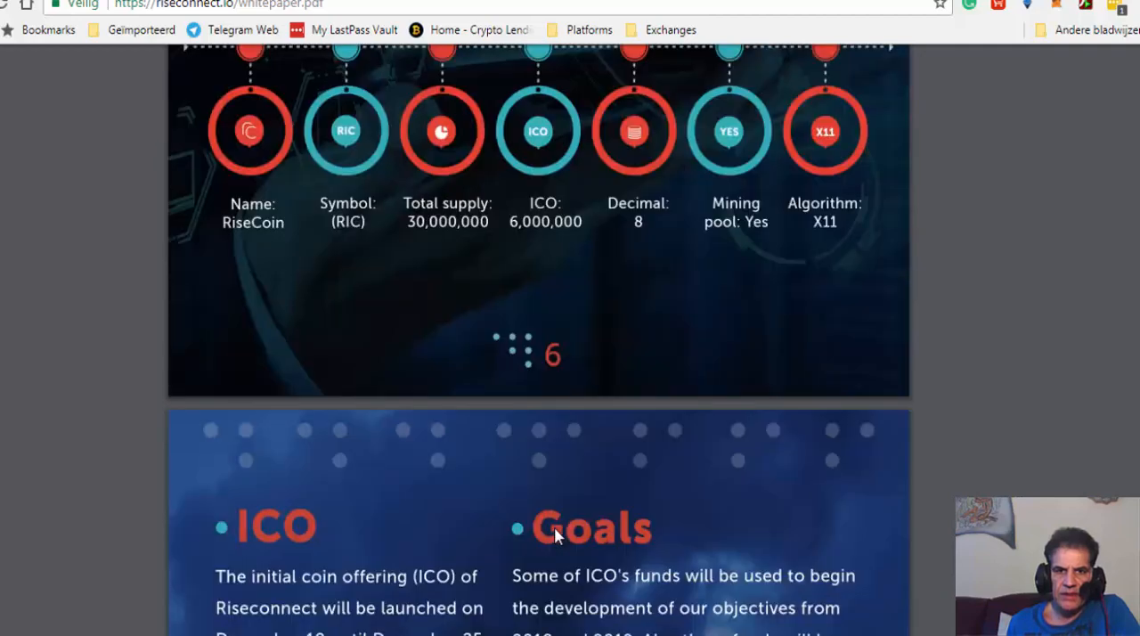
pyautogui.scroll(-3)
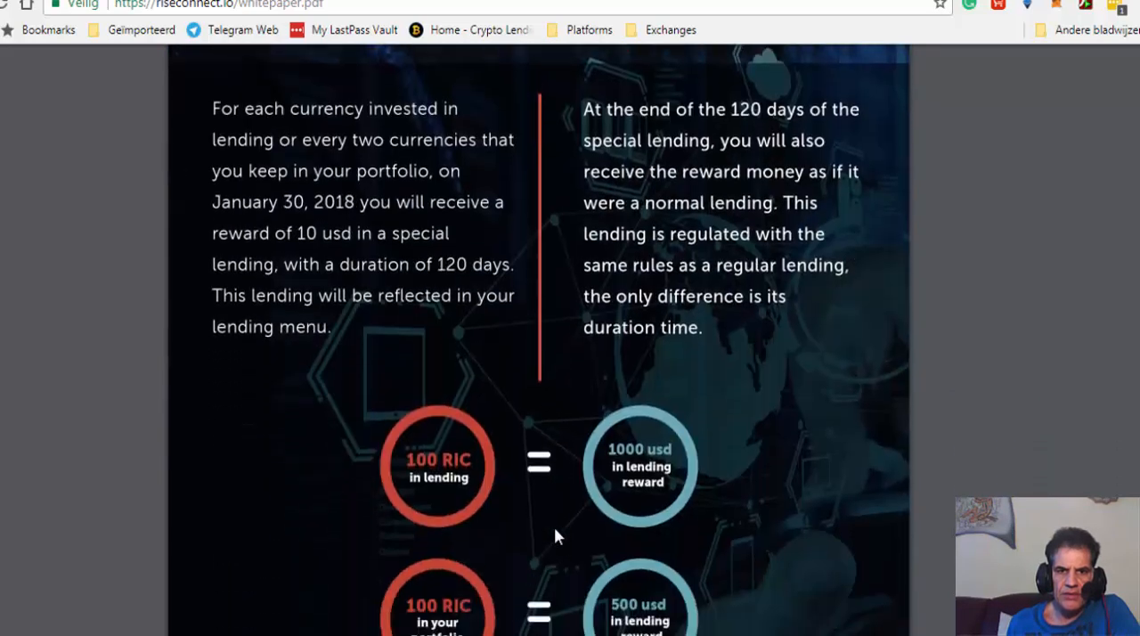
pyautogui.scroll(-3)
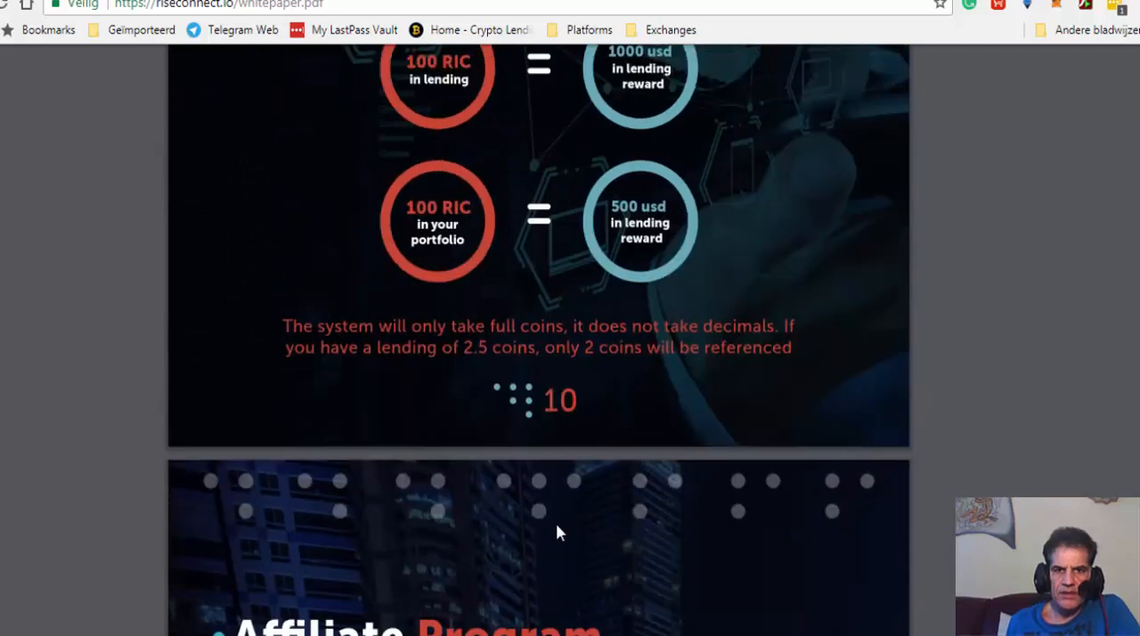
pyautogui.scroll(3)
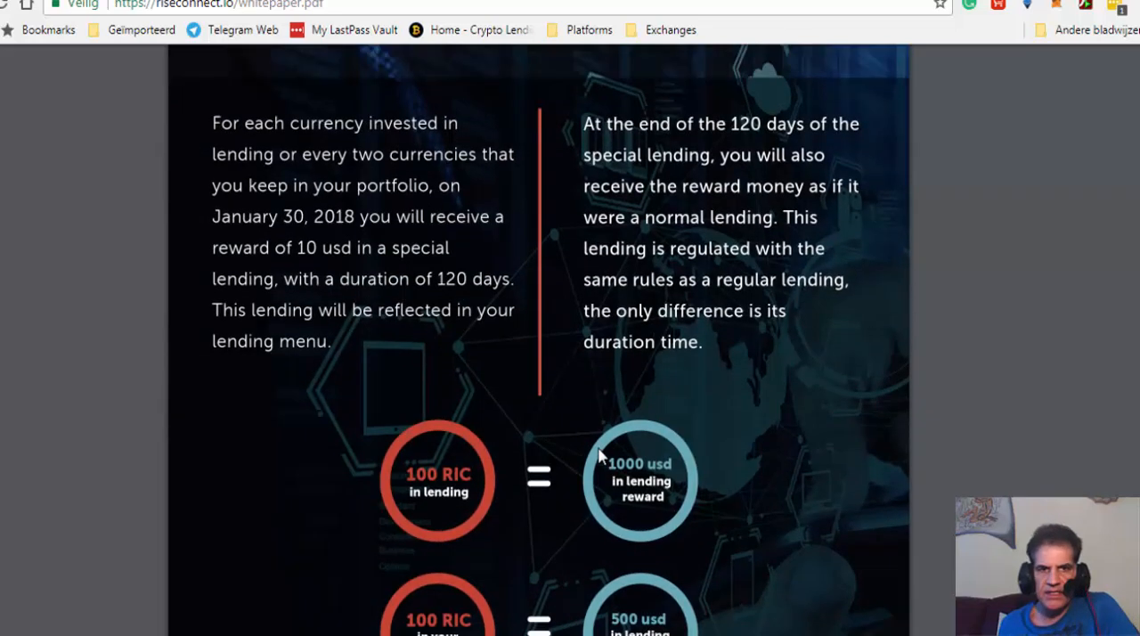
pyautogui.moveTo(601, 399)
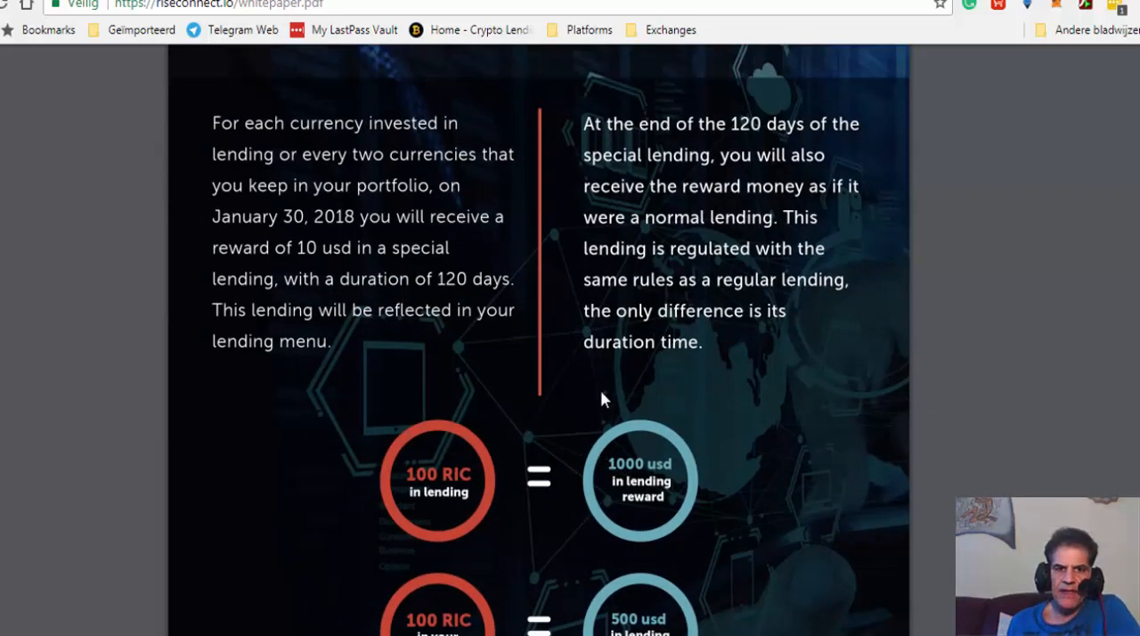
pyautogui.moveTo(437, 519)
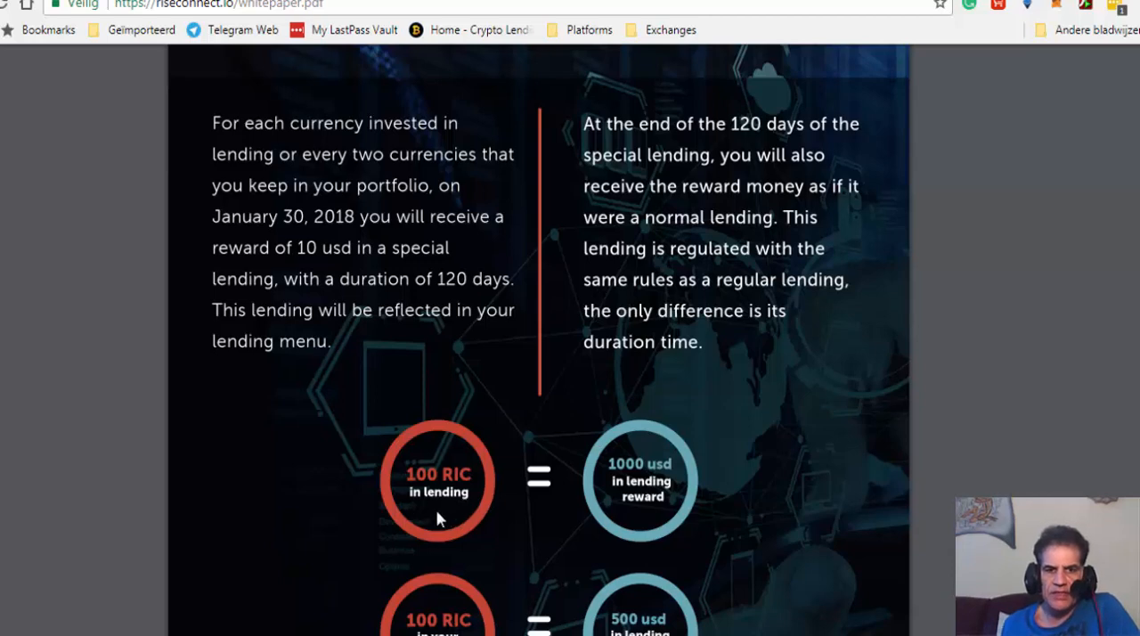
pyautogui.moveTo(461, 492)
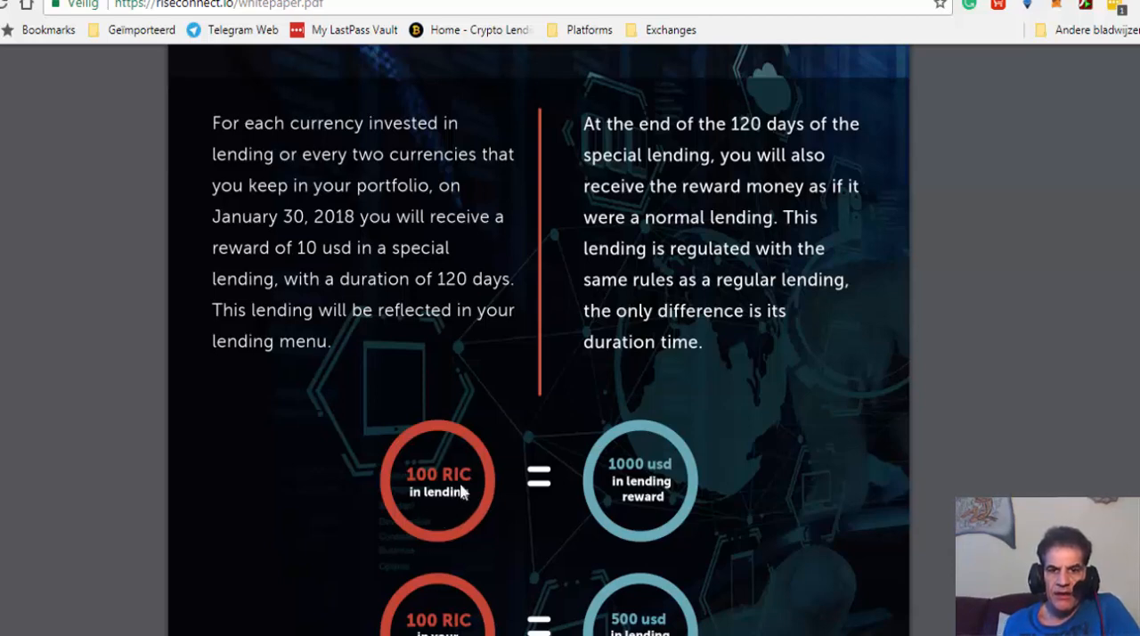
pyautogui.moveTo(650, 476)
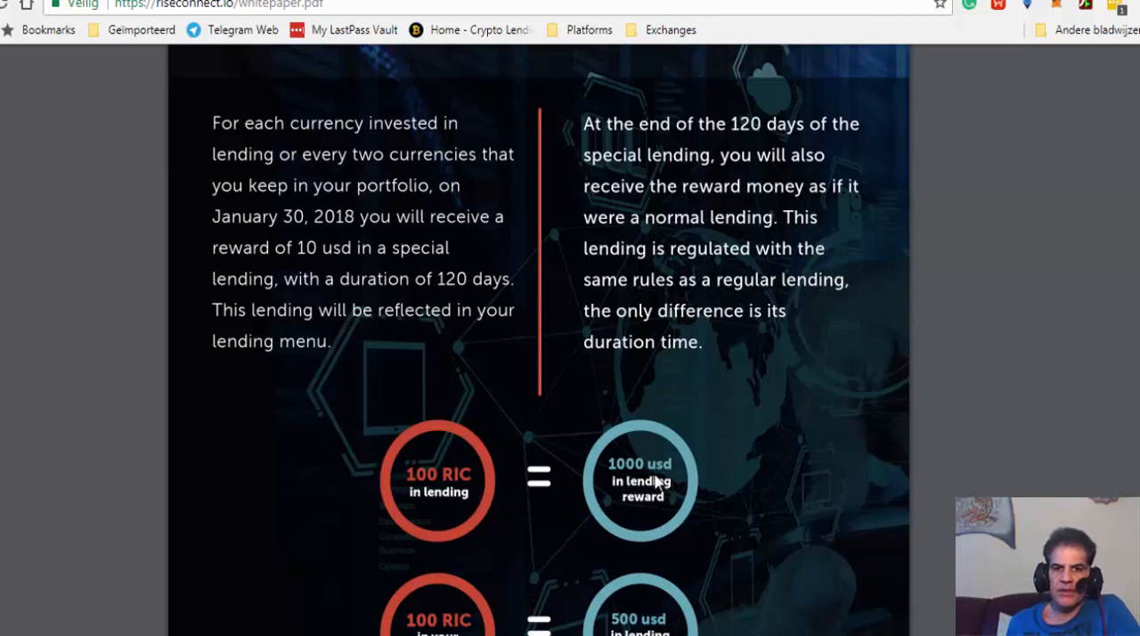
pyautogui.moveTo(646, 514)
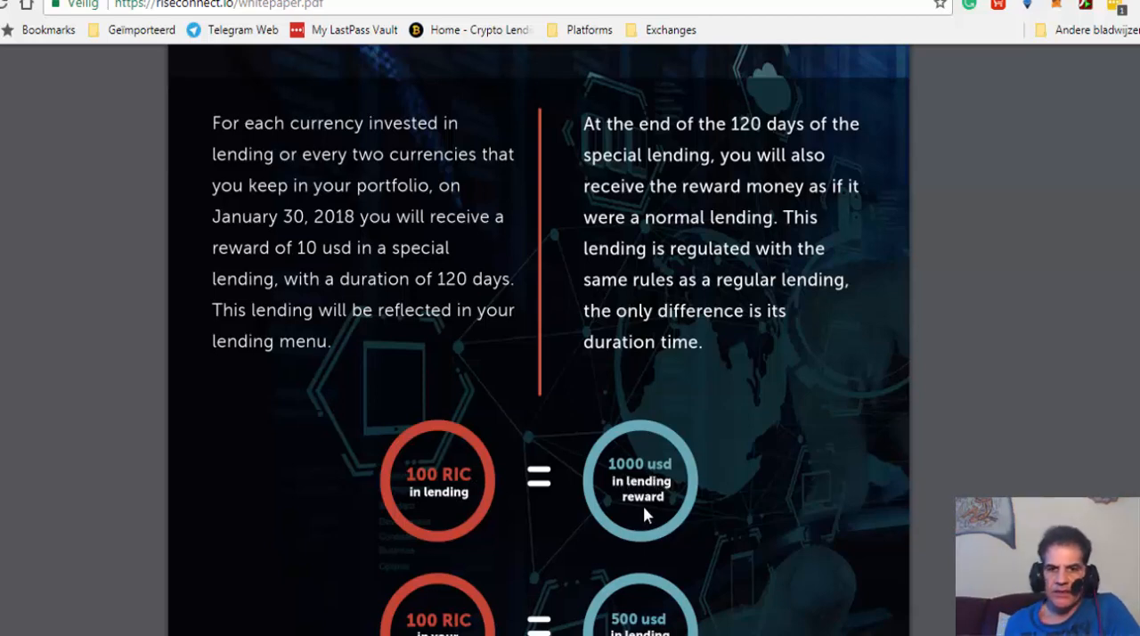
pyautogui.moveTo(419, 485)
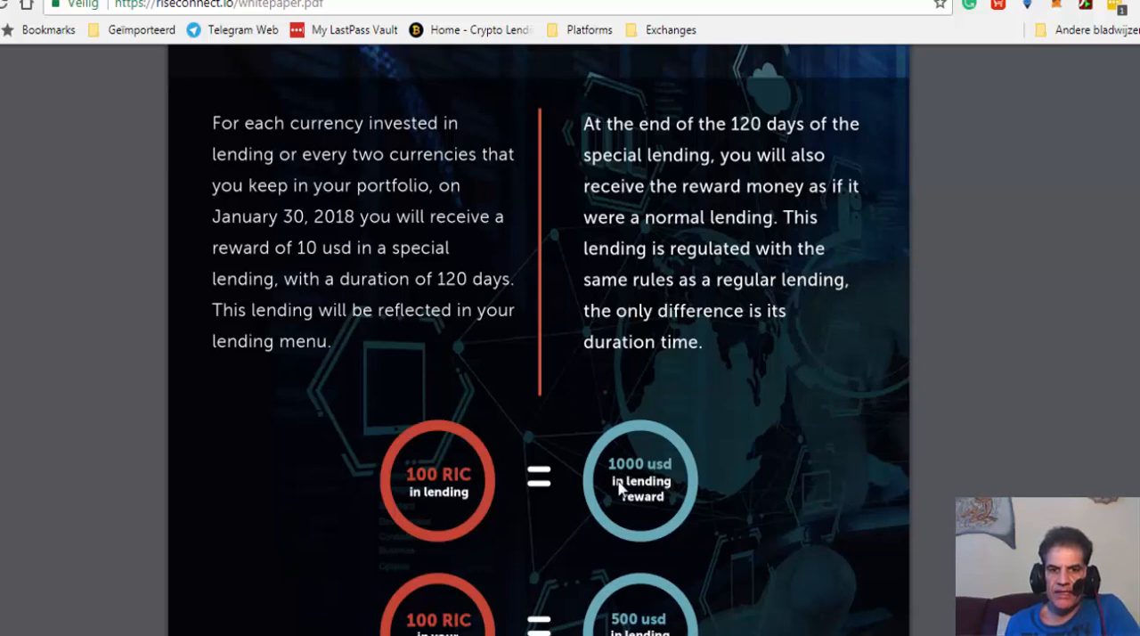
pyautogui.scroll(-3)
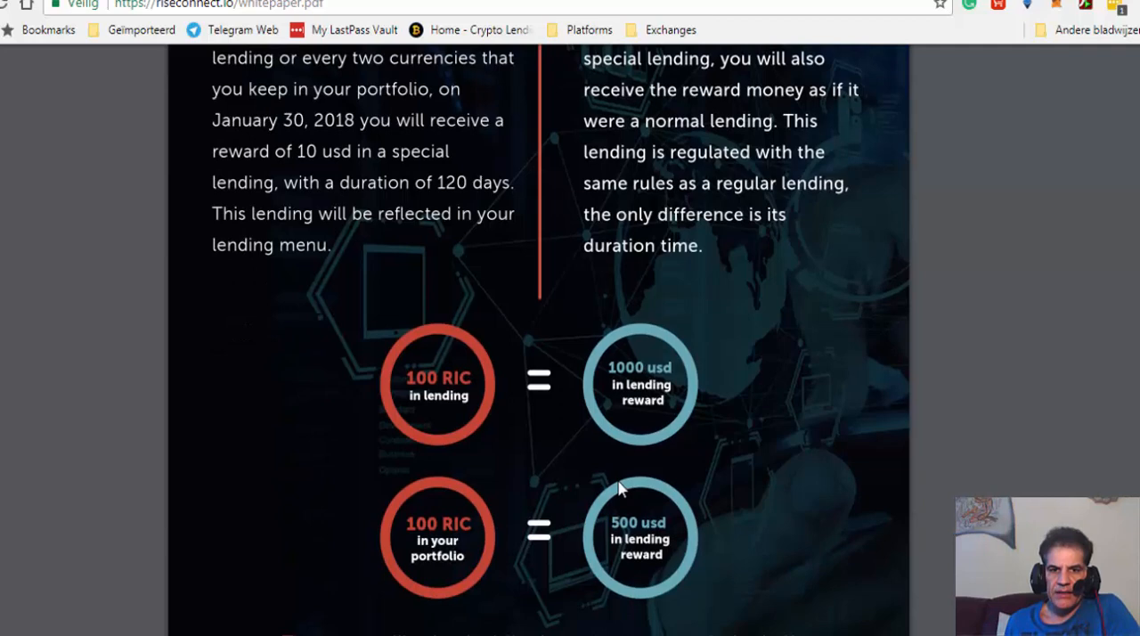
pyautogui.moveTo(436, 570)
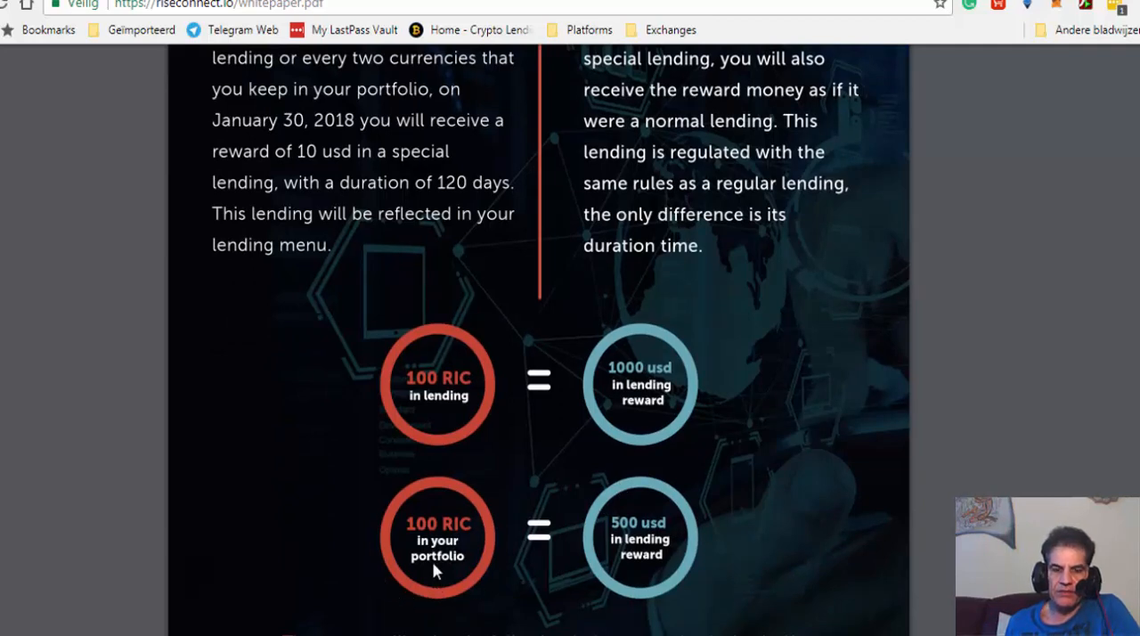
pyautogui.moveTo(494, 586)
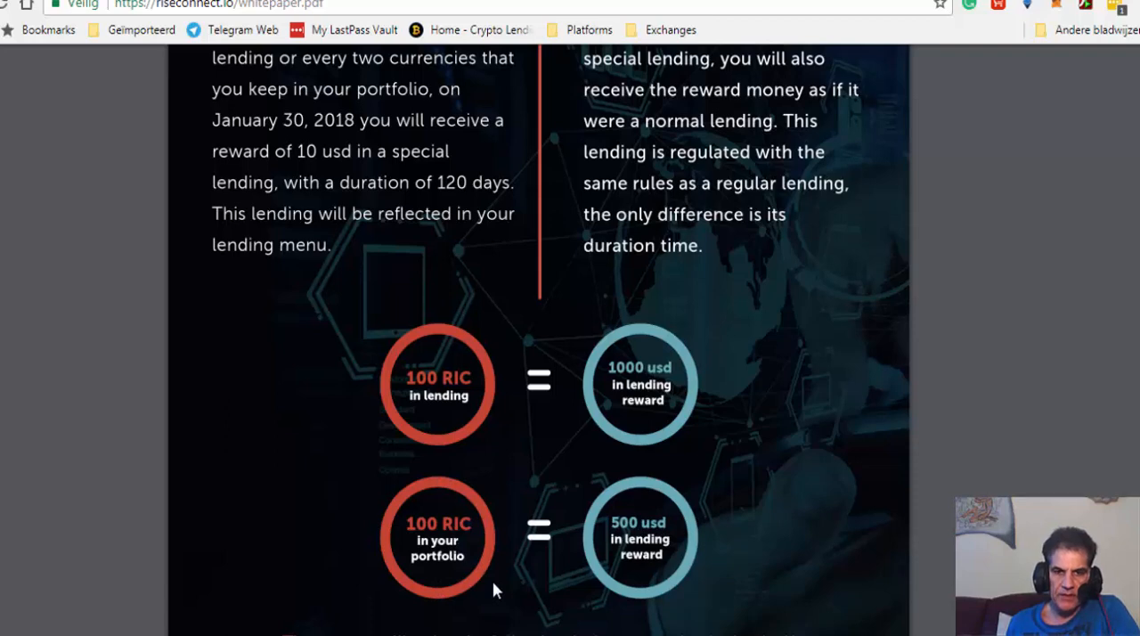
pyautogui.moveTo(450, 569)
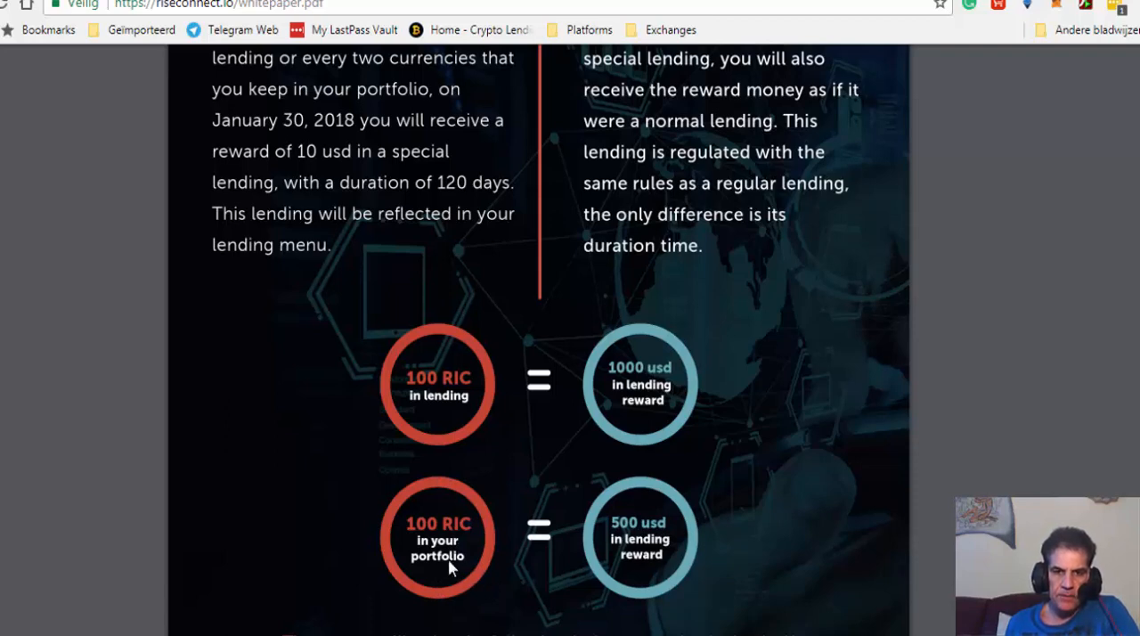
pyautogui.moveTo(410, 534)
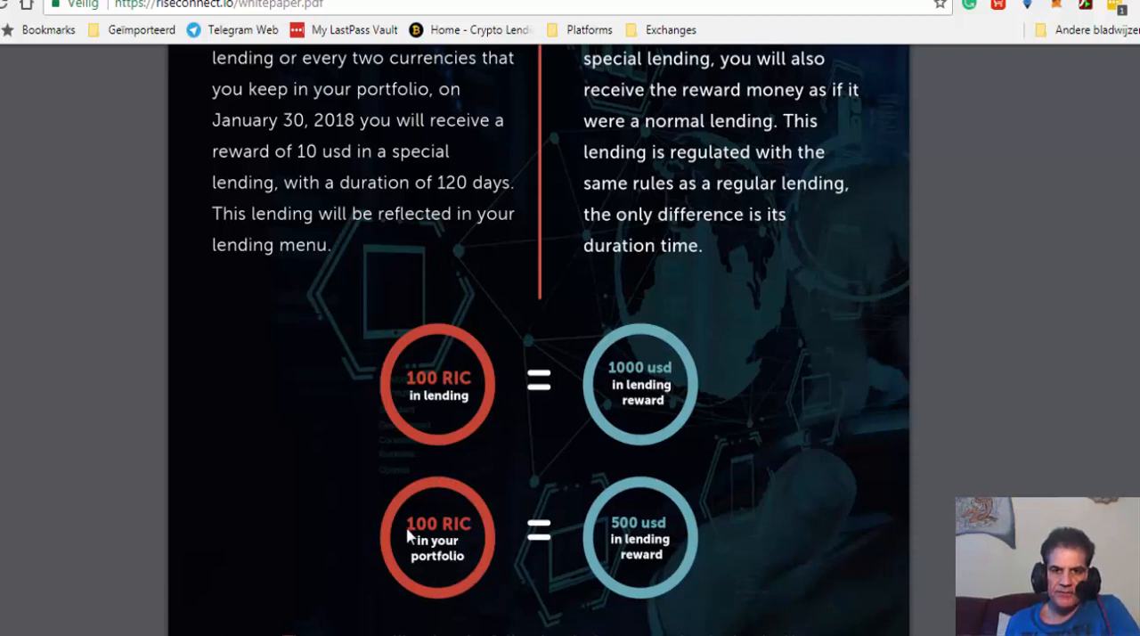
pyautogui.moveTo(577, 526)
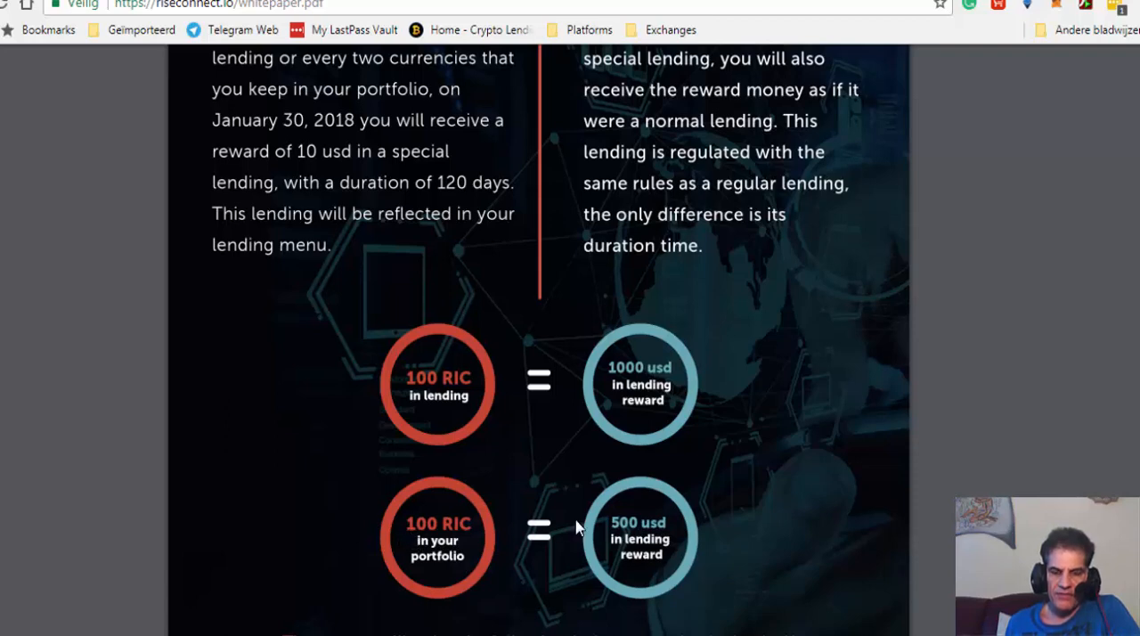
pyautogui.moveTo(408, 530)
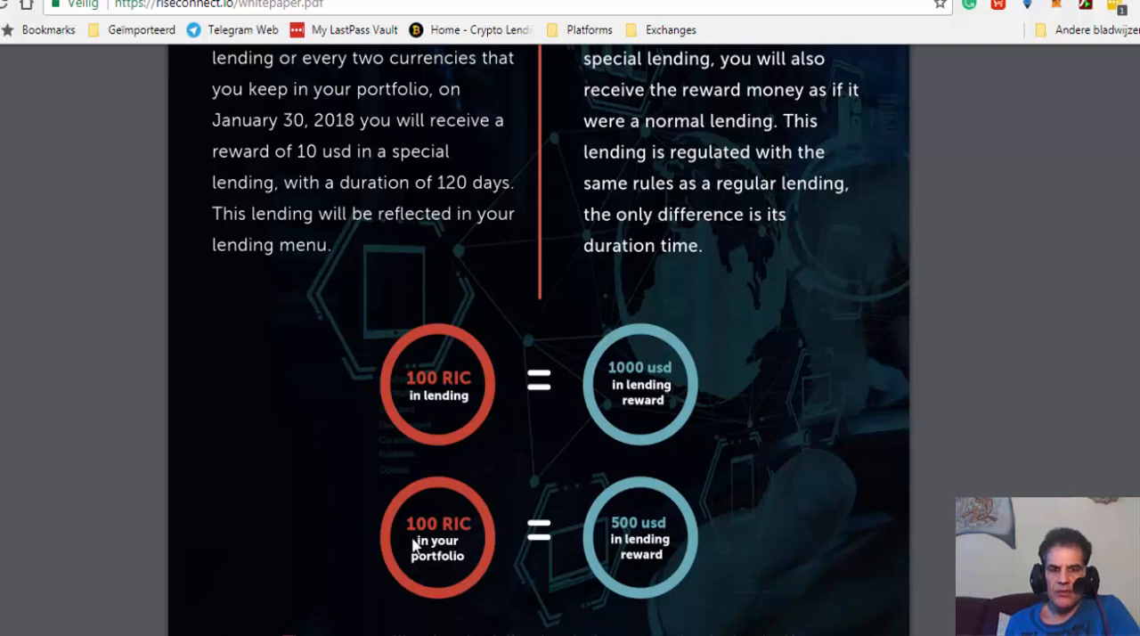
pyautogui.moveTo(648, 545)
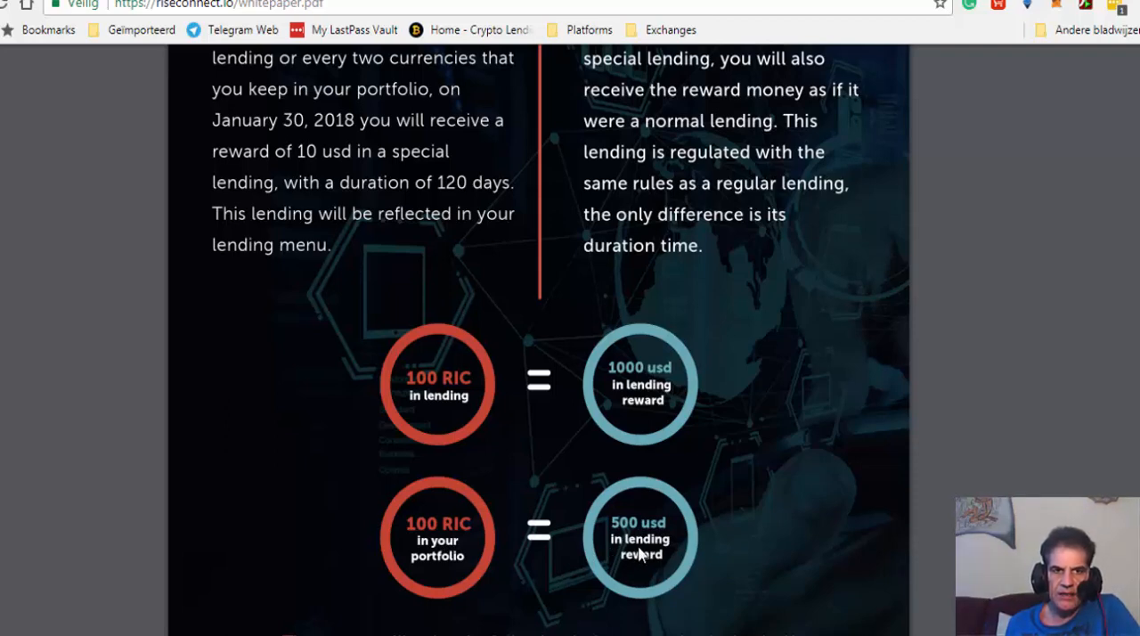
pyautogui.scroll(3)
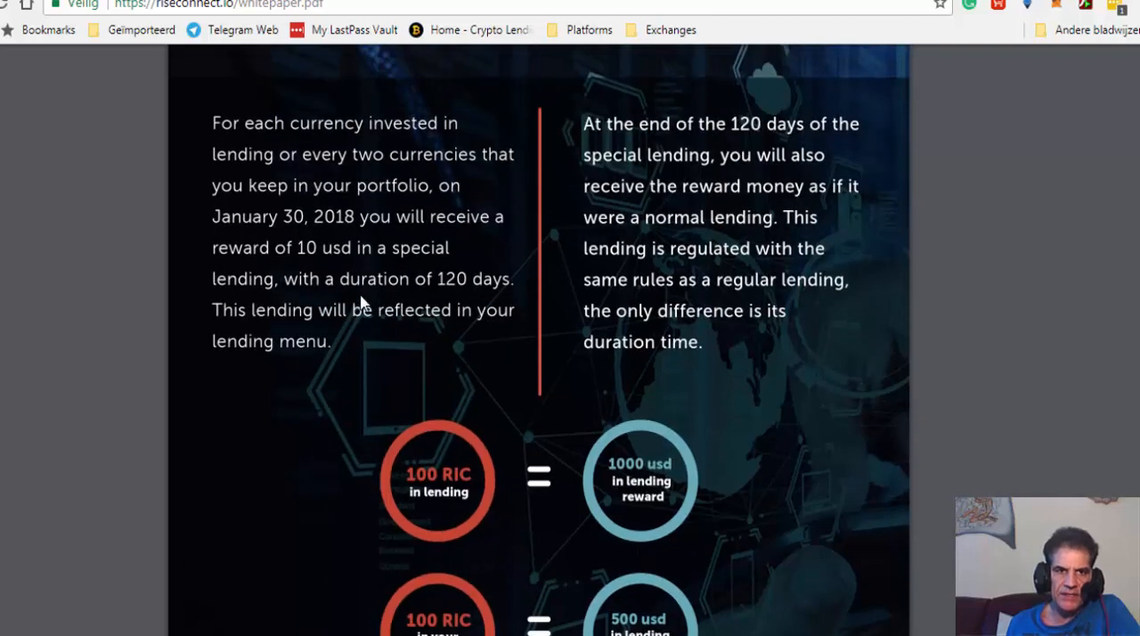
pyautogui.moveTo(223, 222)
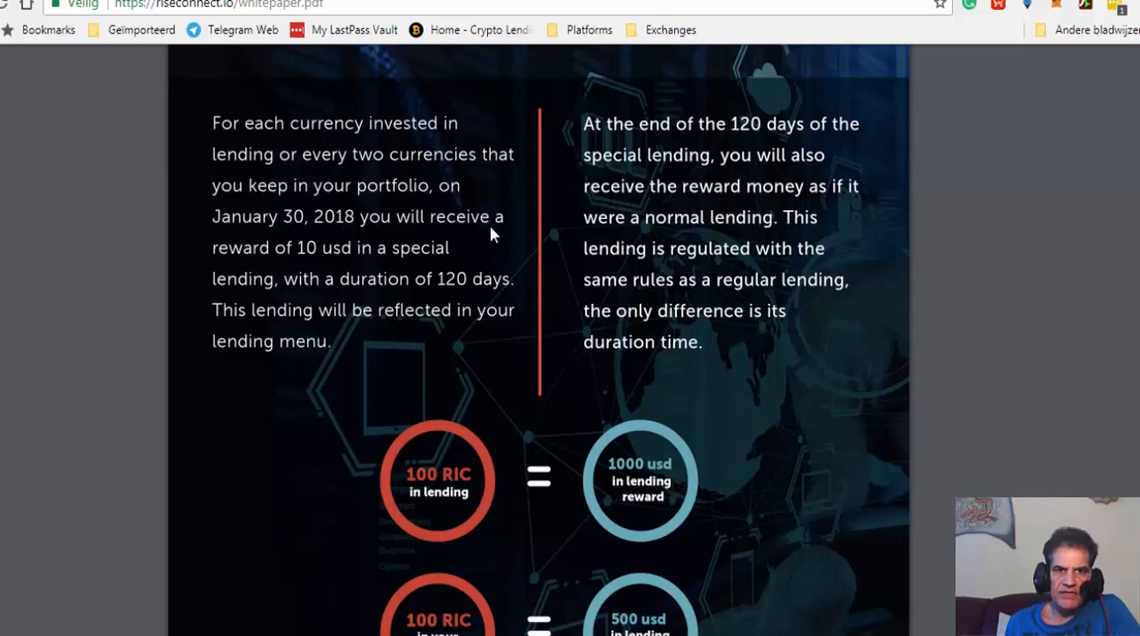
pyautogui.moveTo(330, 271)
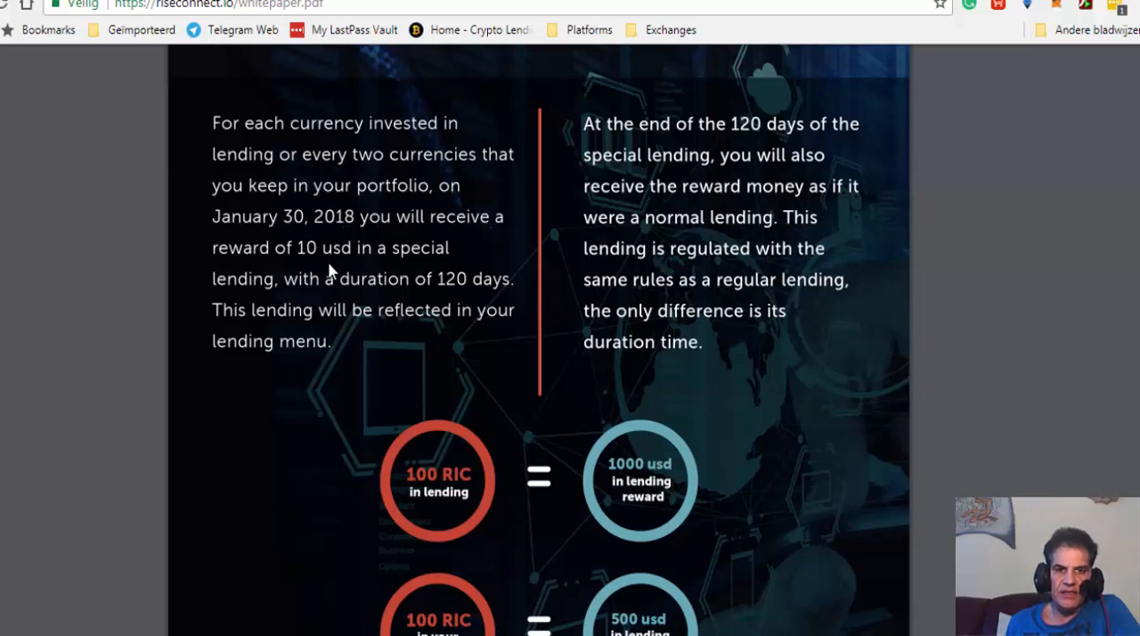
pyautogui.moveTo(327, 318)
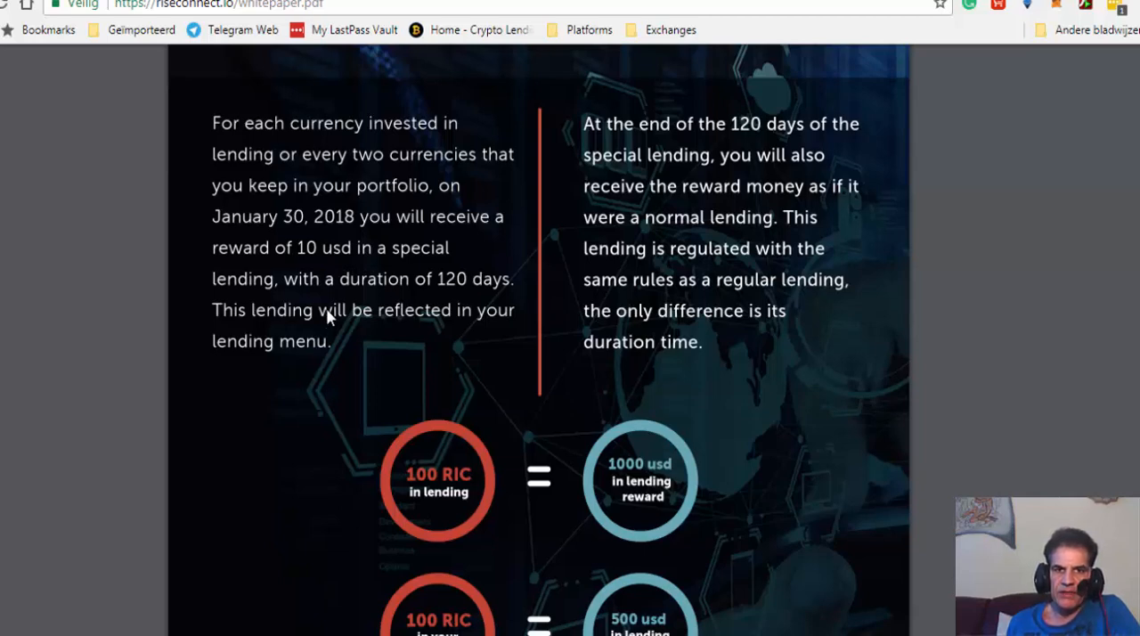
pyautogui.moveTo(305, 260)
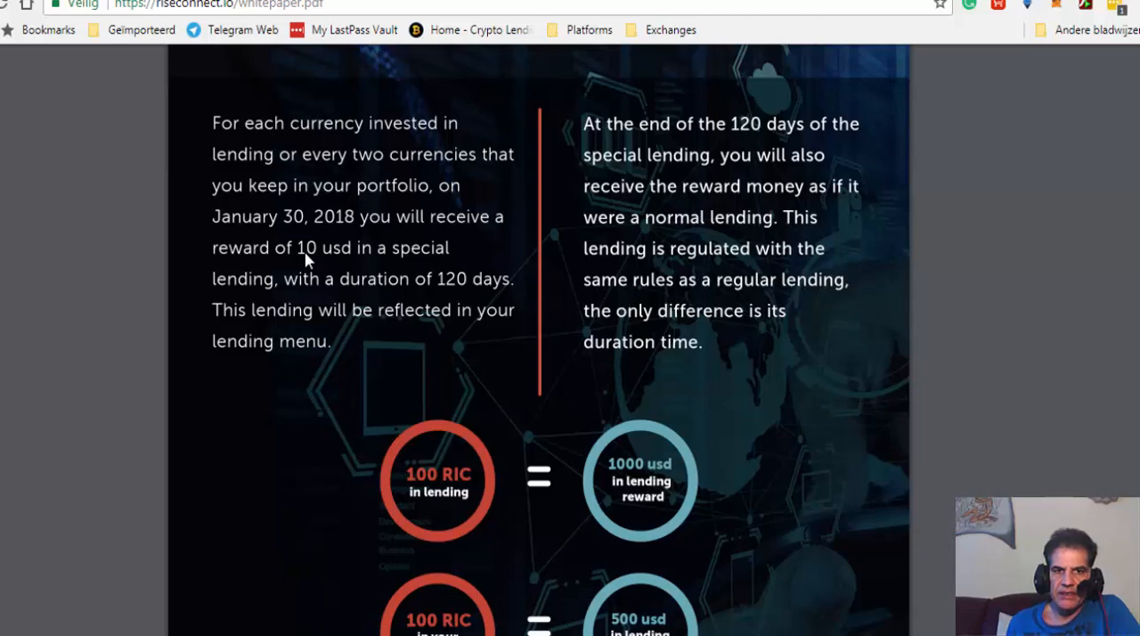
pyautogui.moveTo(300, 241)
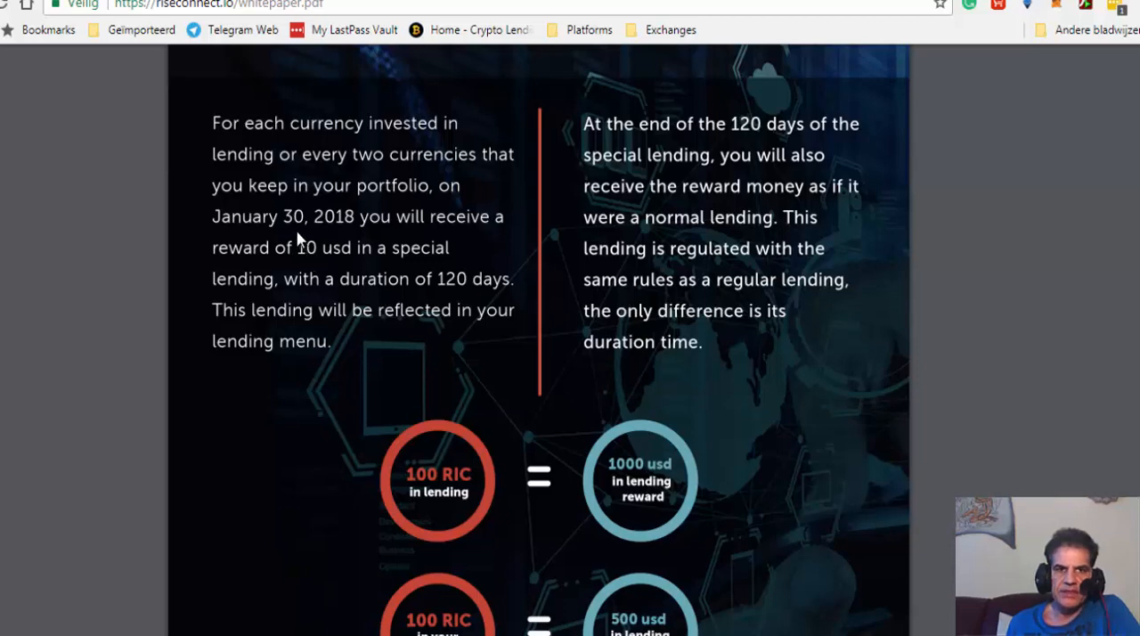
pyautogui.scroll(3)
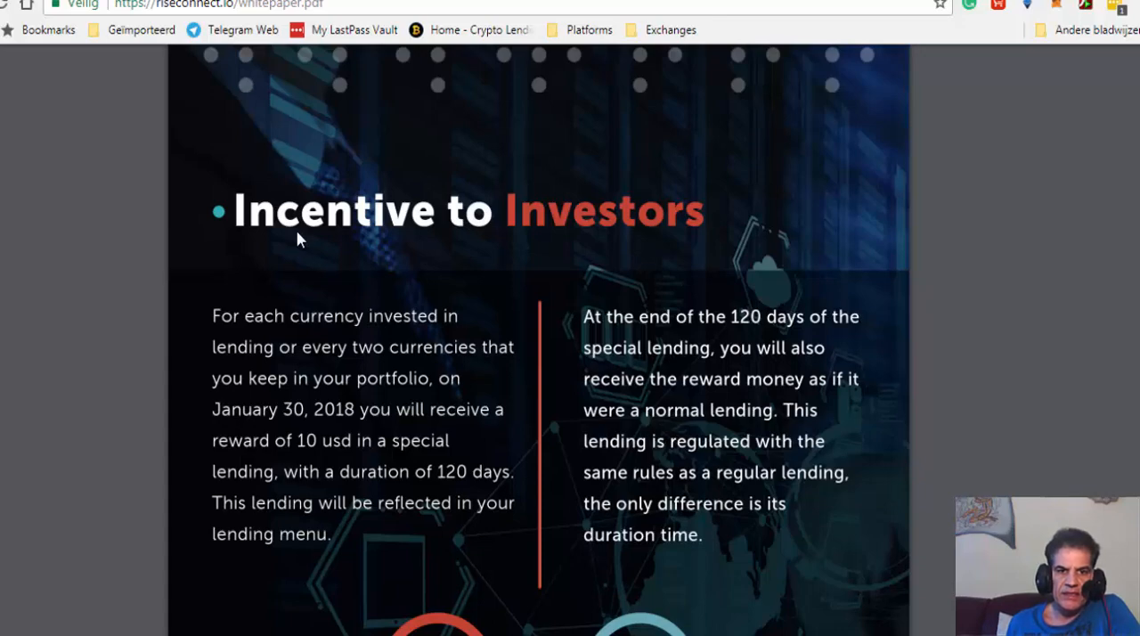
# Scroll past the whitepaper's Affiliate, Referral and Promoters pages to its Roadmap page
pyautogui.scroll(-3)
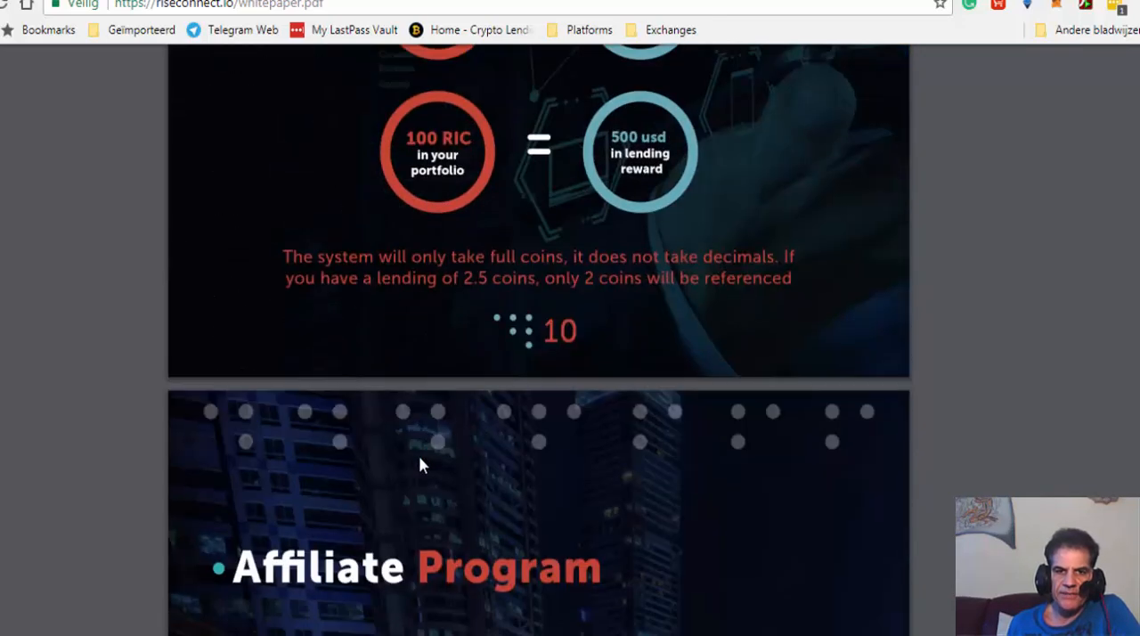
pyautogui.scroll(-3)
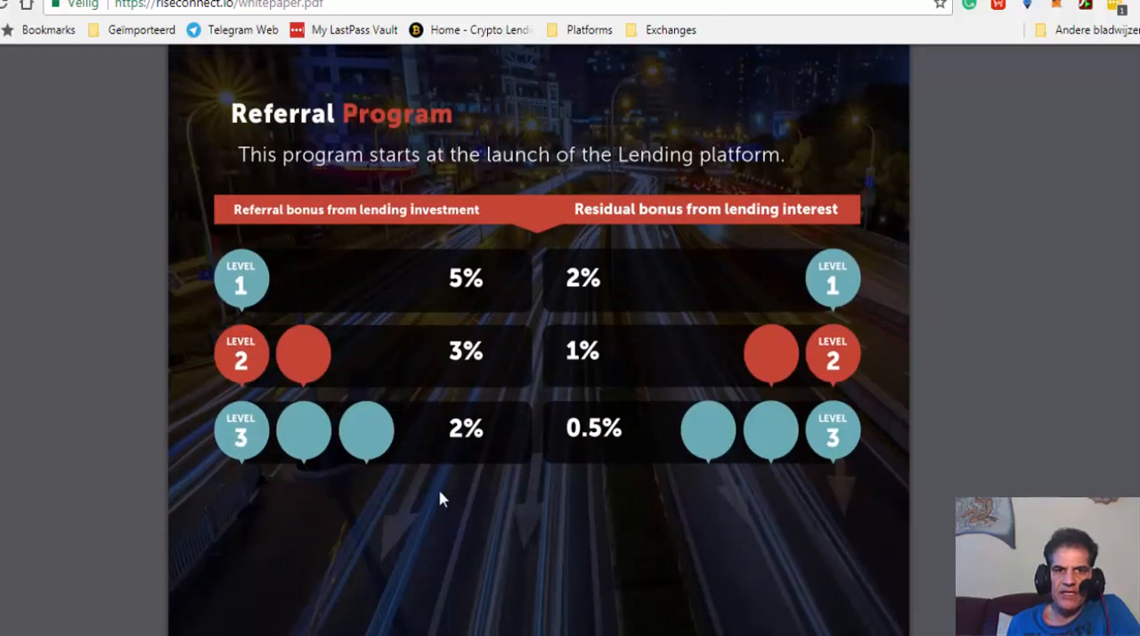
pyautogui.scroll(-3)
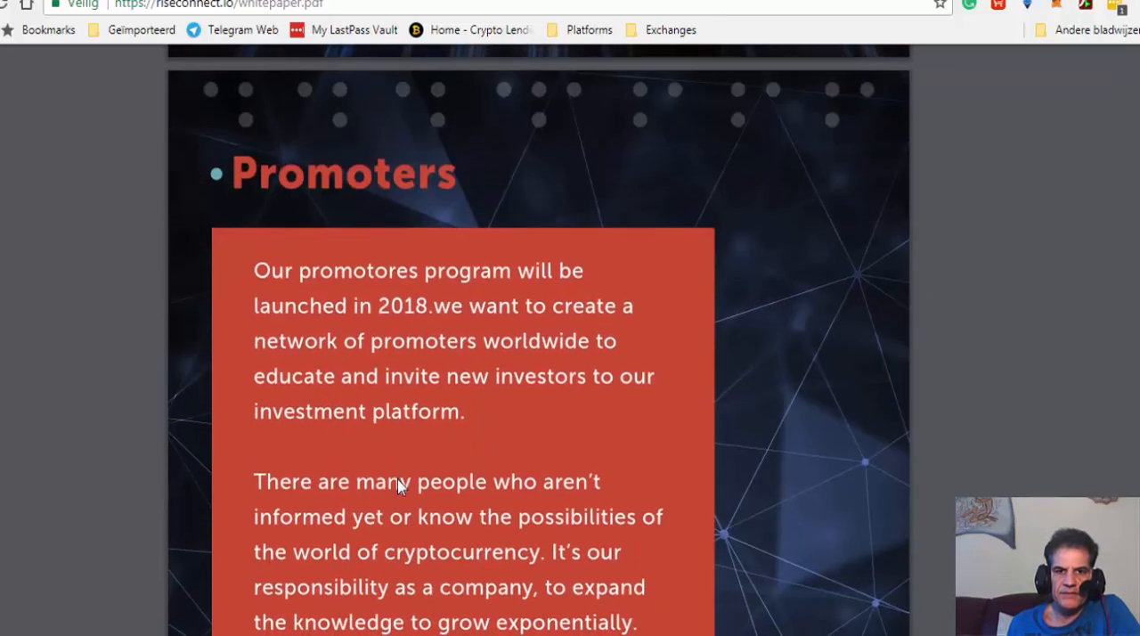
pyautogui.scroll(-3)
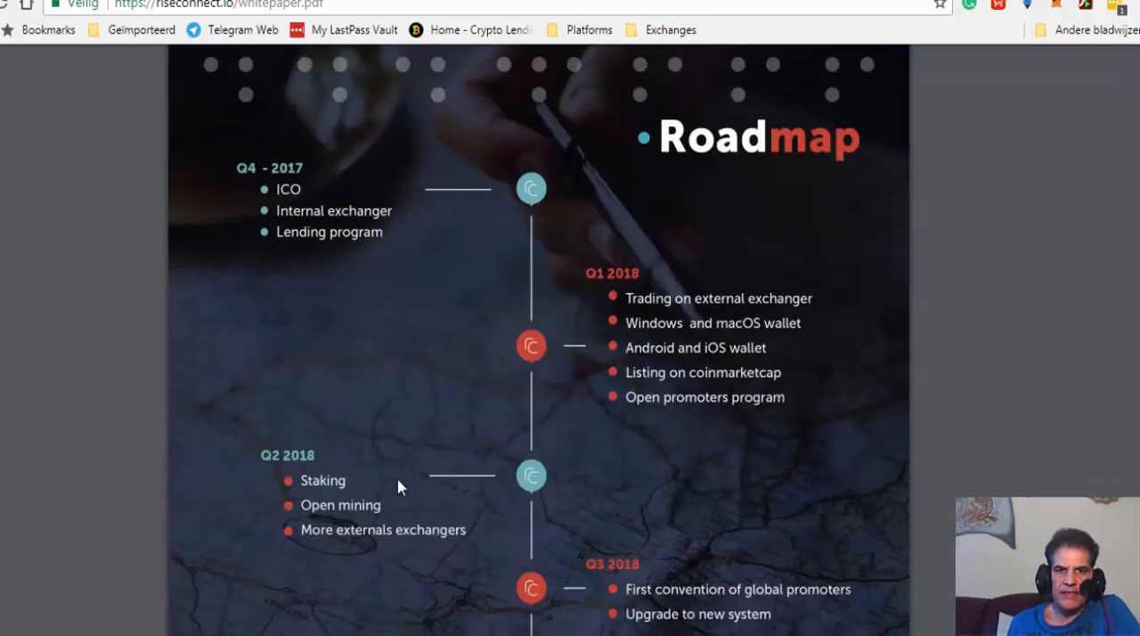
pyautogui.moveTo(837, 362)
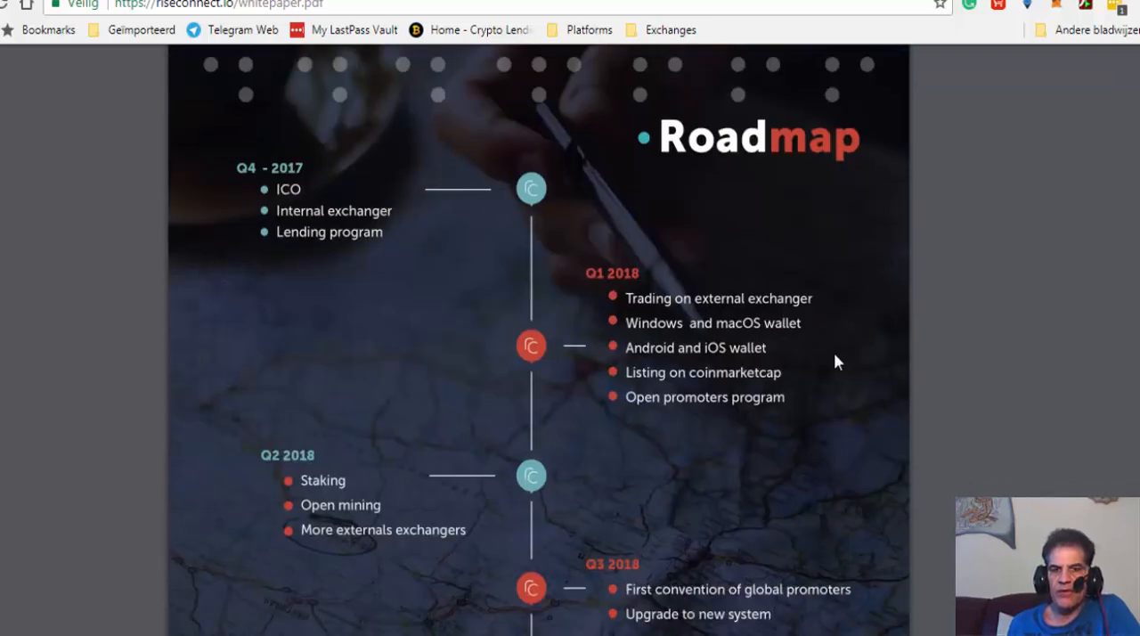
pyautogui.moveTo(620, 295)
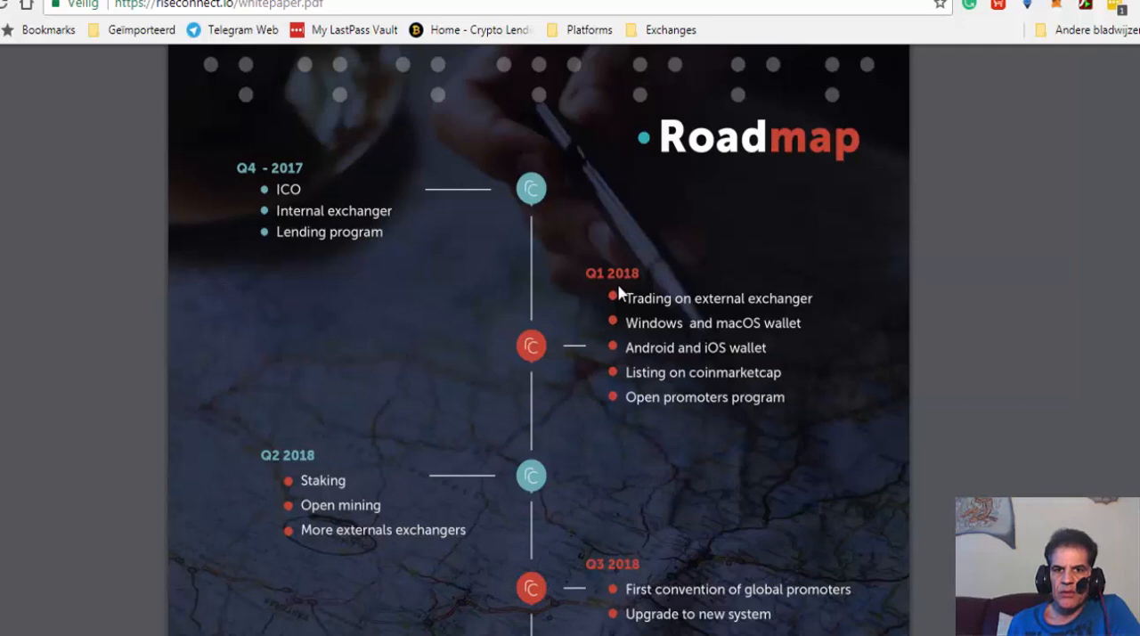
pyautogui.moveTo(587, 324)
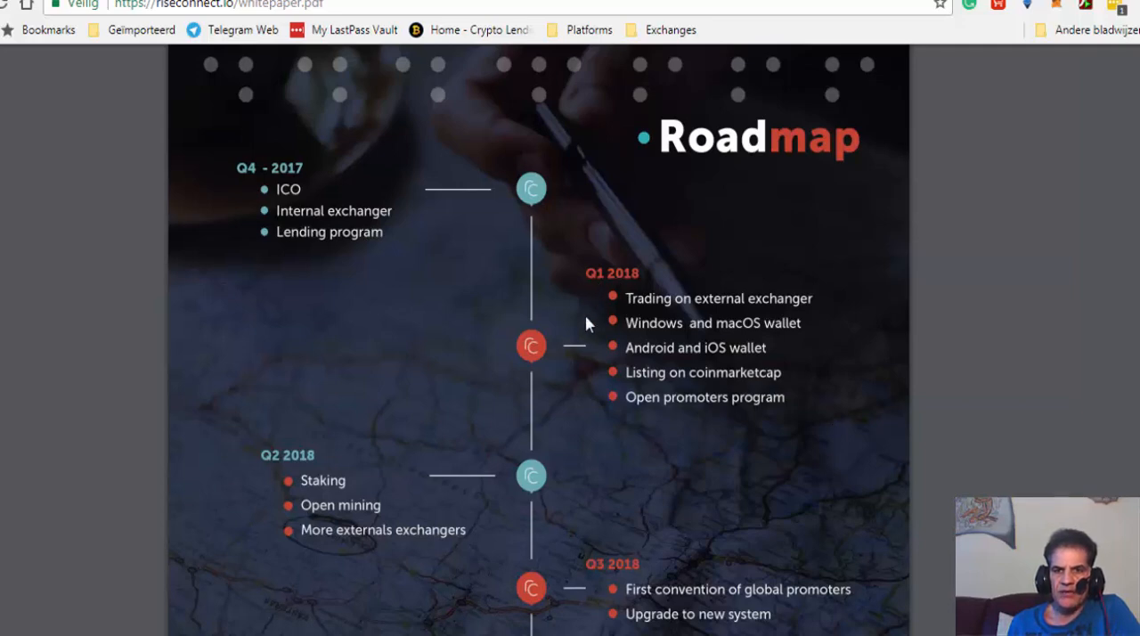
pyautogui.moveTo(548, 363)
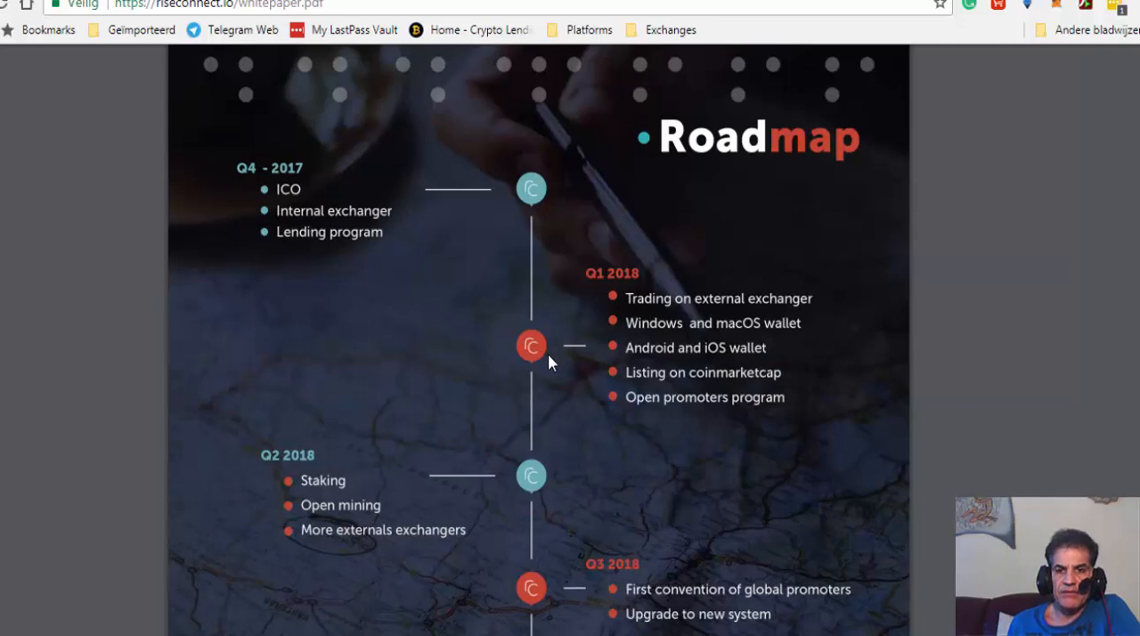
pyautogui.moveTo(638, 371)
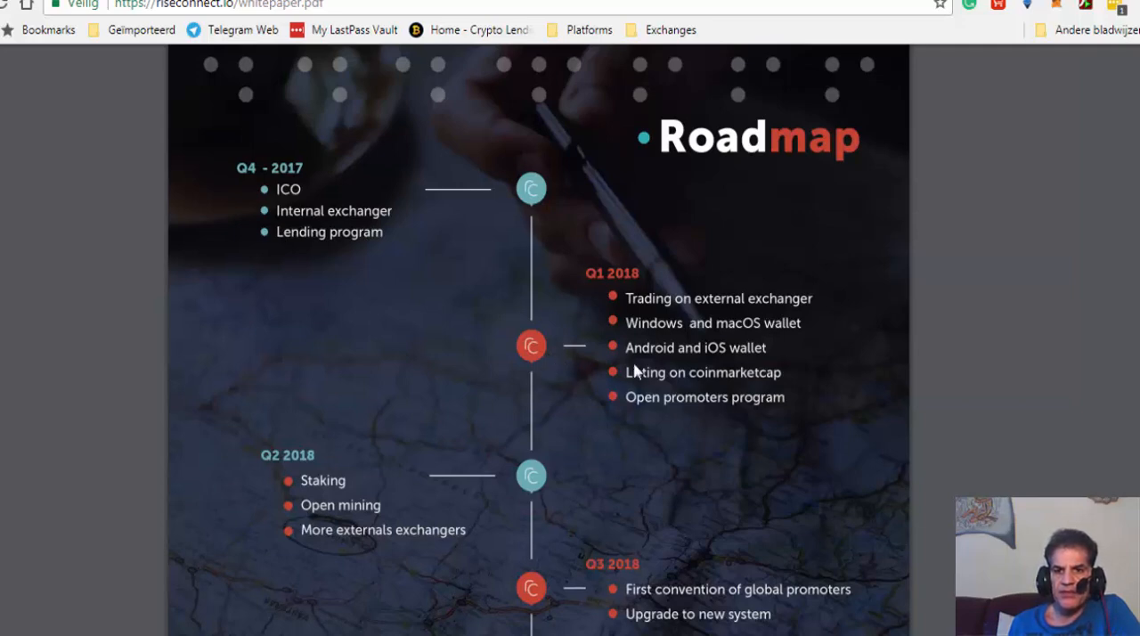
pyautogui.moveTo(764, 319)
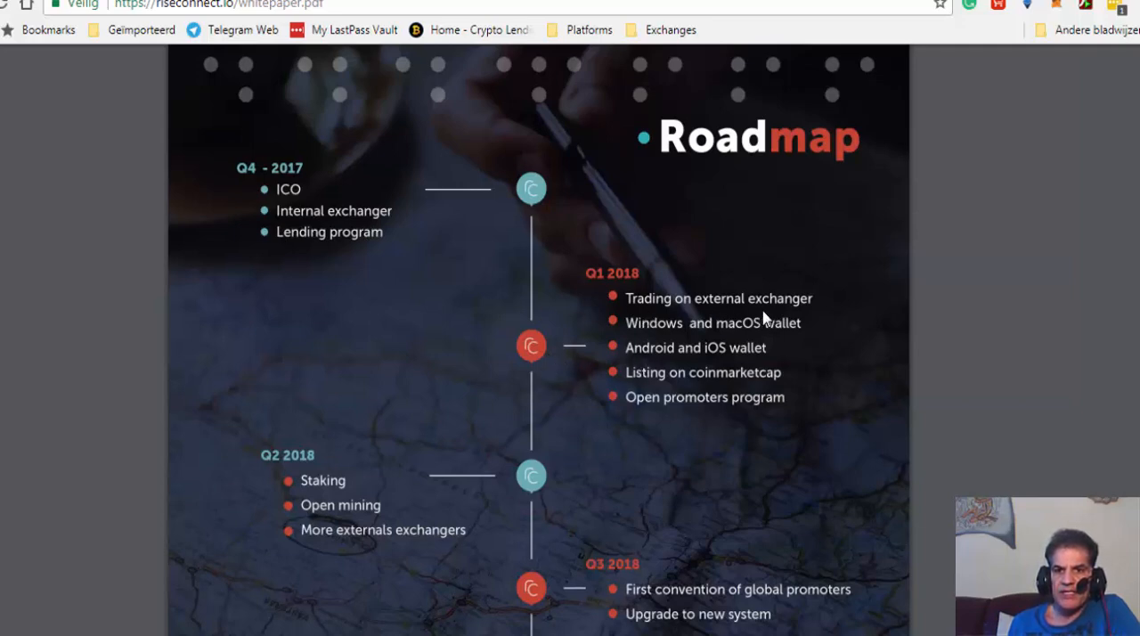
pyautogui.moveTo(837, 314)
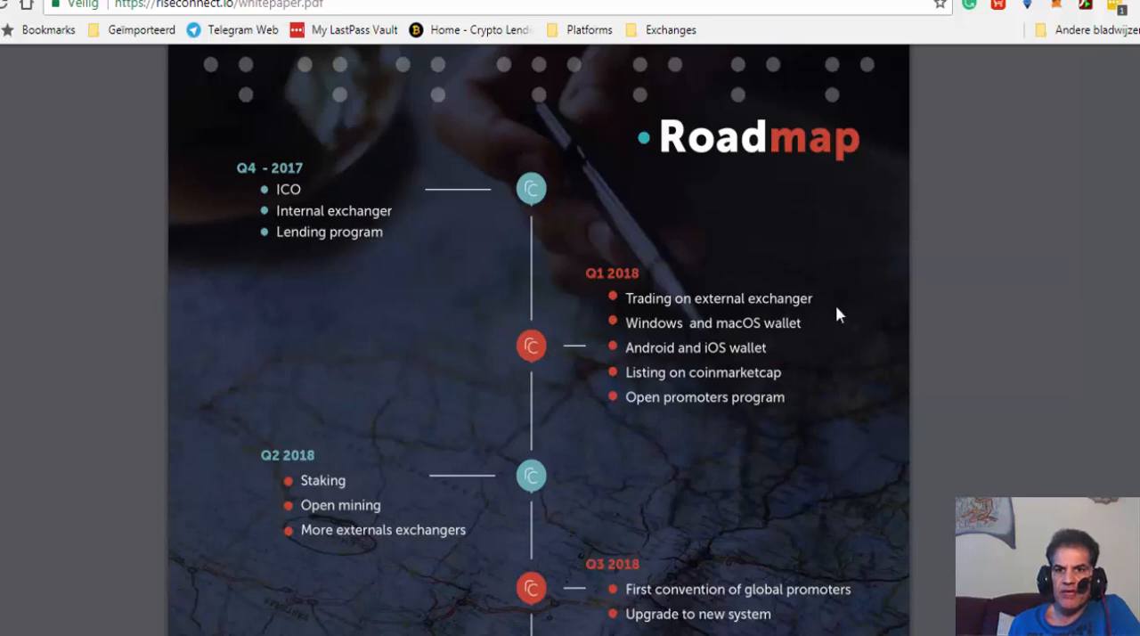
pyautogui.moveTo(778, 334)
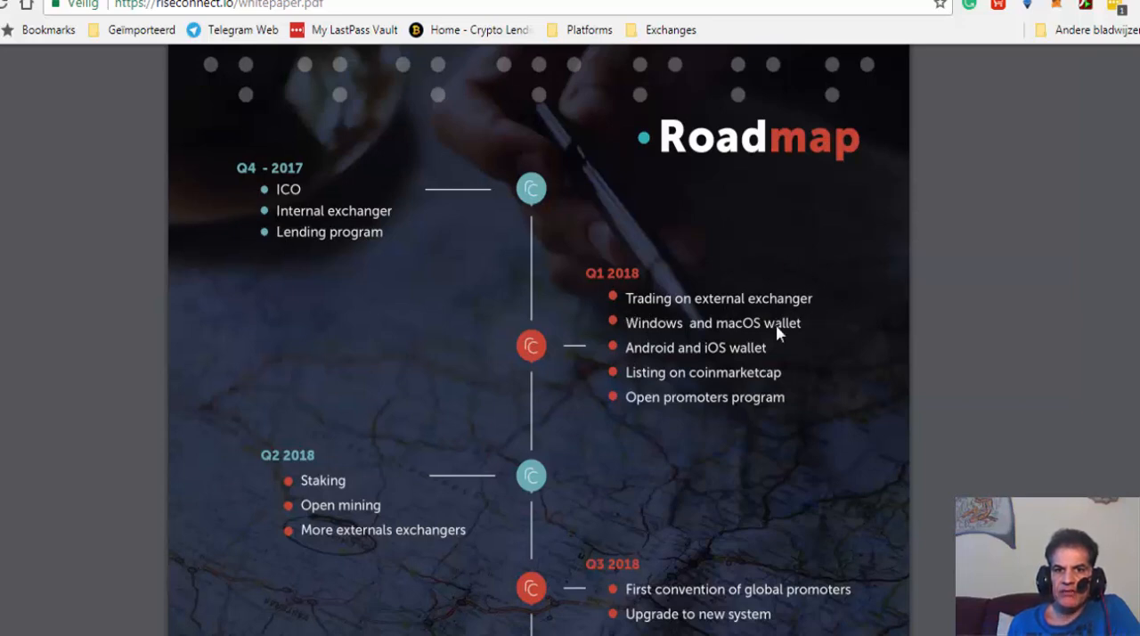
pyautogui.moveTo(318, 228)
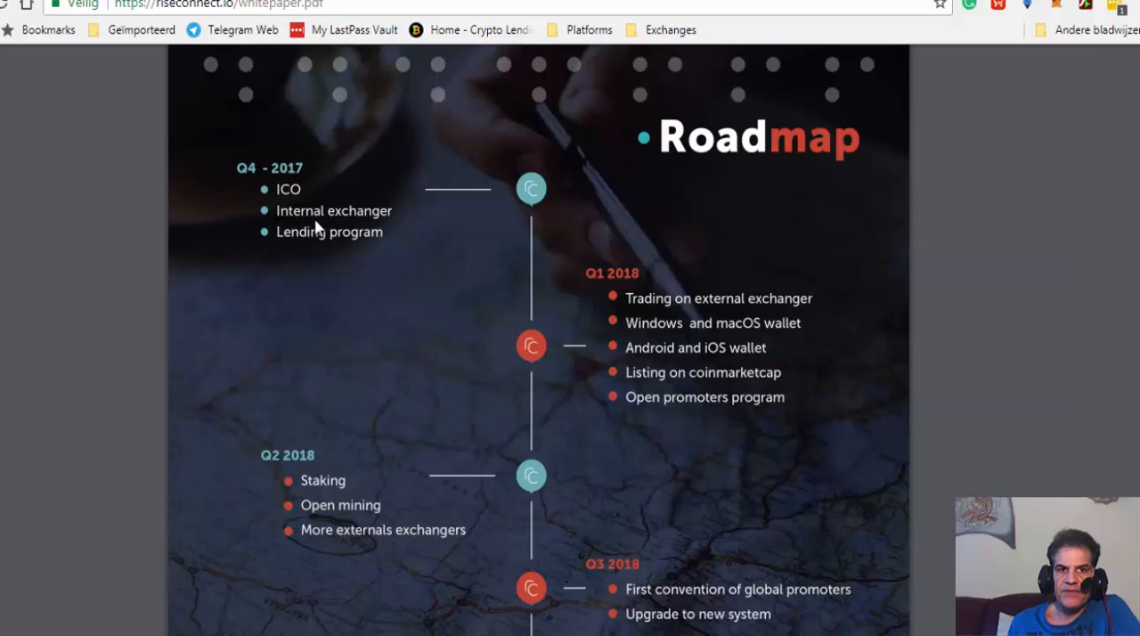
pyautogui.moveTo(294, 230)
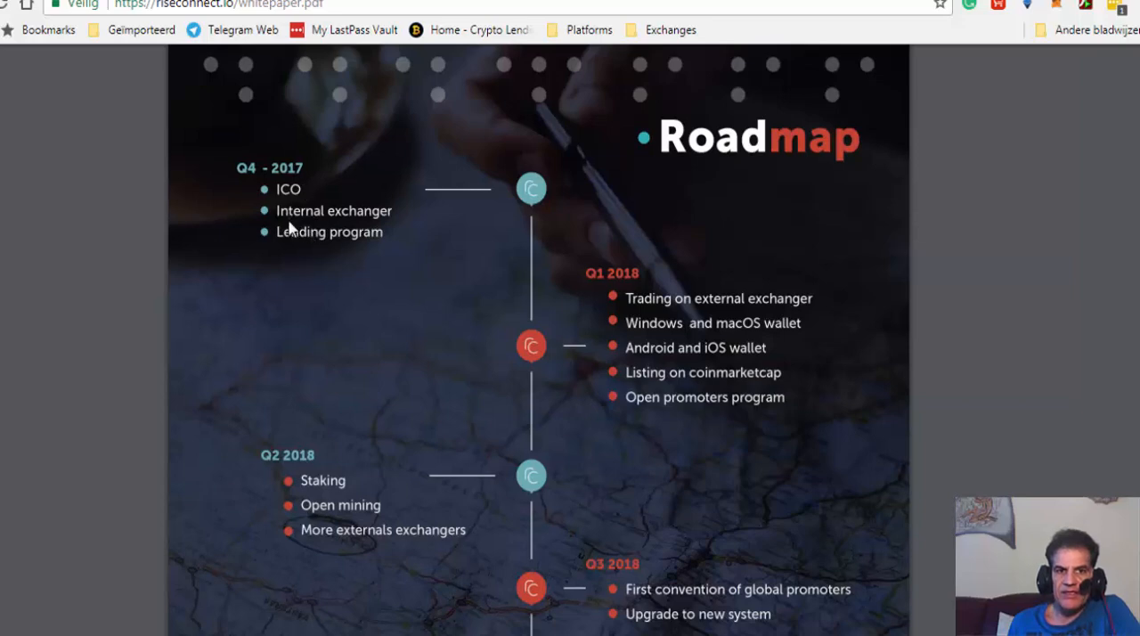
pyautogui.moveTo(316, 231)
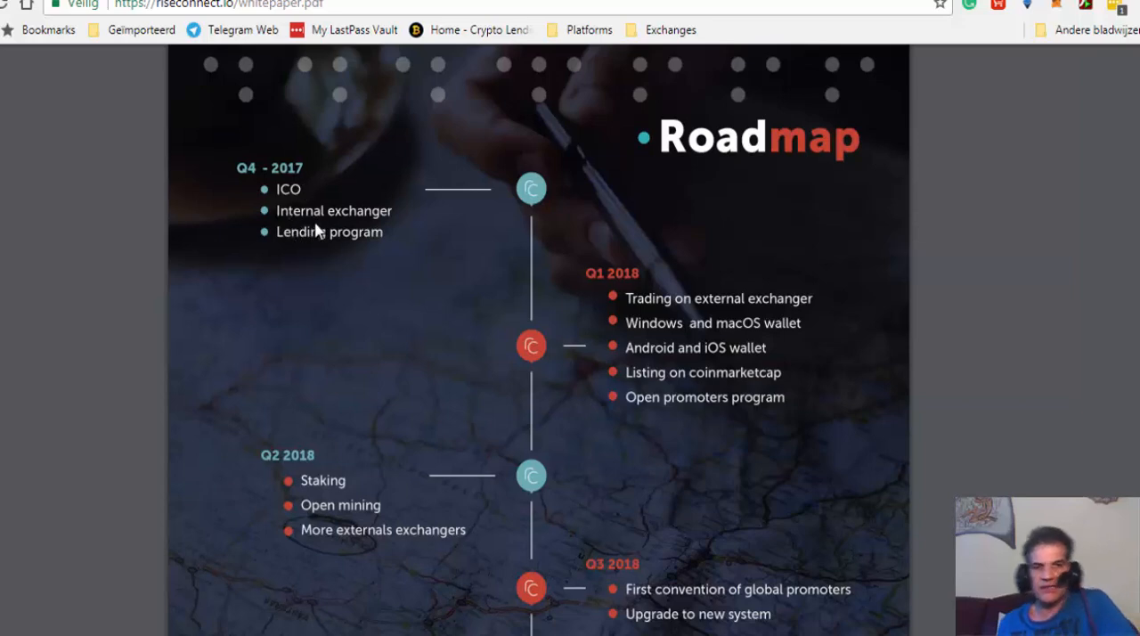
pyautogui.moveTo(601, 245)
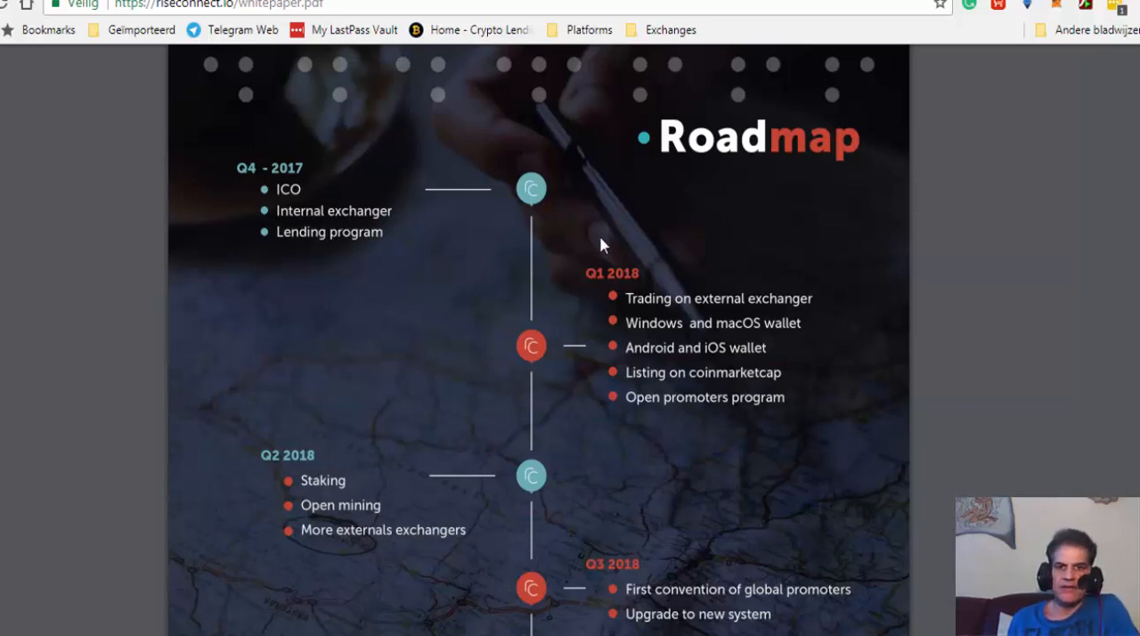
pyautogui.moveTo(655, 325)
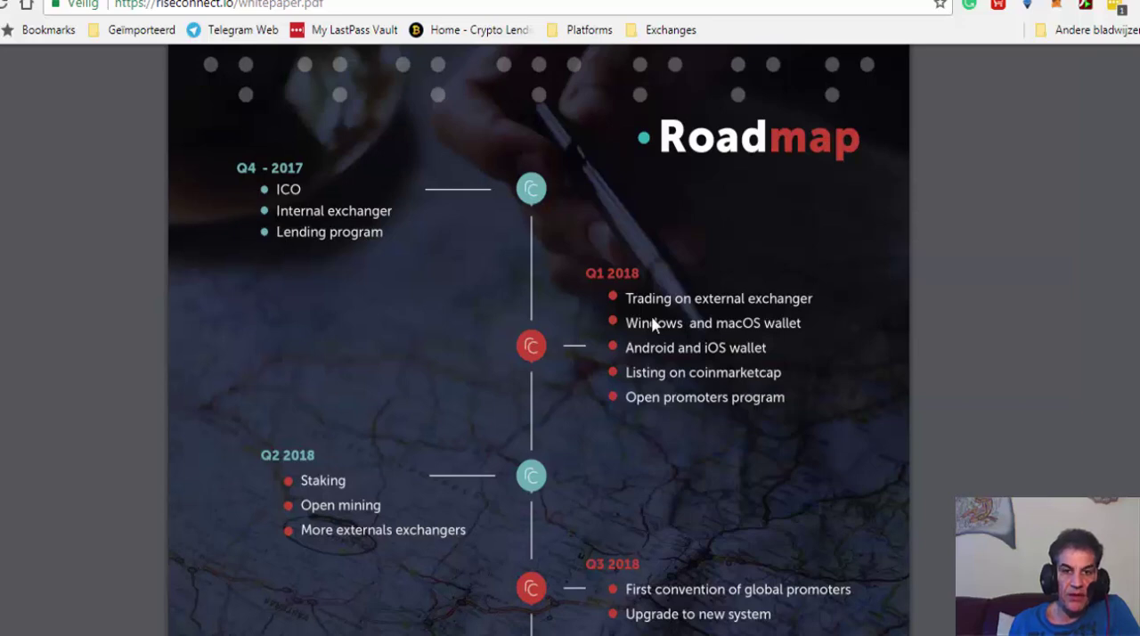
# Scroll the whitepaper Roadmap through the Q2, Q3 and Q4 2018 milestones
pyautogui.scroll(-3)
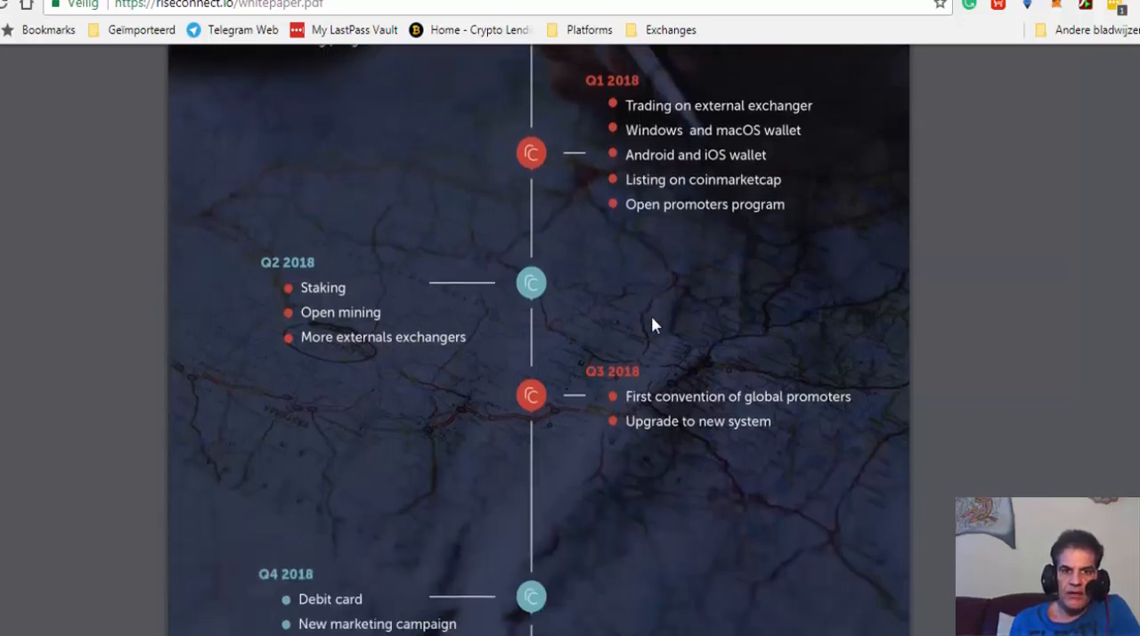
pyautogui.scroll(-3)
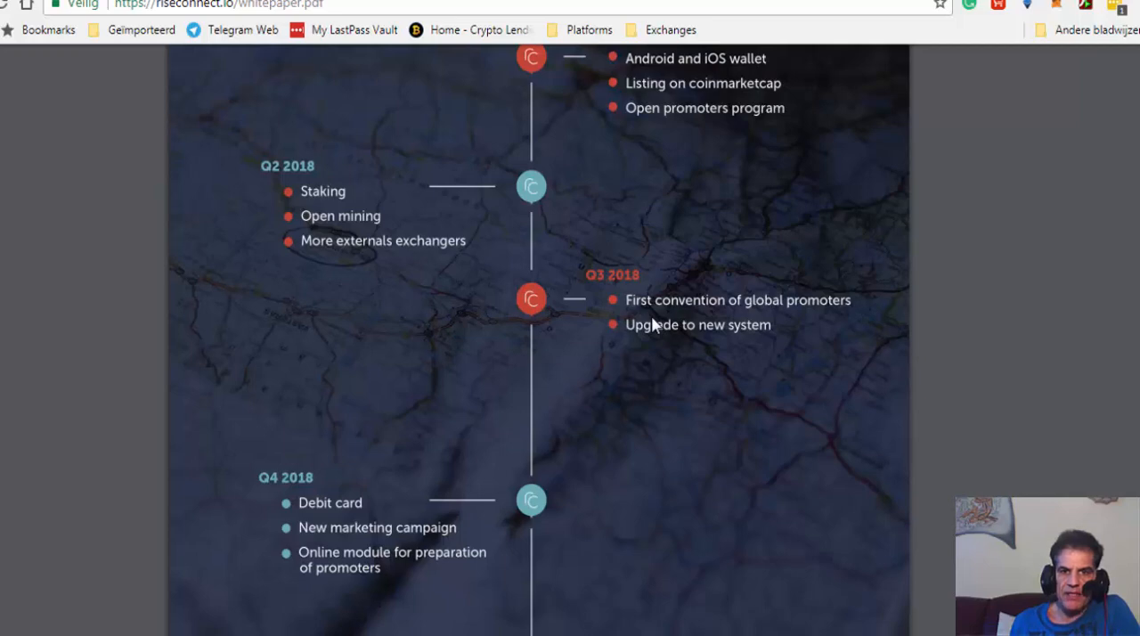
pyautogui.scroll(-3)
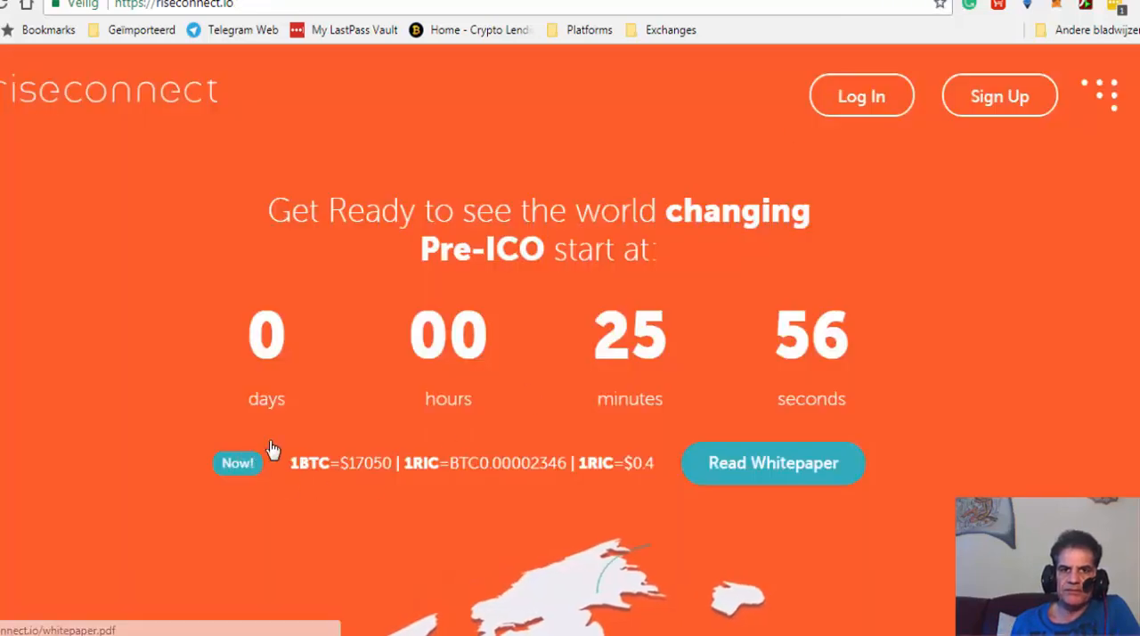
pyautogui.moveTo(448, 369)
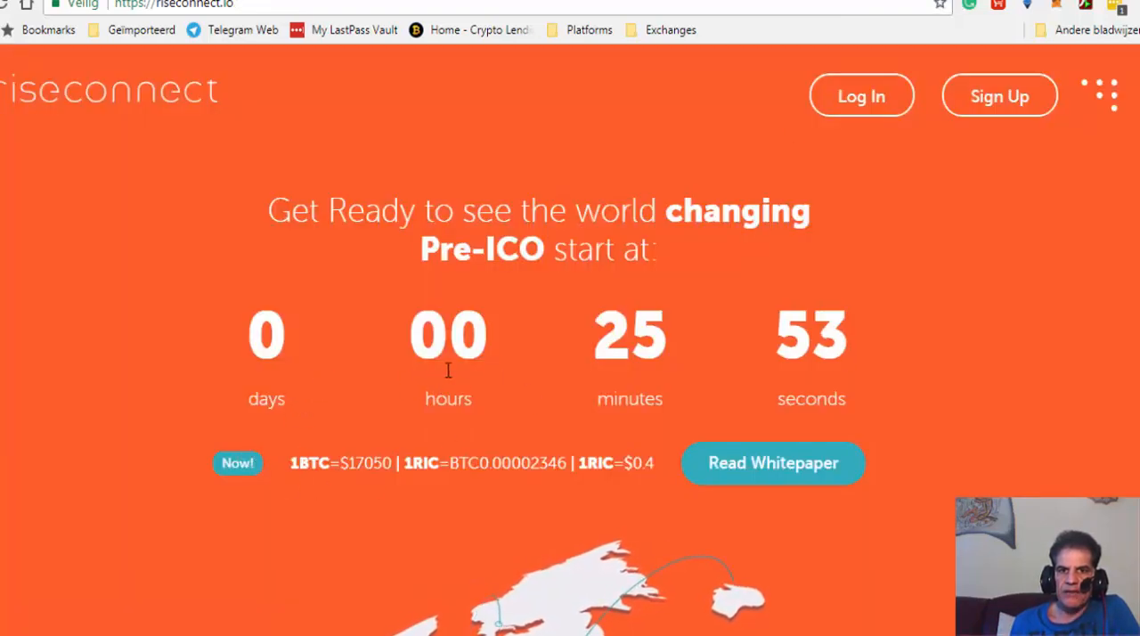
pyautogui.moveTo(532, 420)
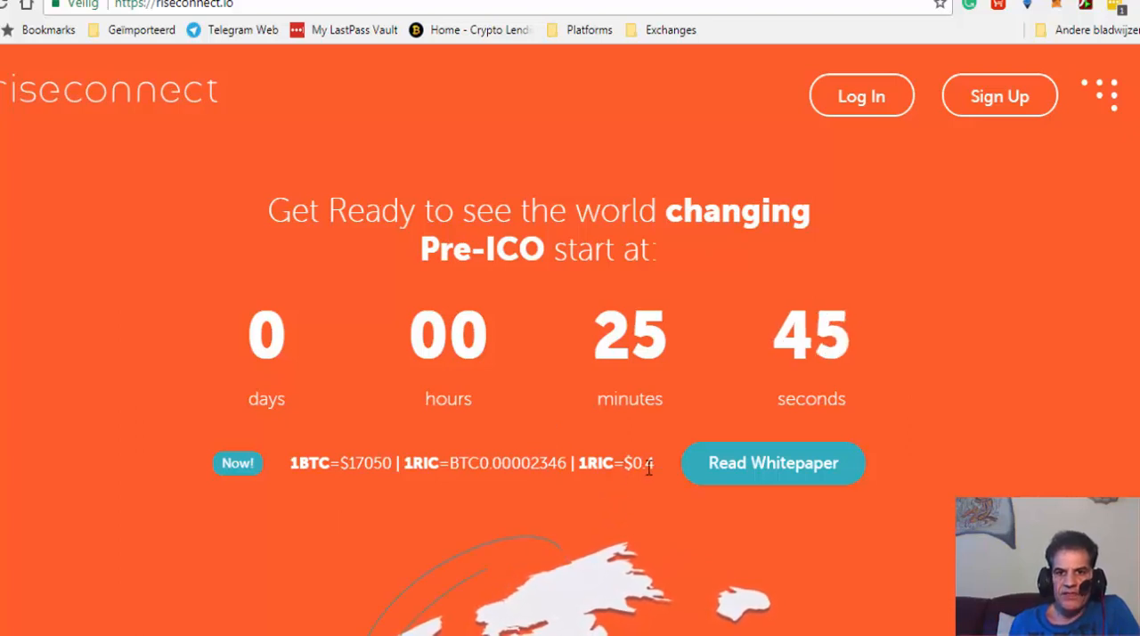
pyautogui.moveTo(684, 148)
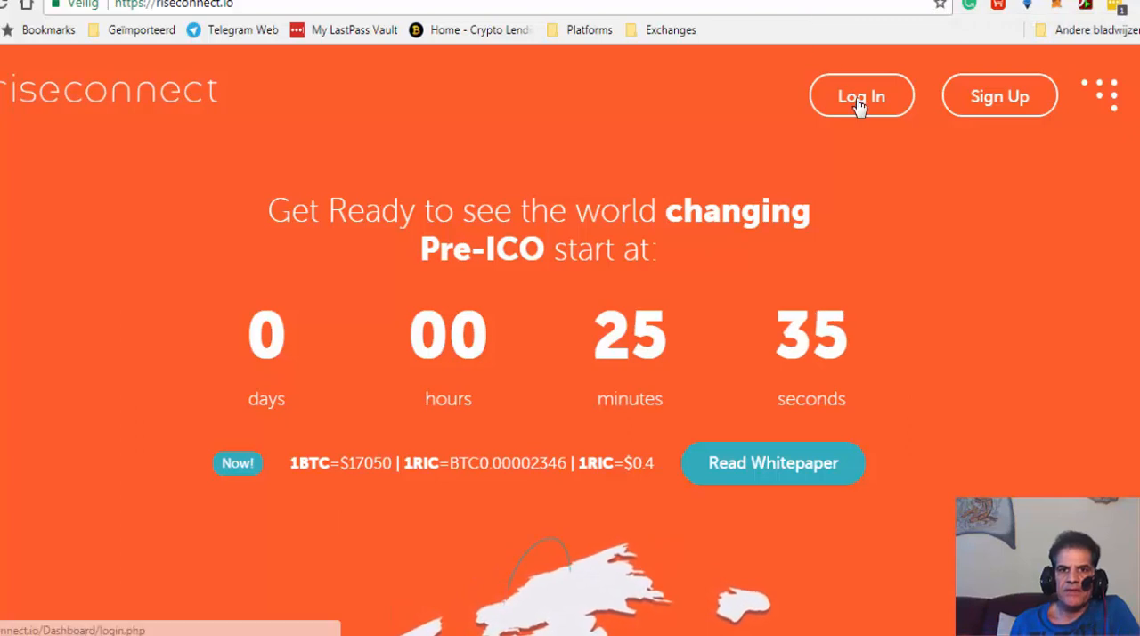
# Open the RiseConnect back-office Log In page from the homepage
pyautogui.click(862, 95)
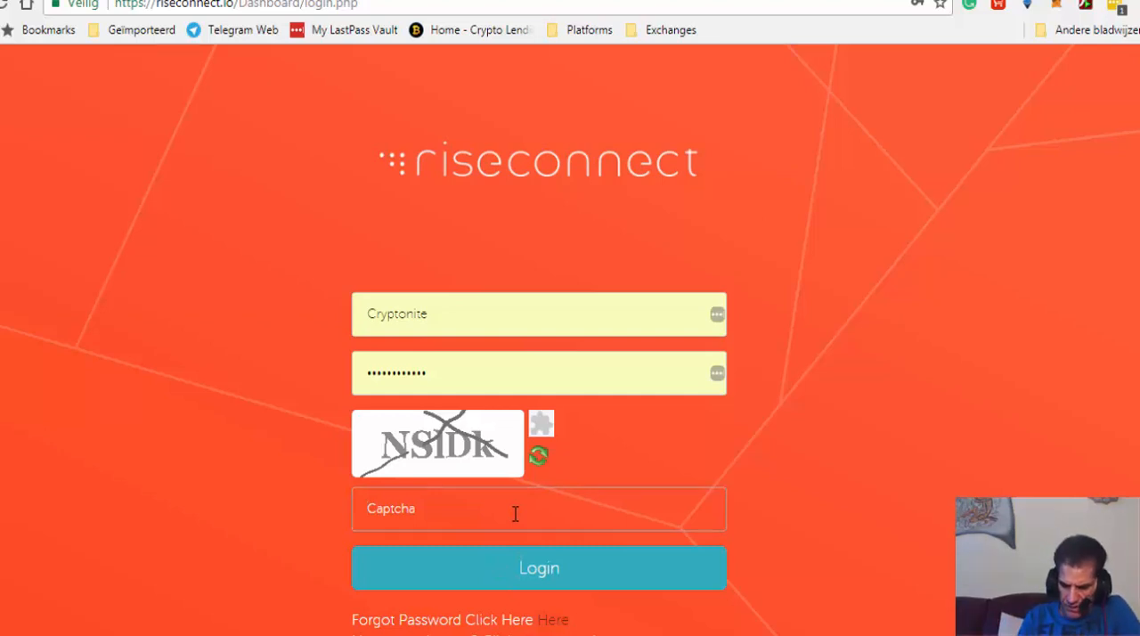
# Enter captcha 'NSDk' and submit the login, which returns 'Wrong Captcha!'
pyautogui.write('N')
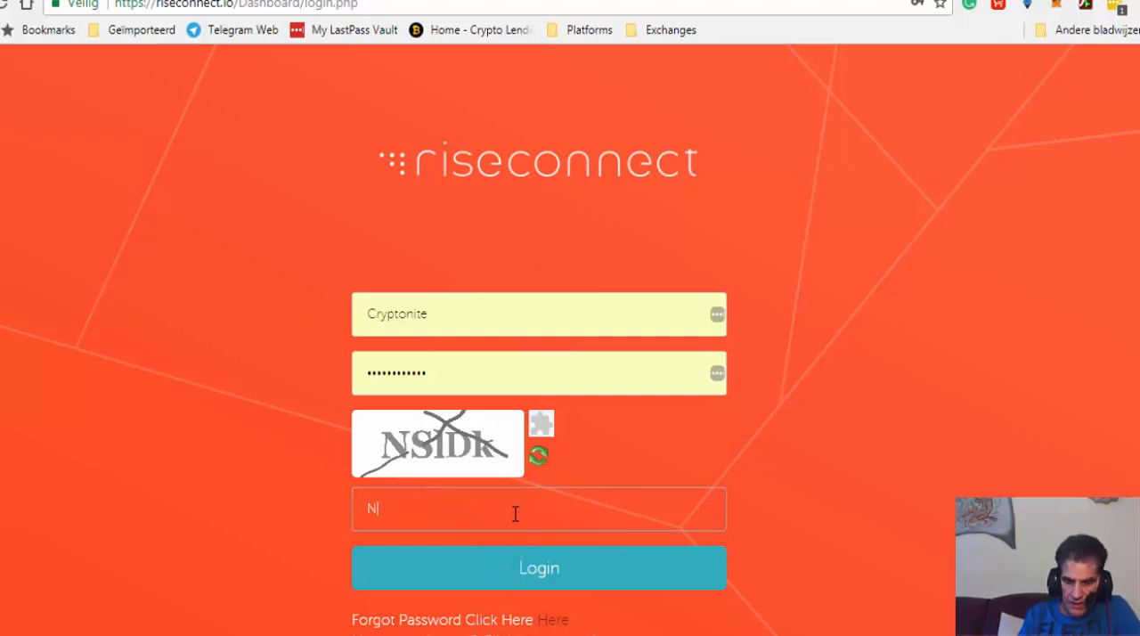
pyautogui.write('S')
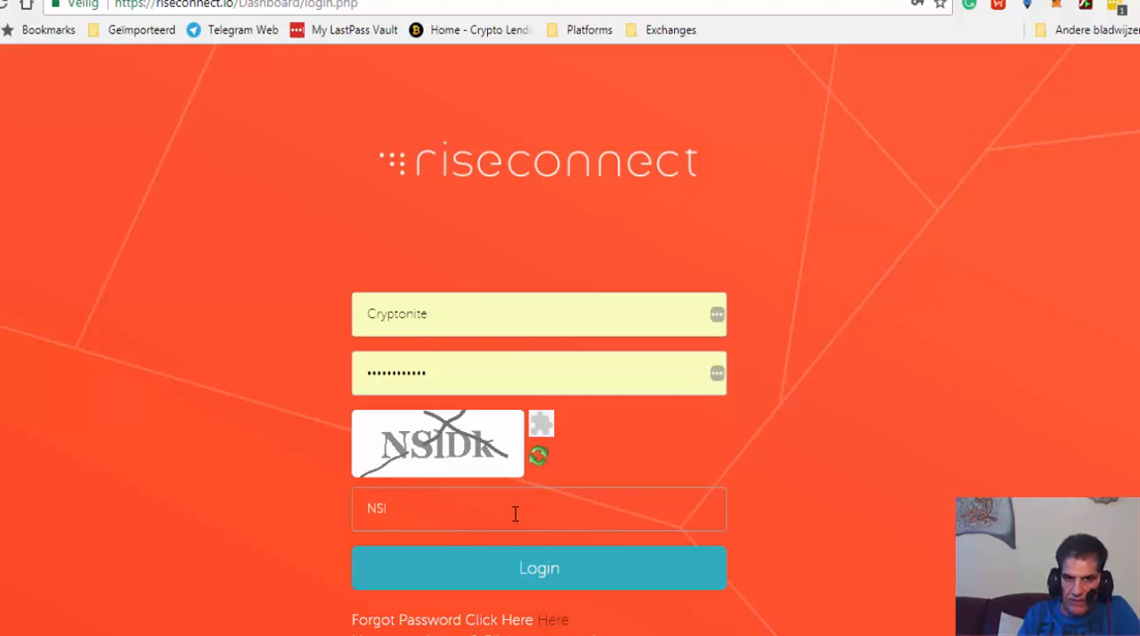
pyautogui.write('D')
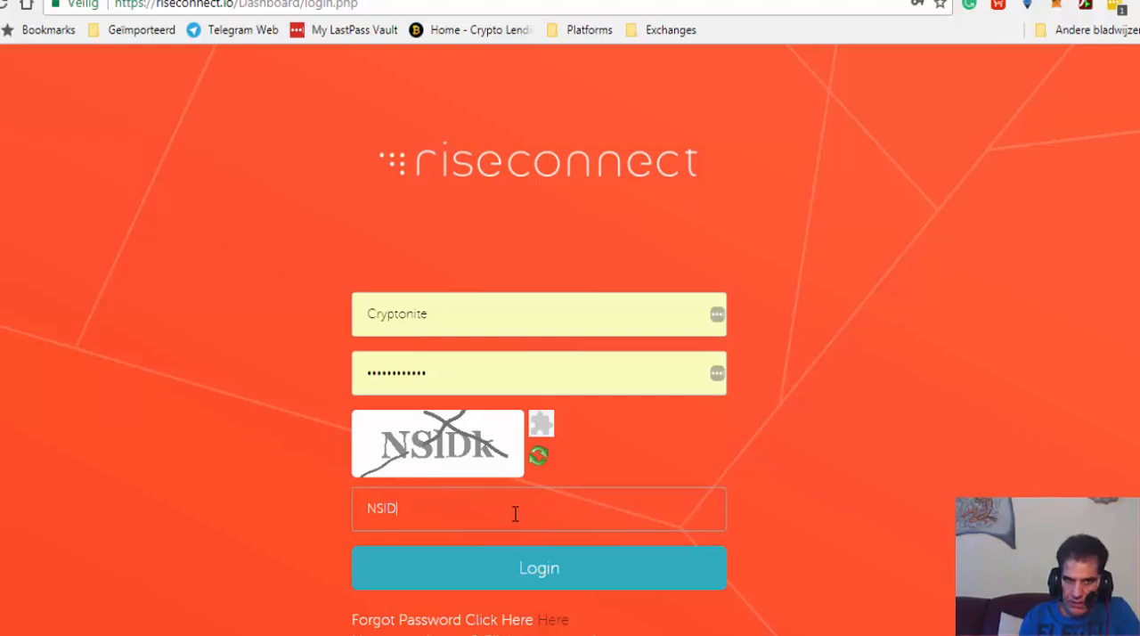
pyautogui.write('k')
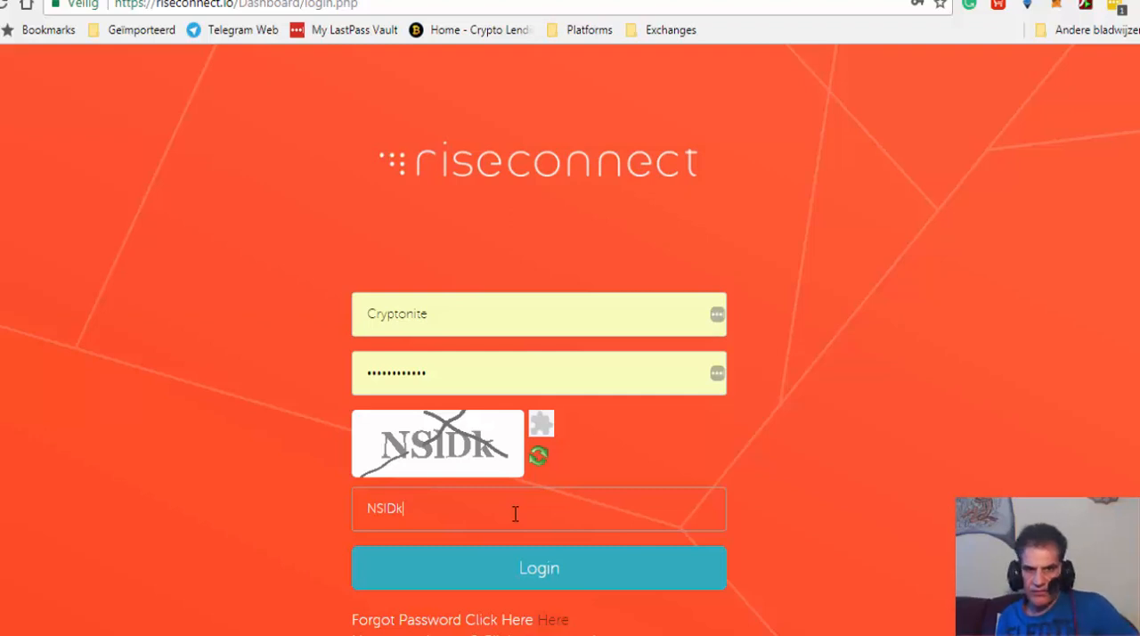
pyautogui.moveTo(426, 455)
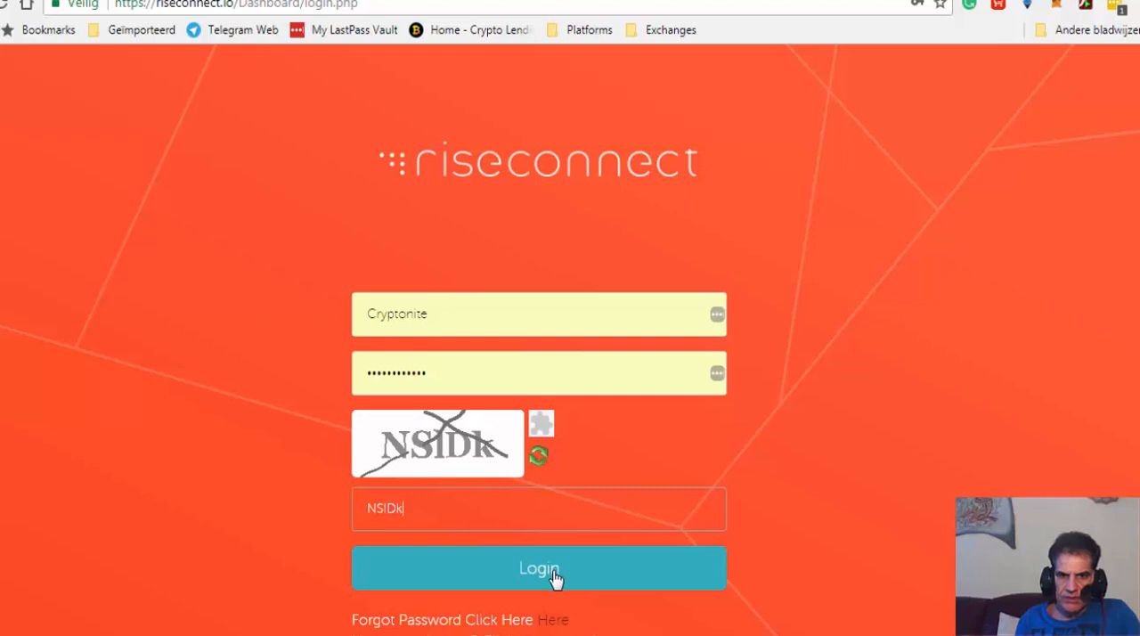
pyautogui.click(538, 568)
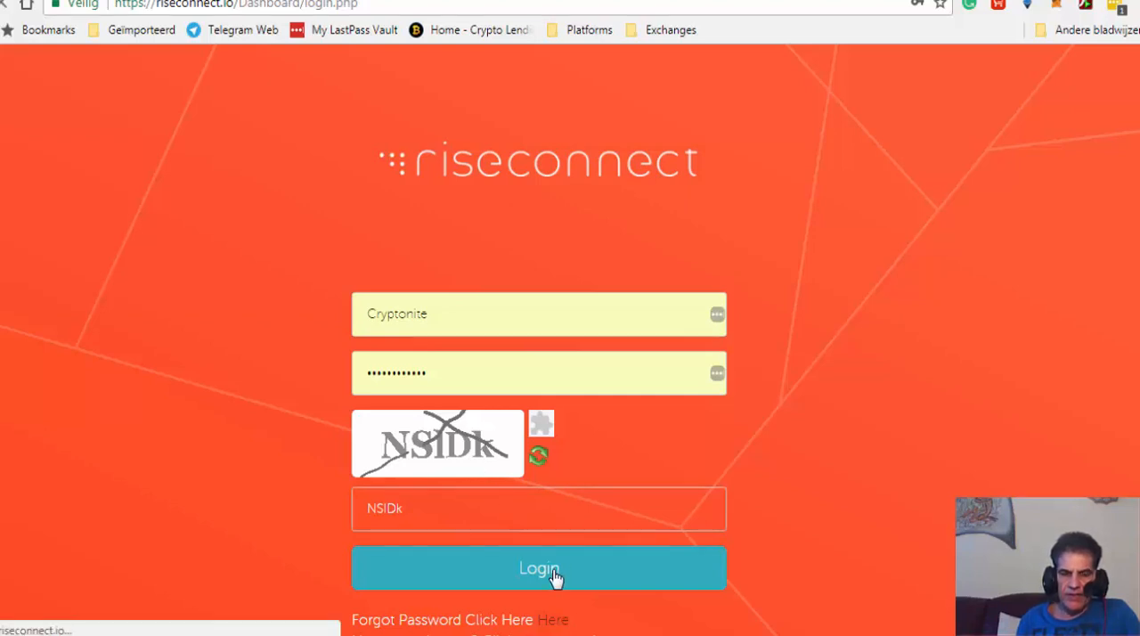
pyautogui.click(538, 568)
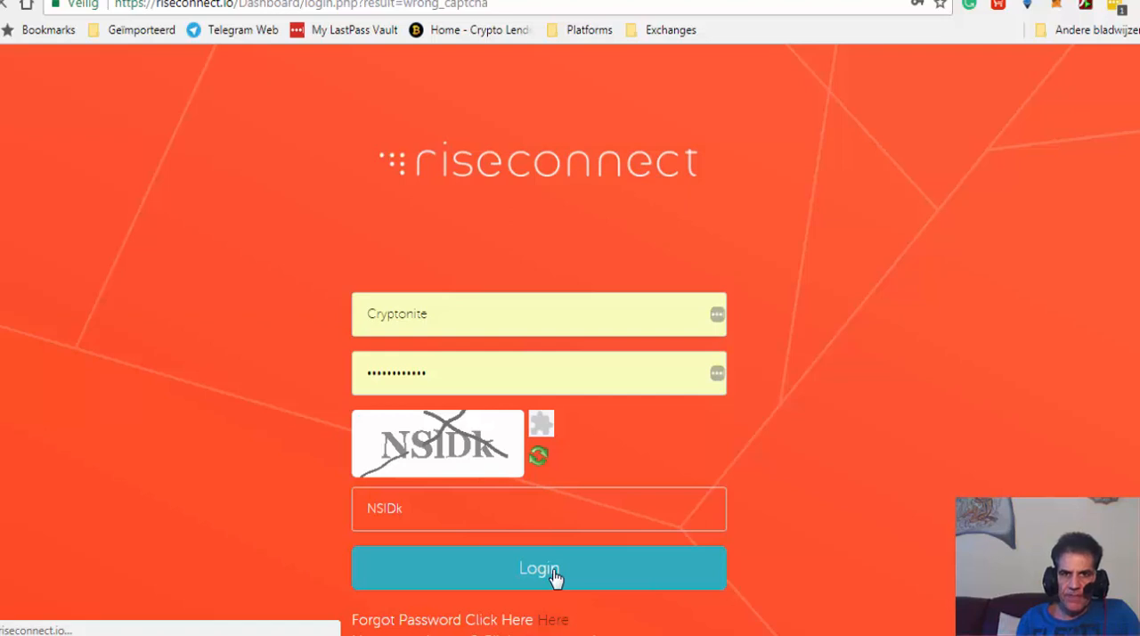
# Retype the new captcha '9euaT' and log in to the member dashboard
pyautogui.click(538, 567)
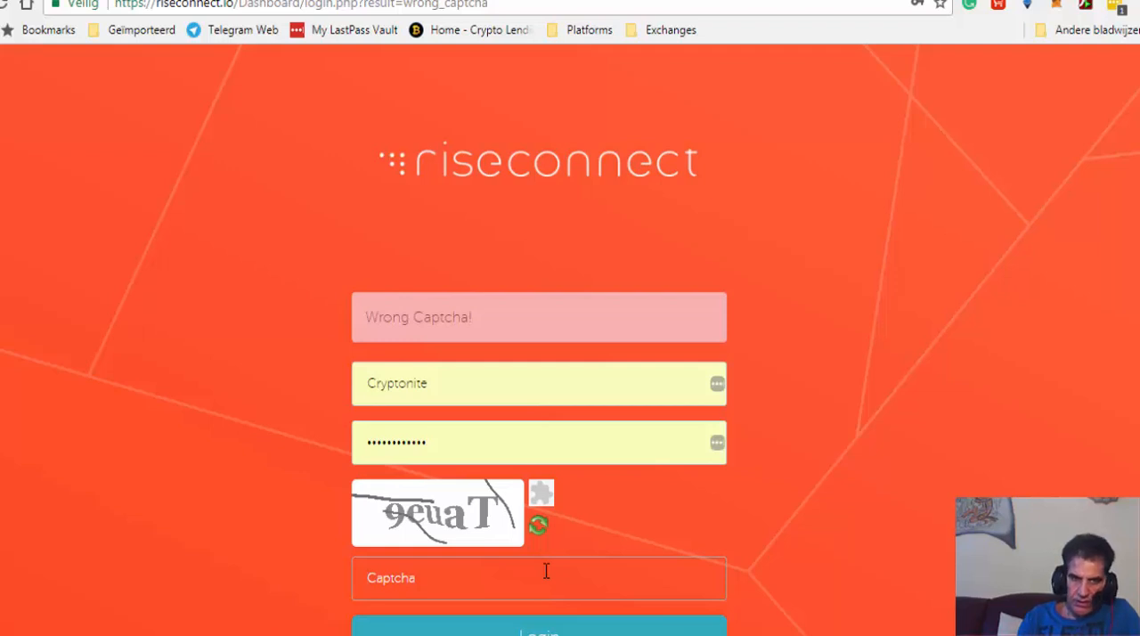
pyautogui.write('9e')
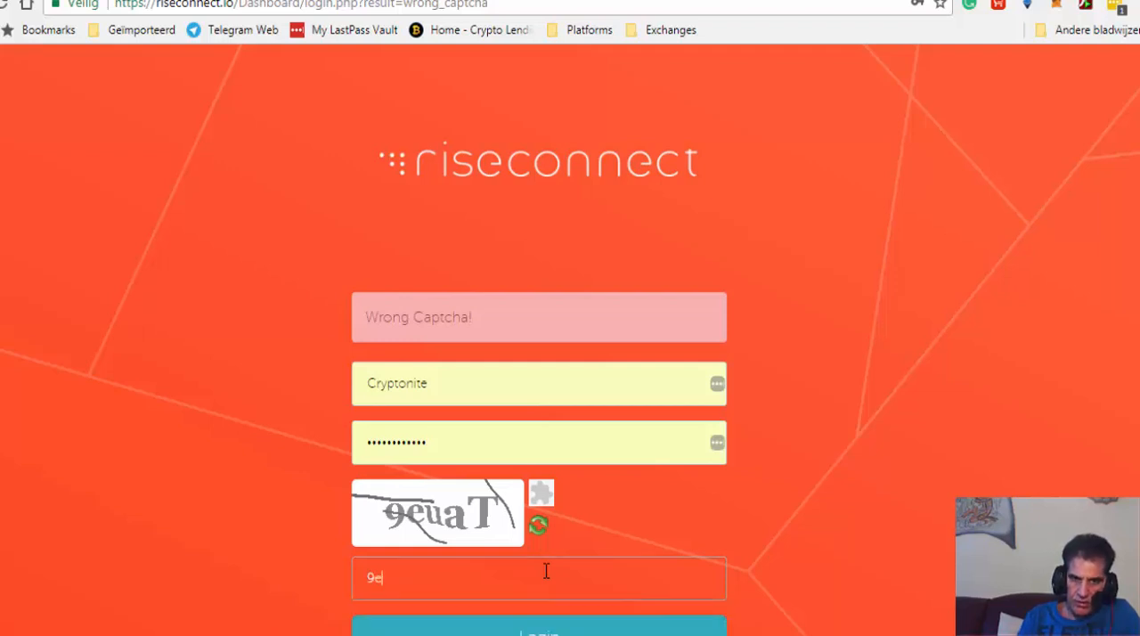
pyautogui.write('ua')
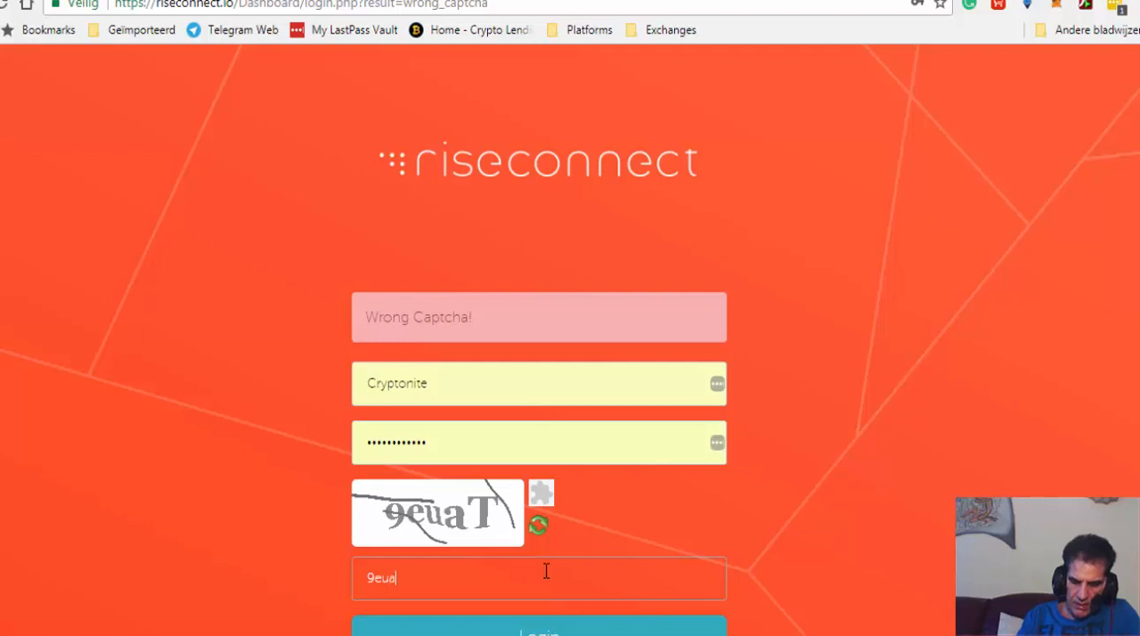
pyautogui.write('T')
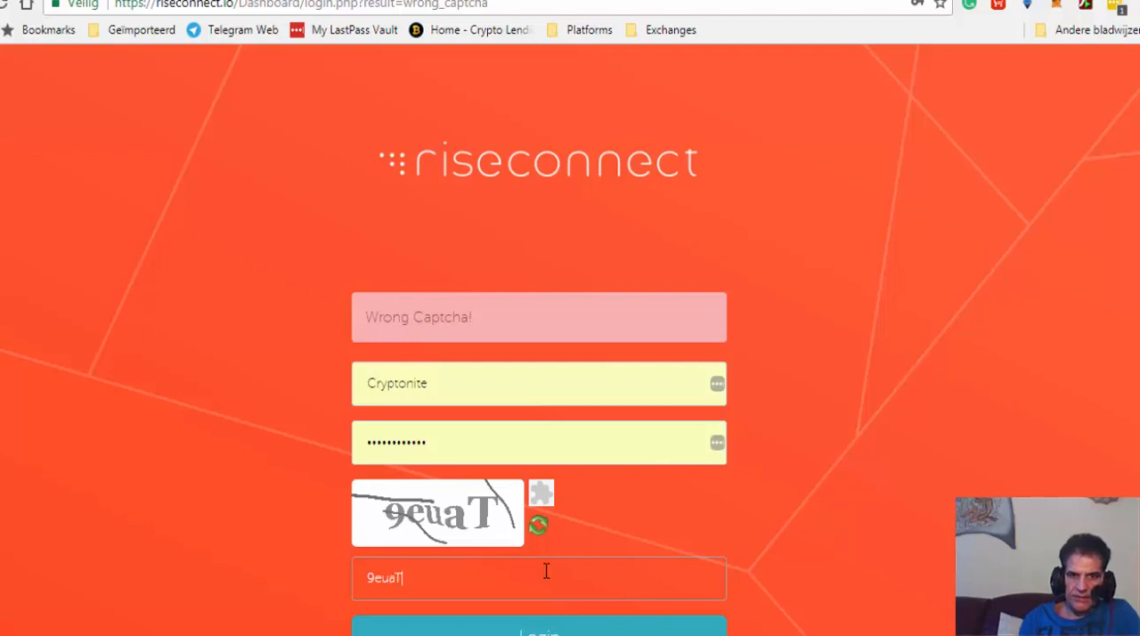
pyautogui.scroll(-3)
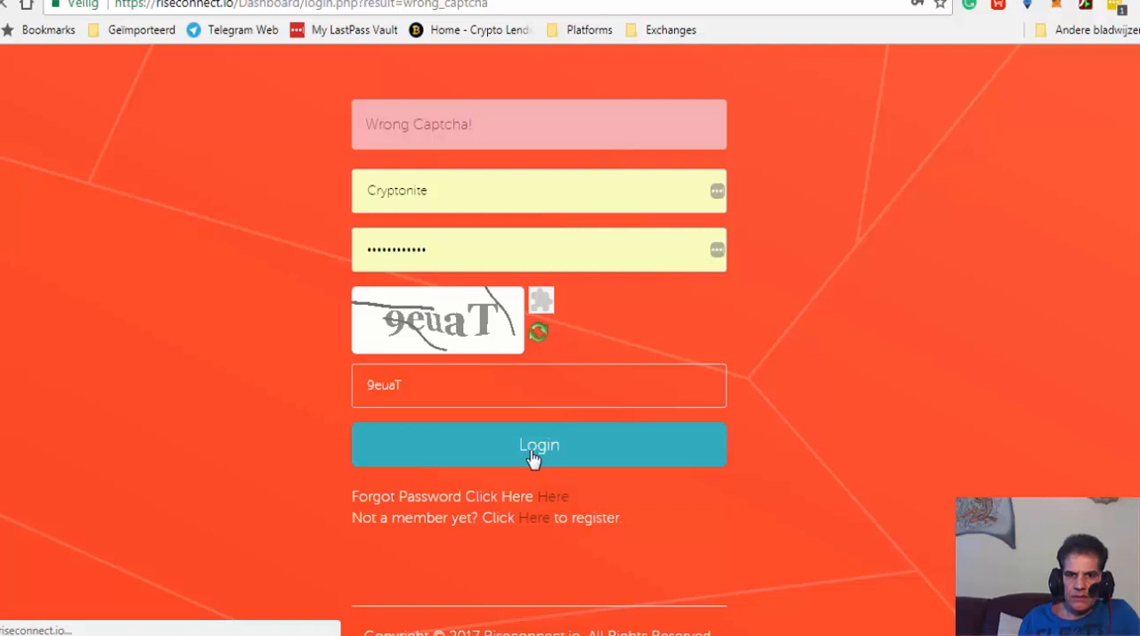
pyautogui.click(538, 445)
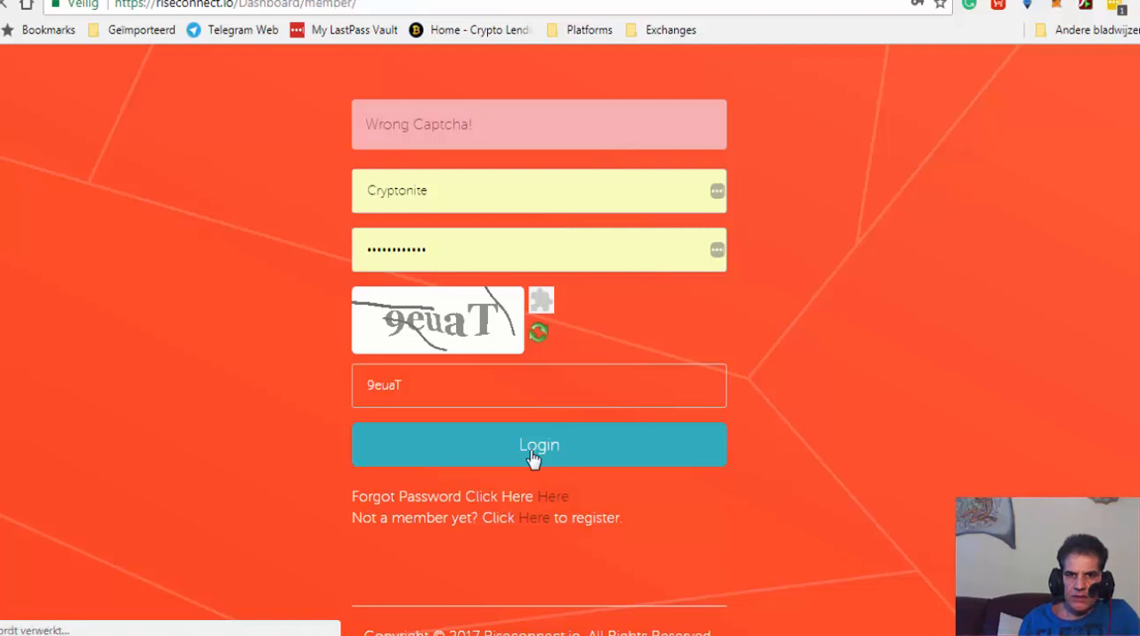
pyautogui.click(538, 444)
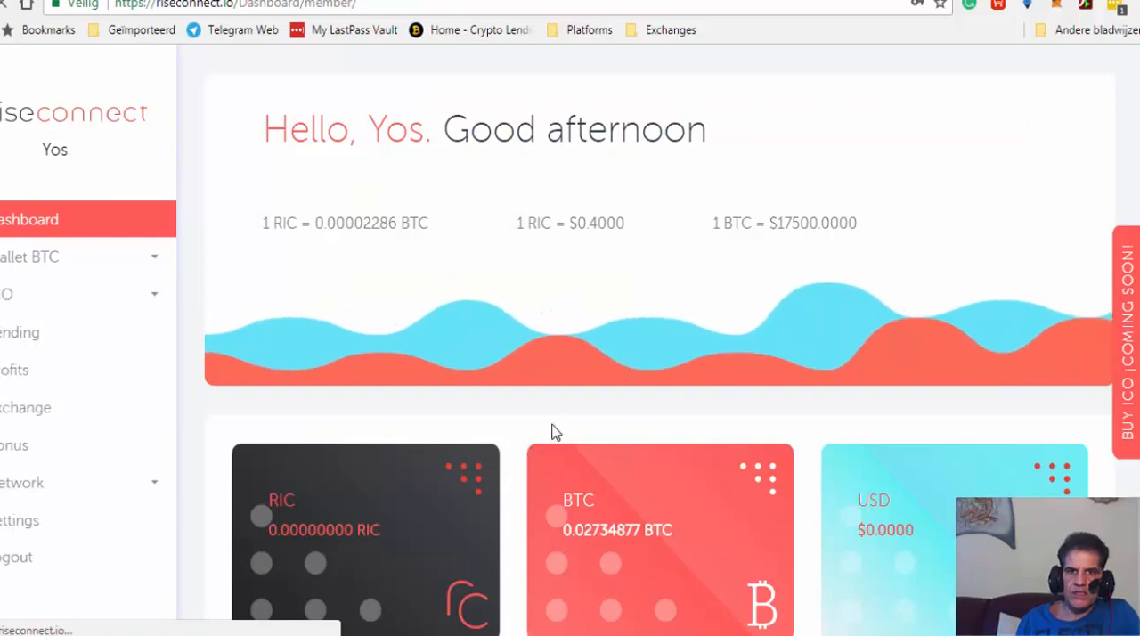
# Scroll the dashboard down to News and open 'READ BEFORE DEPOSIT !!!'
pyautogui.scroll(-3)
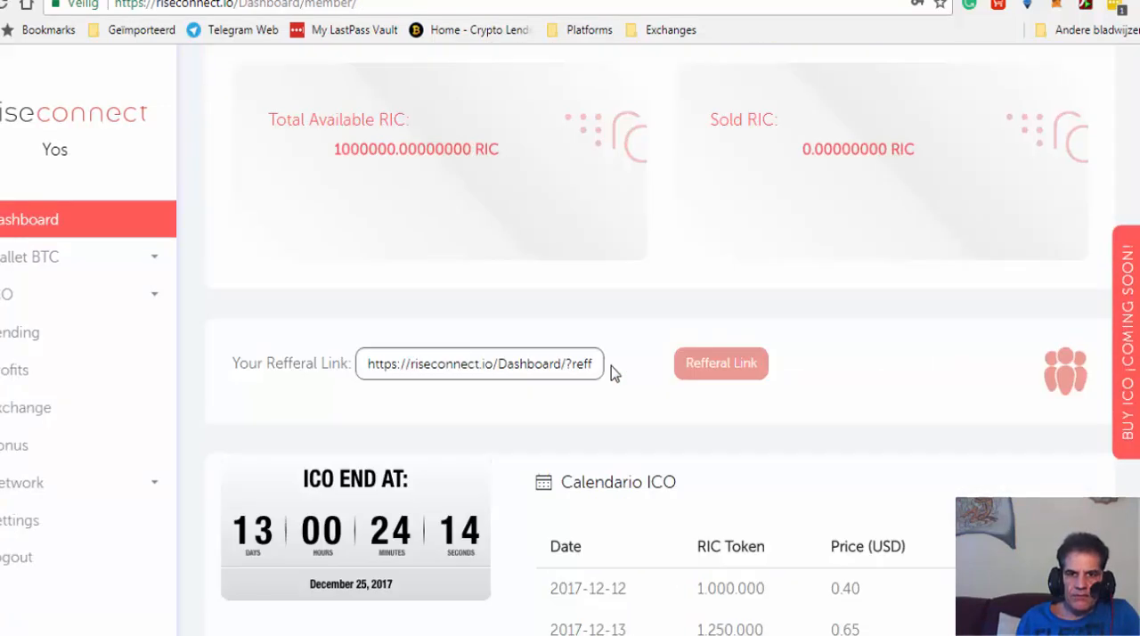
pyautogui.scroll(-3)
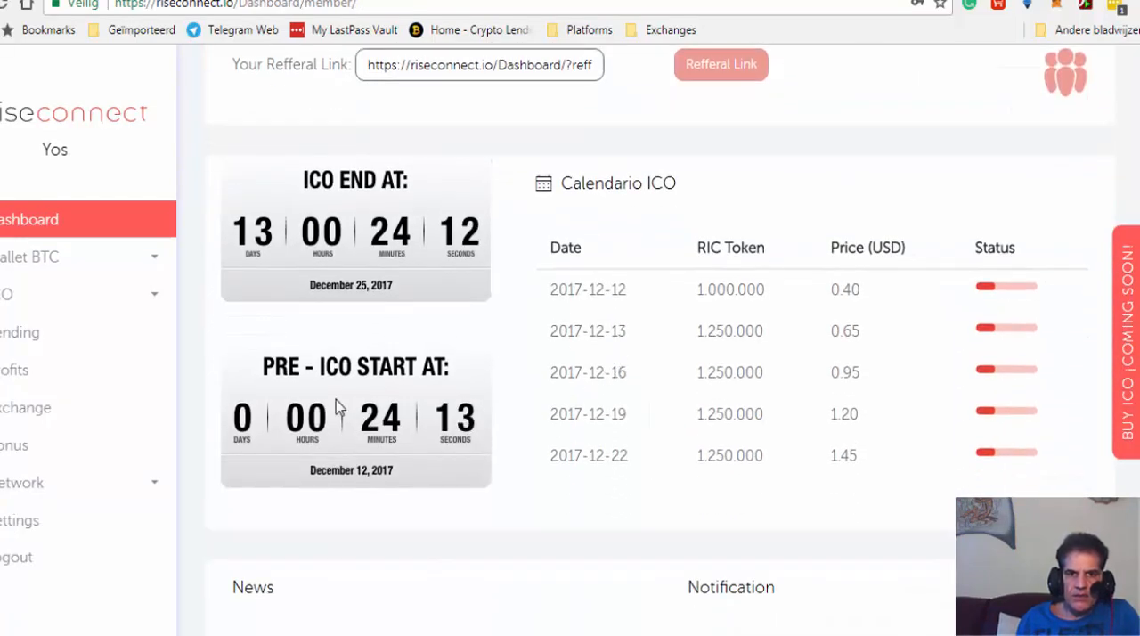
pyautogui.scroll(-3)
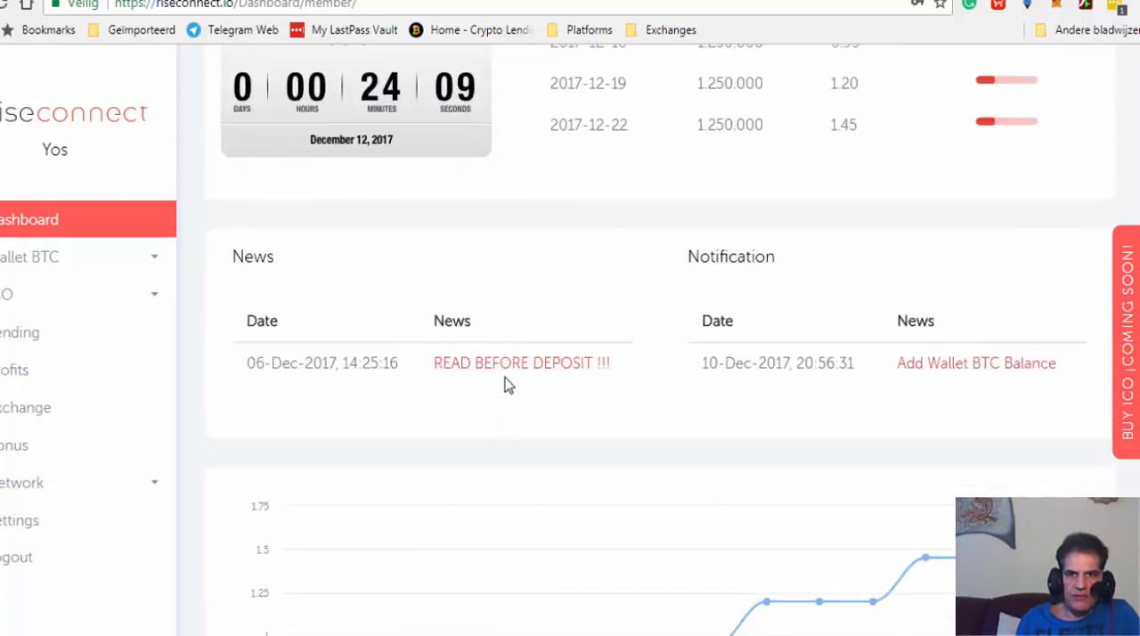
pyautogui.rightClick(521, 363)
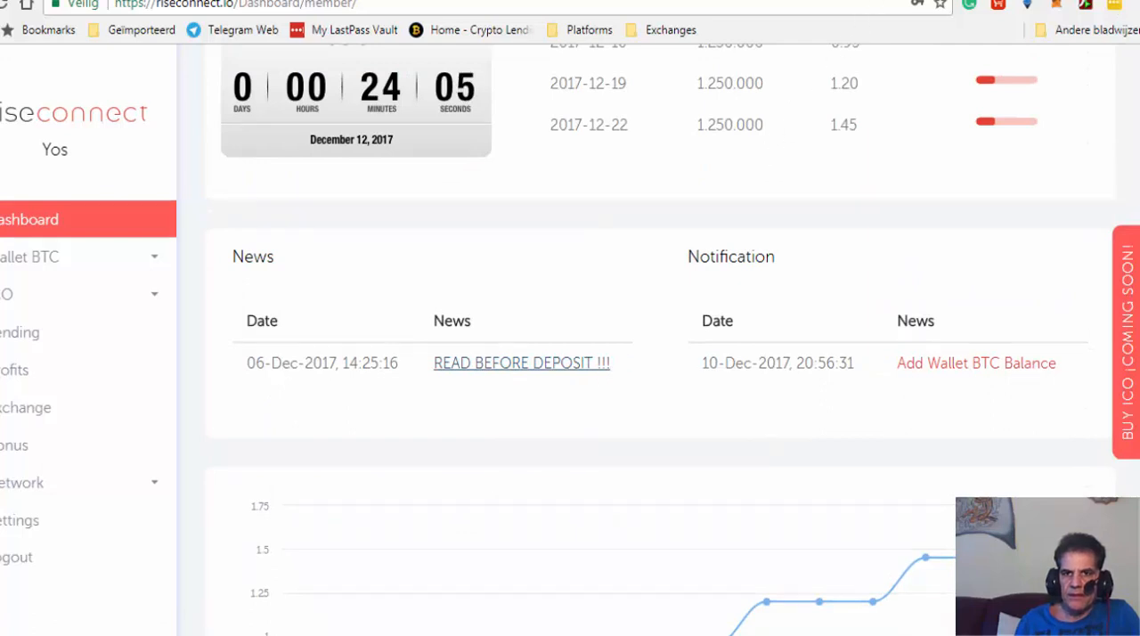
pyautogui.click(521, 362)
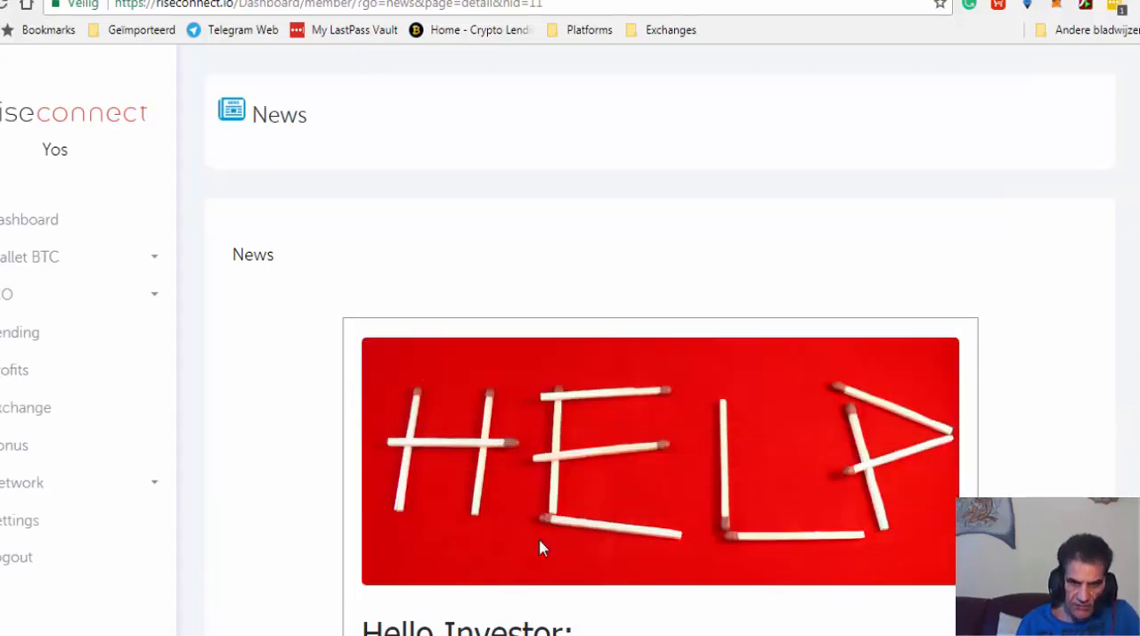
# Read the deposit article's confirmation steps and email details, then head back to Dashboard
pyautogui.scroll(-3)
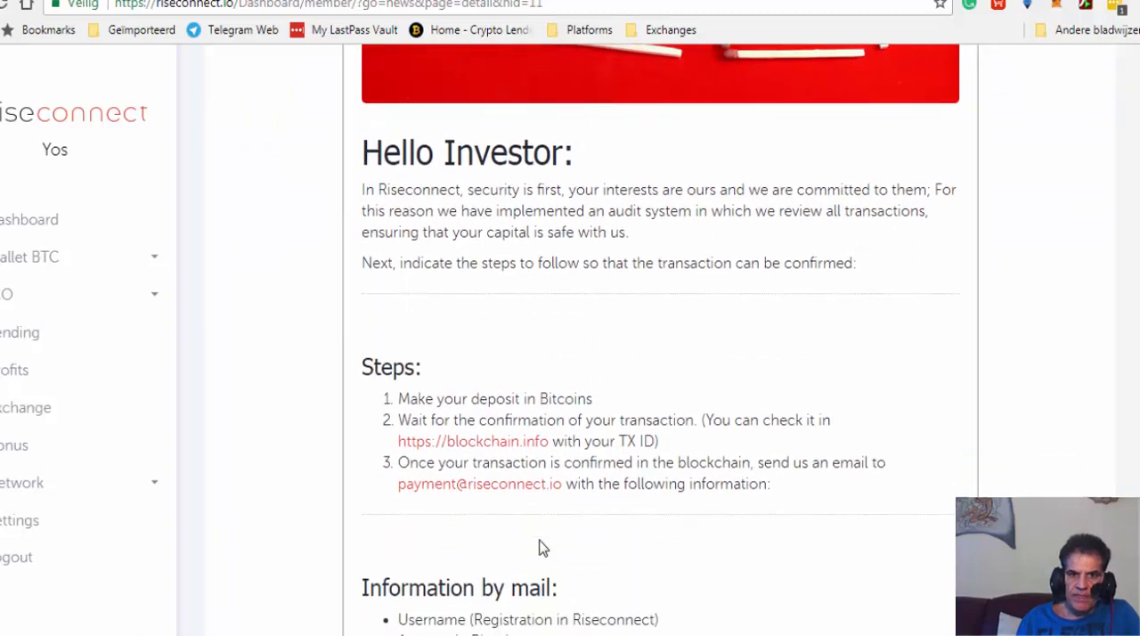
pyautogui.moveTo(547, 410)
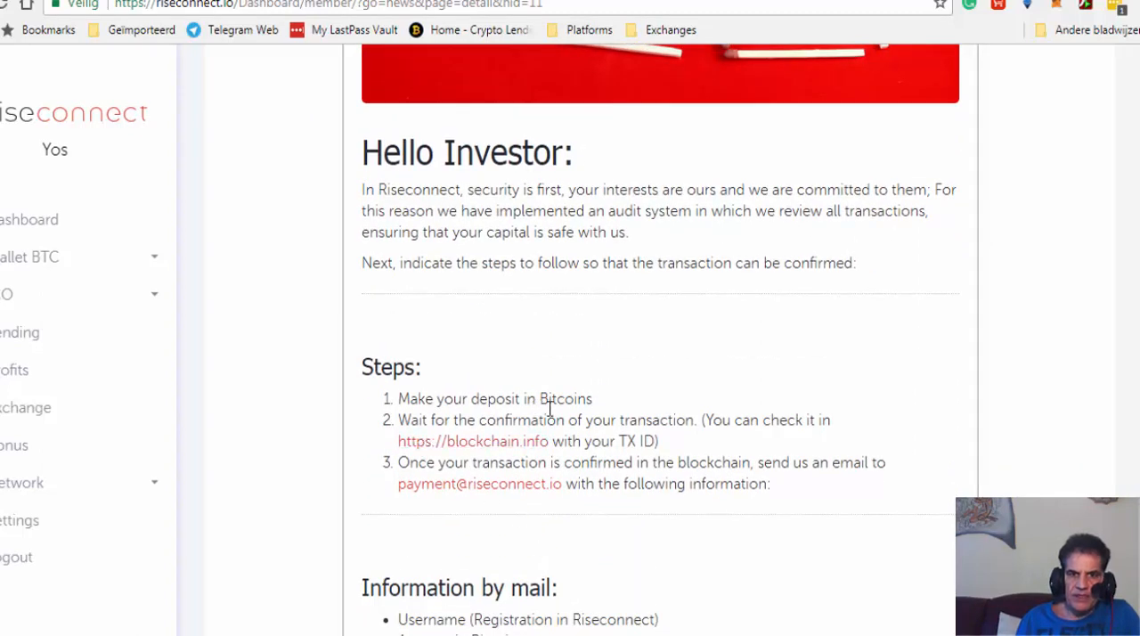
pyautogui.moveTo(445, 443)
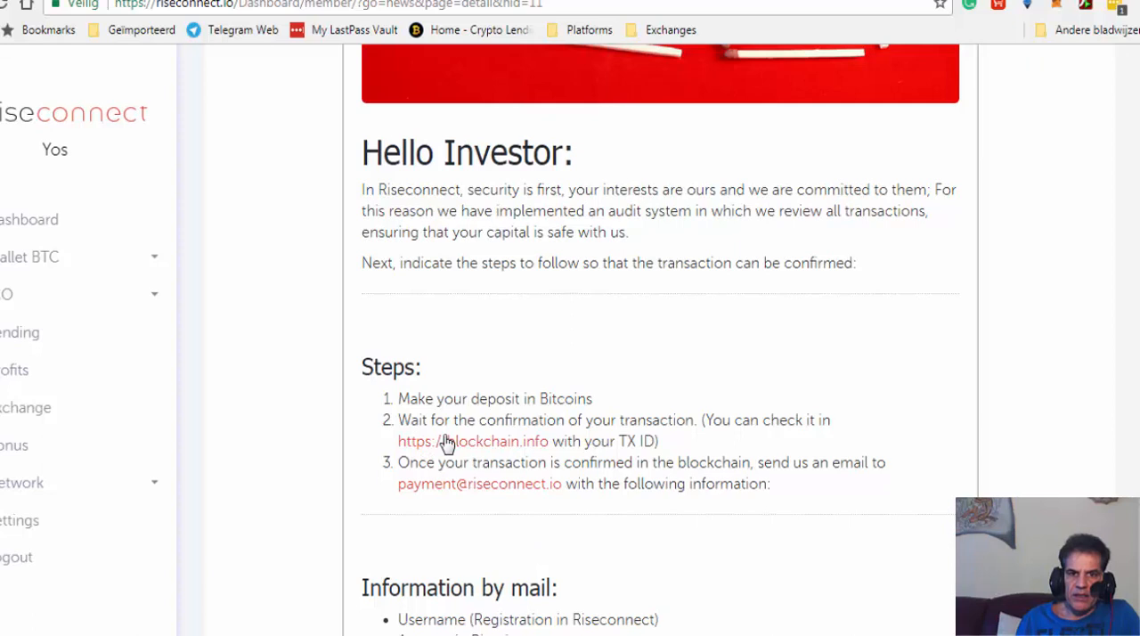
pyautogui.moveTo(683, 426)
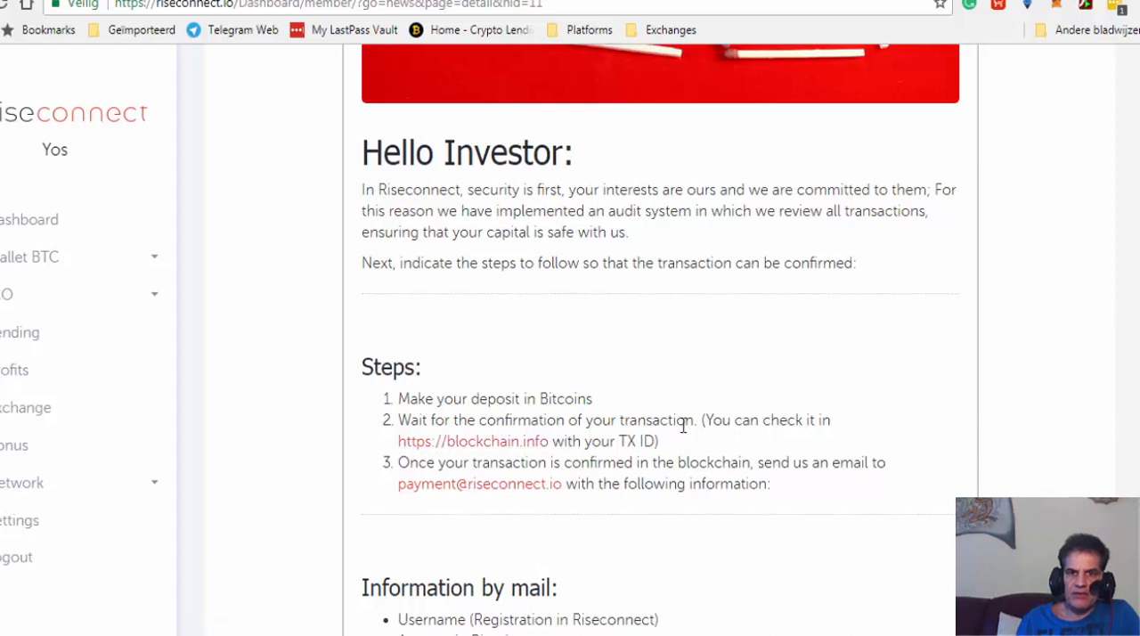
pyautogui.moveTo(479, 484)
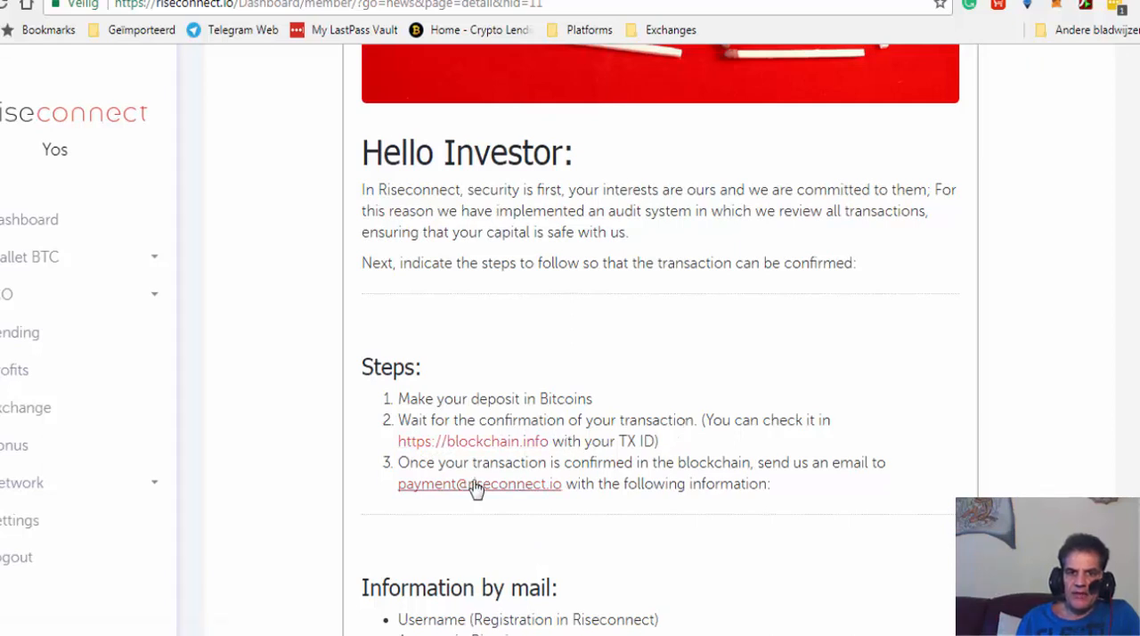
pyautogui.moveTo(583, 481)
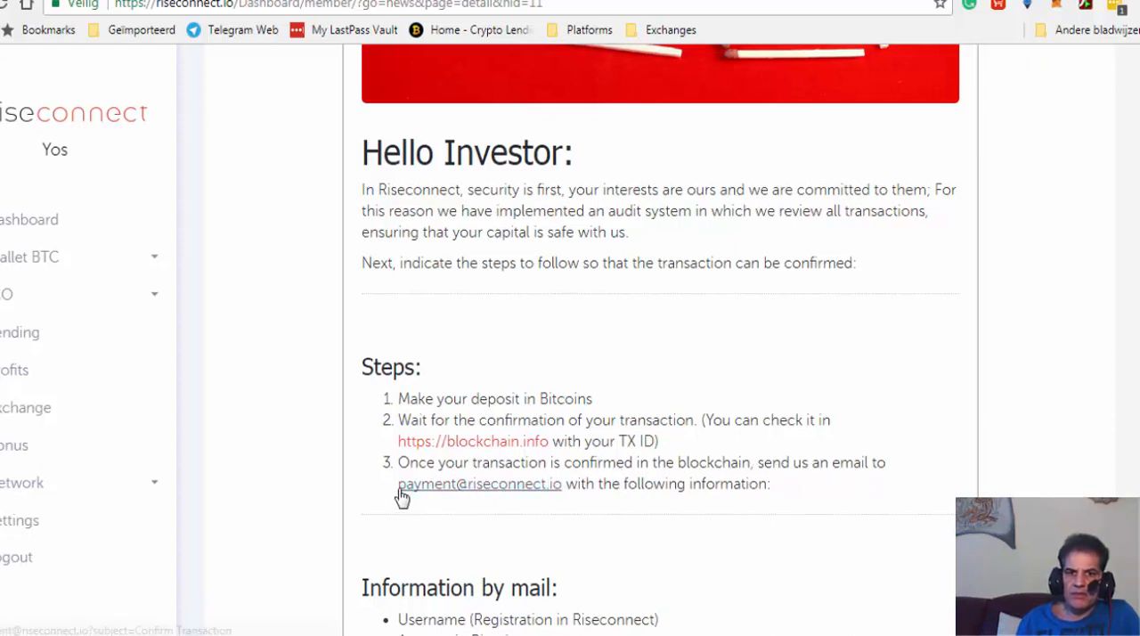
pyautogui.moveTo(728, 510)
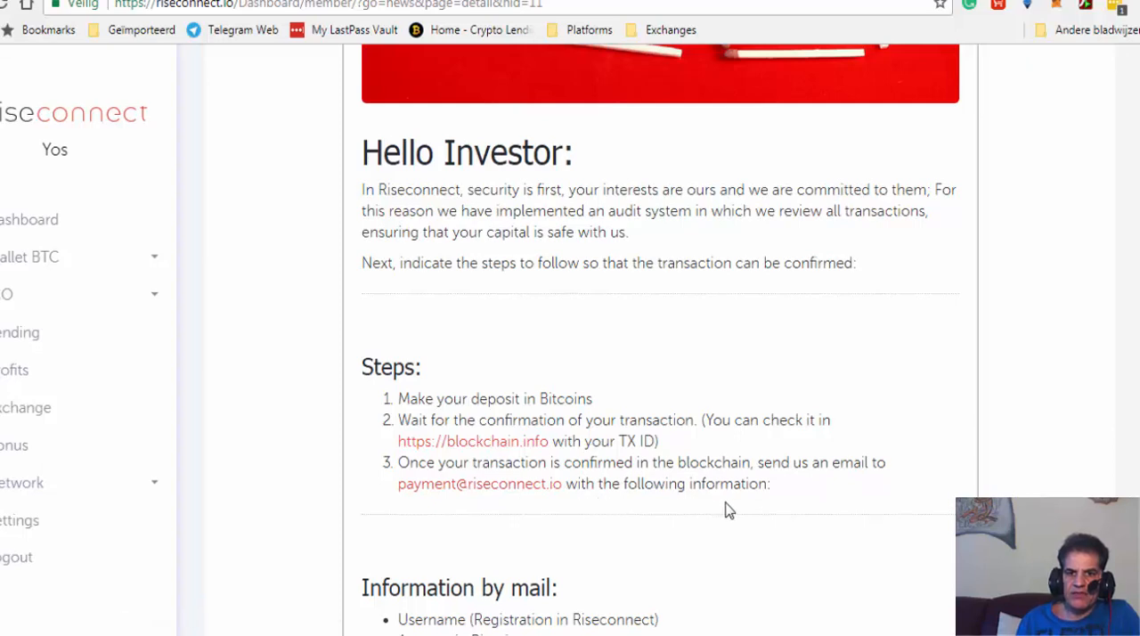
pyautogui.scroll(-3)
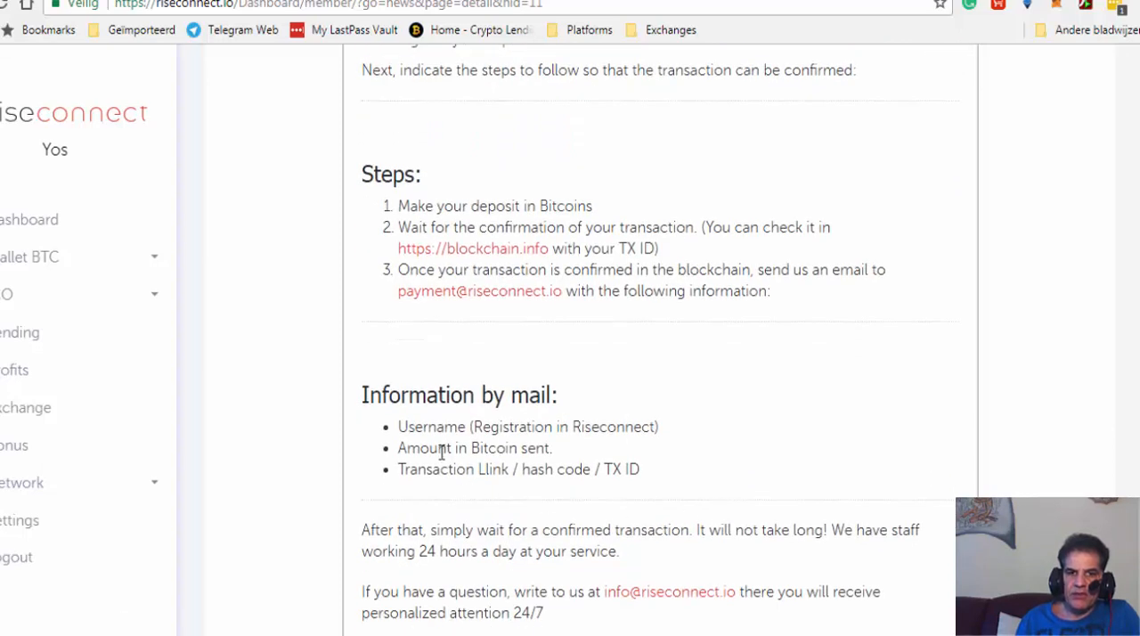
pyautogui.moveTo(585, 459)
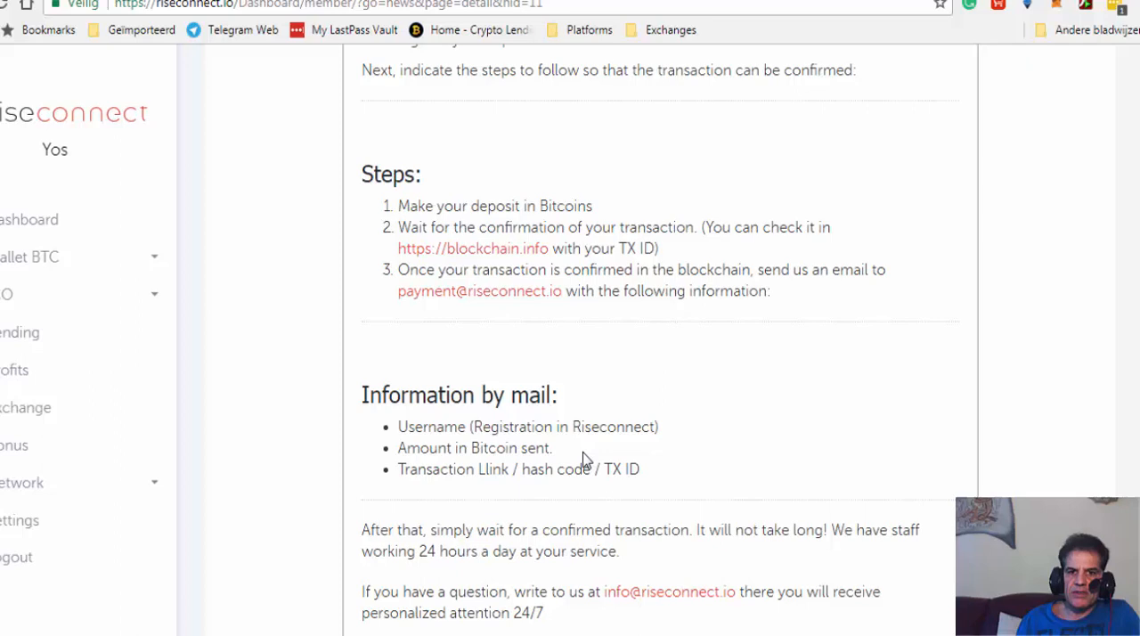
pyautogui.moveTo(497, 510)
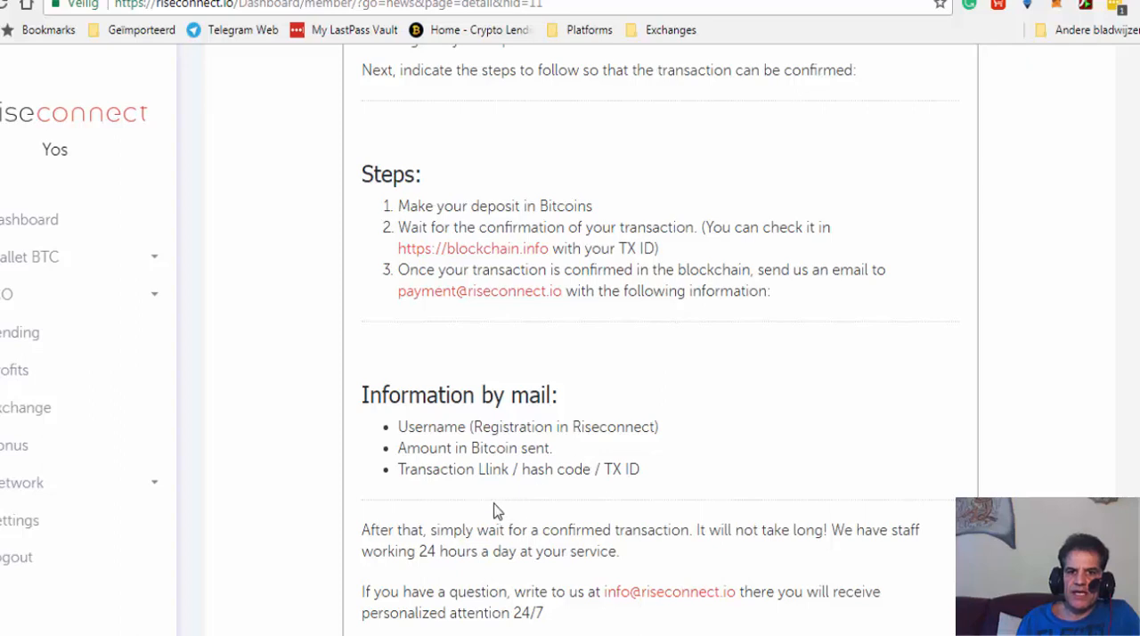
pyautogui.moveTo(423, 488)
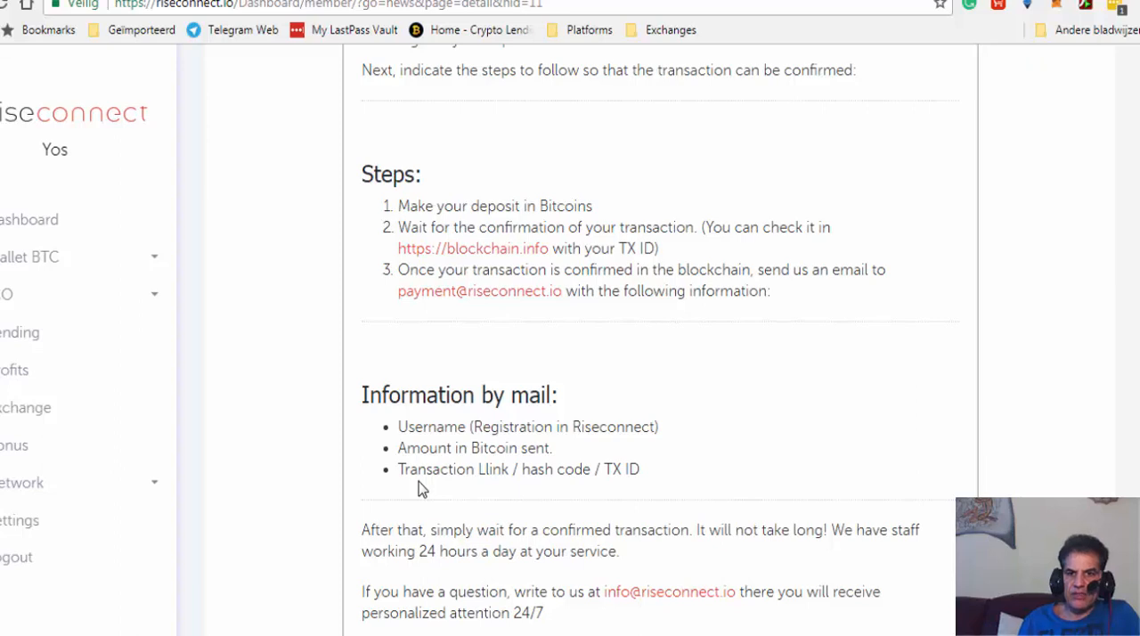
pyautogui.moveTo(322, 437)
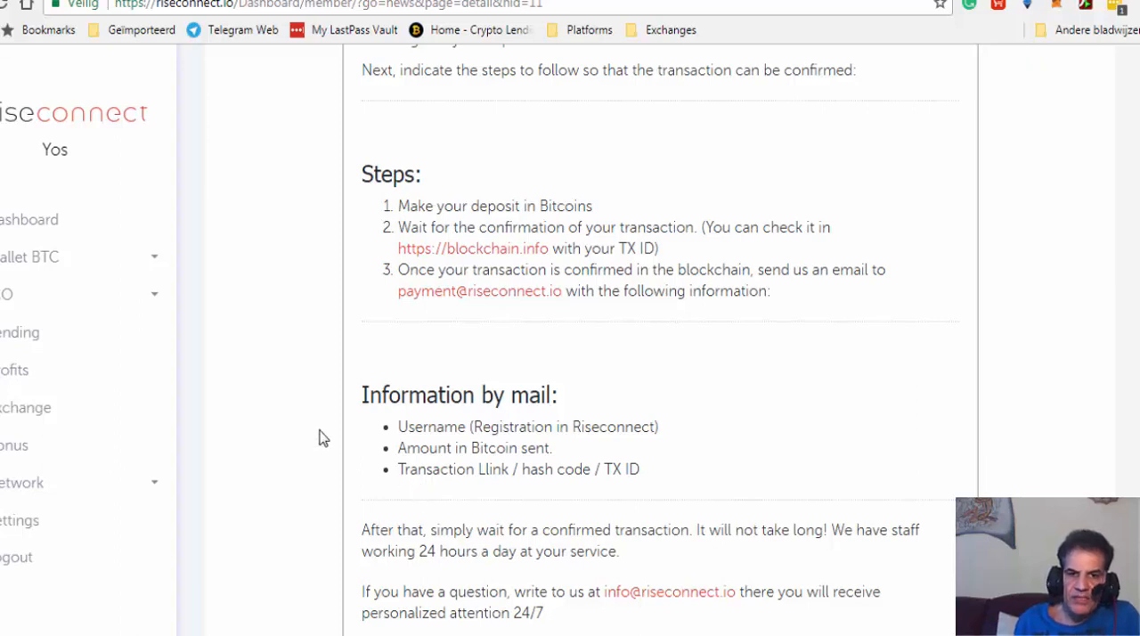
pyautogui.moveTo(512, 528)
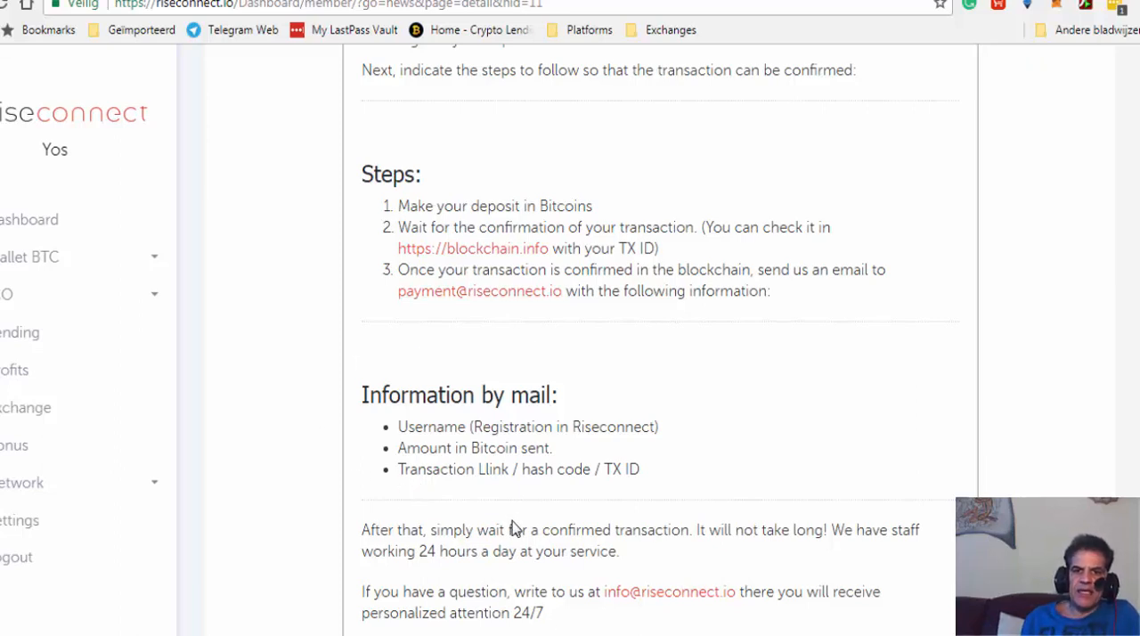
pyautogui.scroll(3)
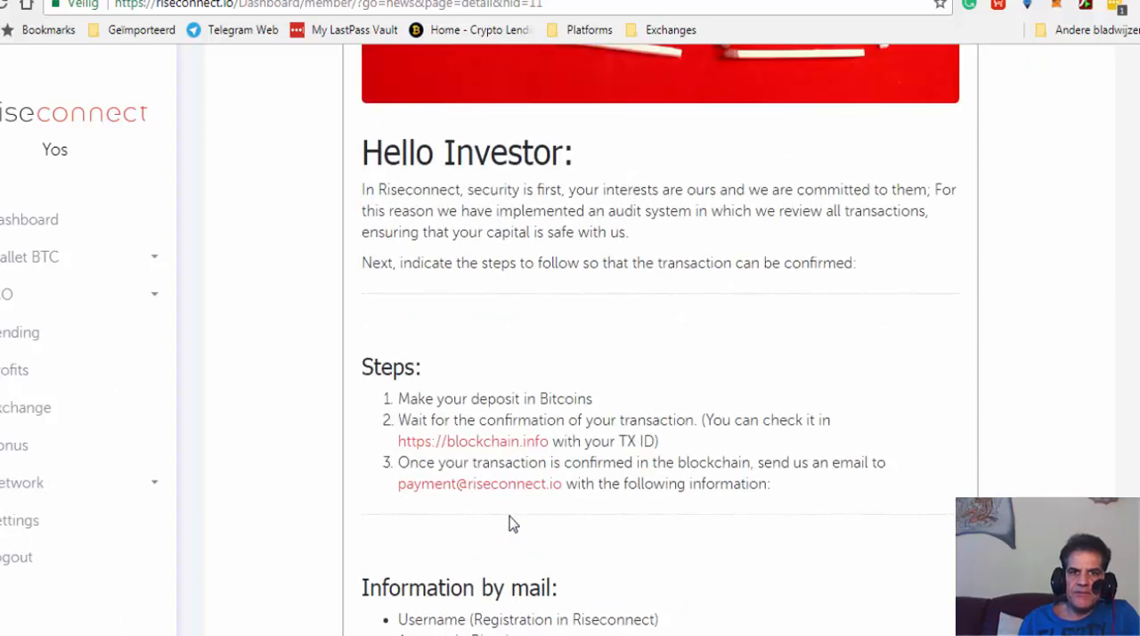
pyautogui.moveTo(30, 219)
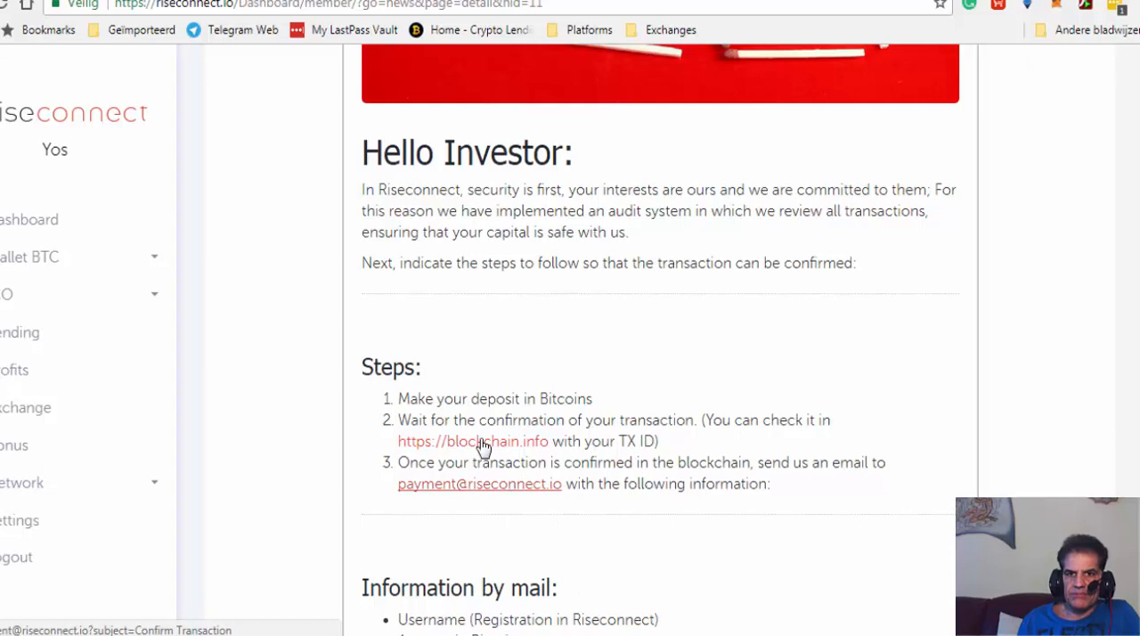
pyautogui.scroll(3)
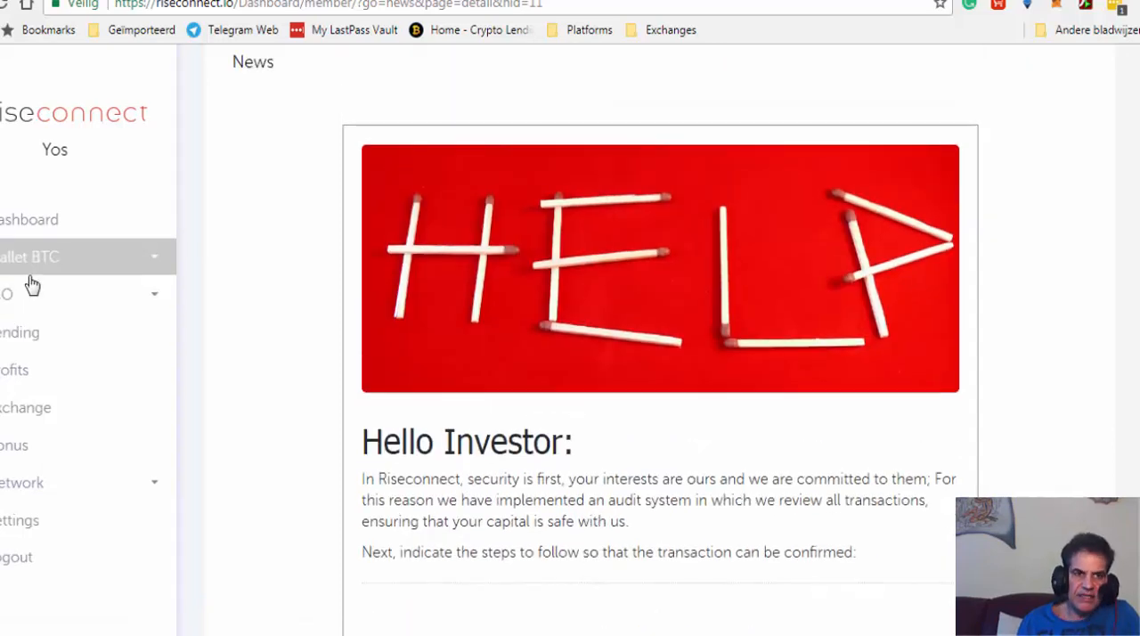
pyautogui.moveTo(29, 220)
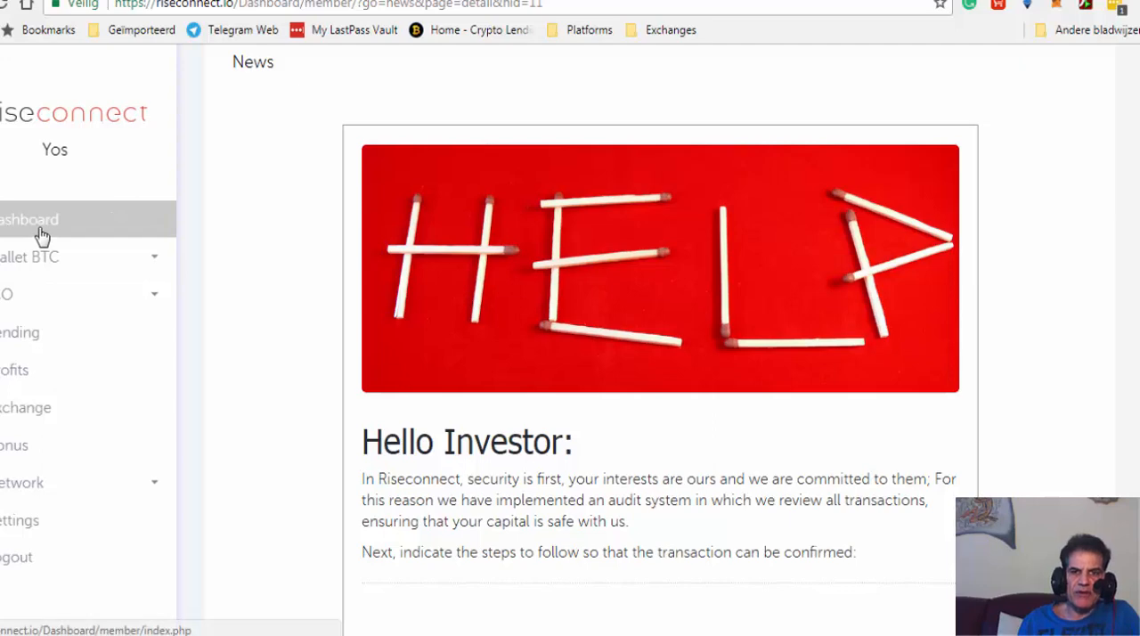
pyautogui.click(29, 219)
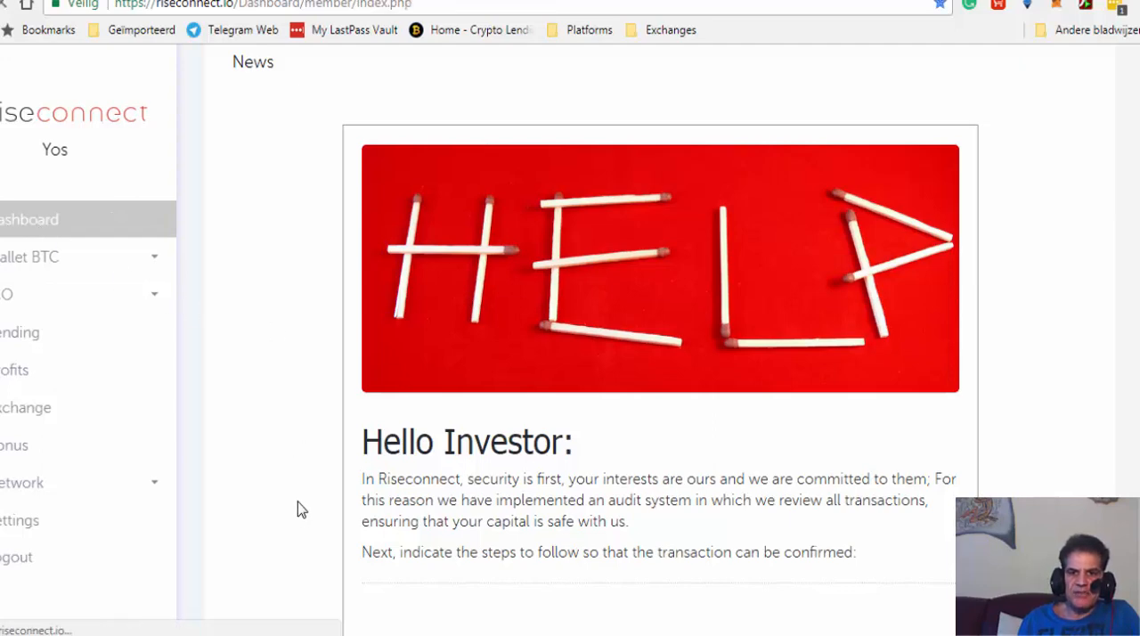
# Reopen Dashboard and review RIC/BTC/USD balances, Total Available RIC cards and ICO countdown
pyautogui.click(30, 219)
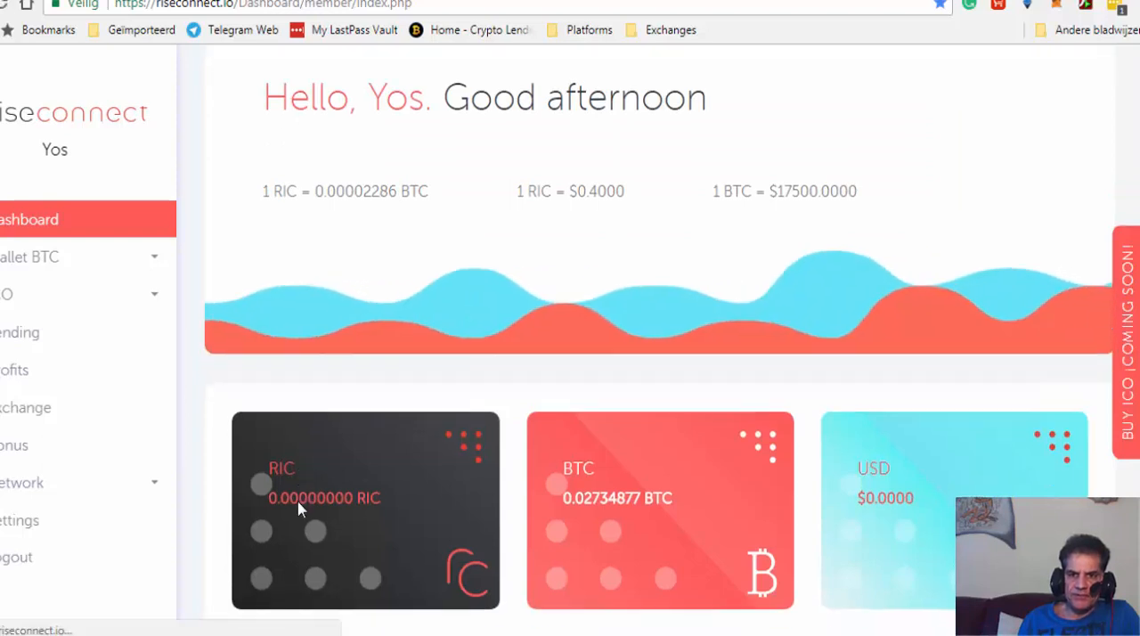
pyautogui.scroll(-3)
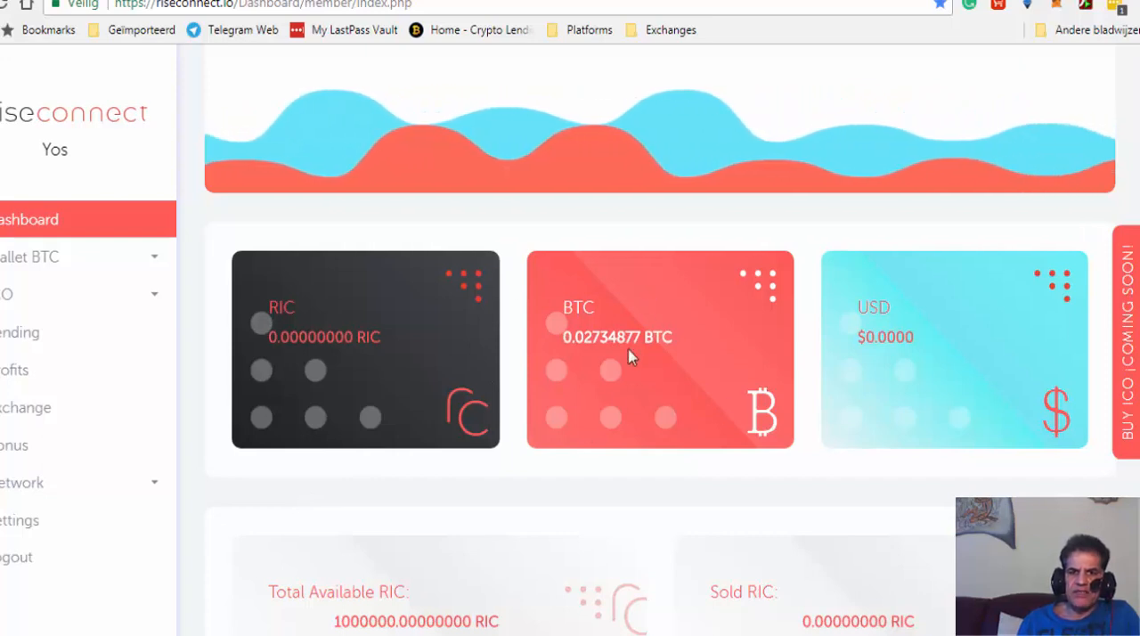
pyautogui.scroll(-3)
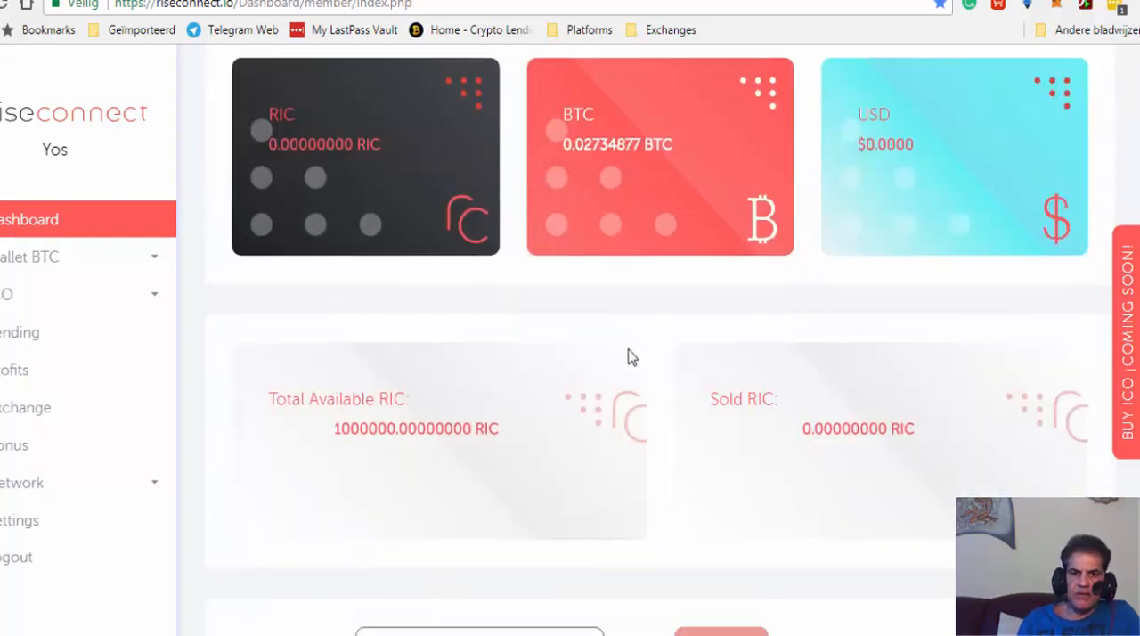
pyautogui.scroll(-3)
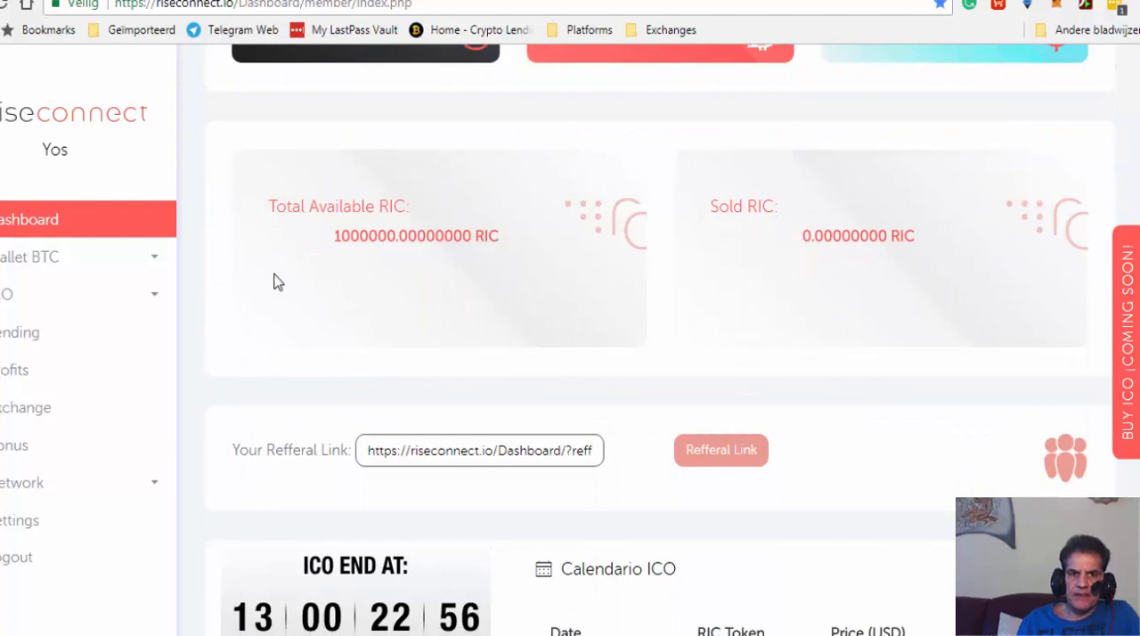
pyautogui.moveTo(370, 190)
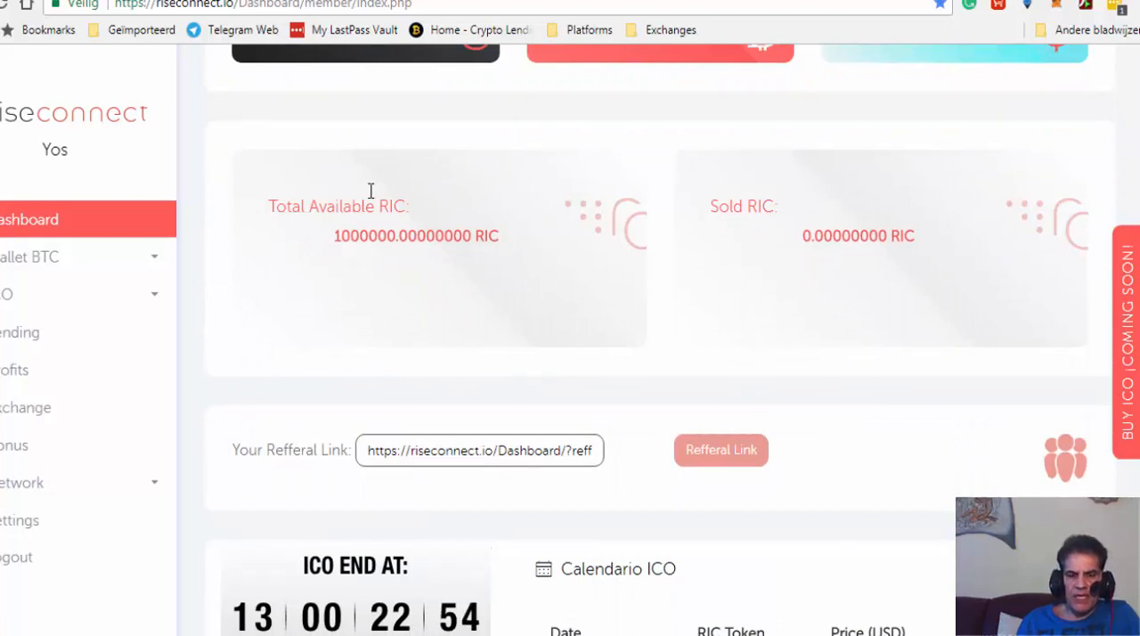
pyautogui.moveTo(355, 278)
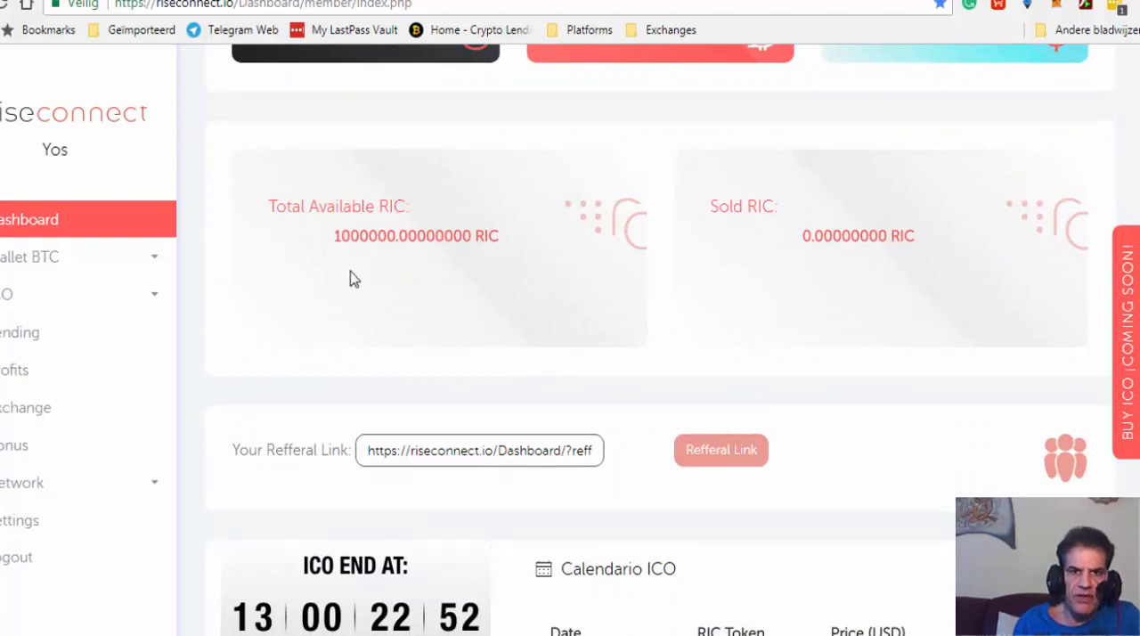
pyautogui.scroll(-3)
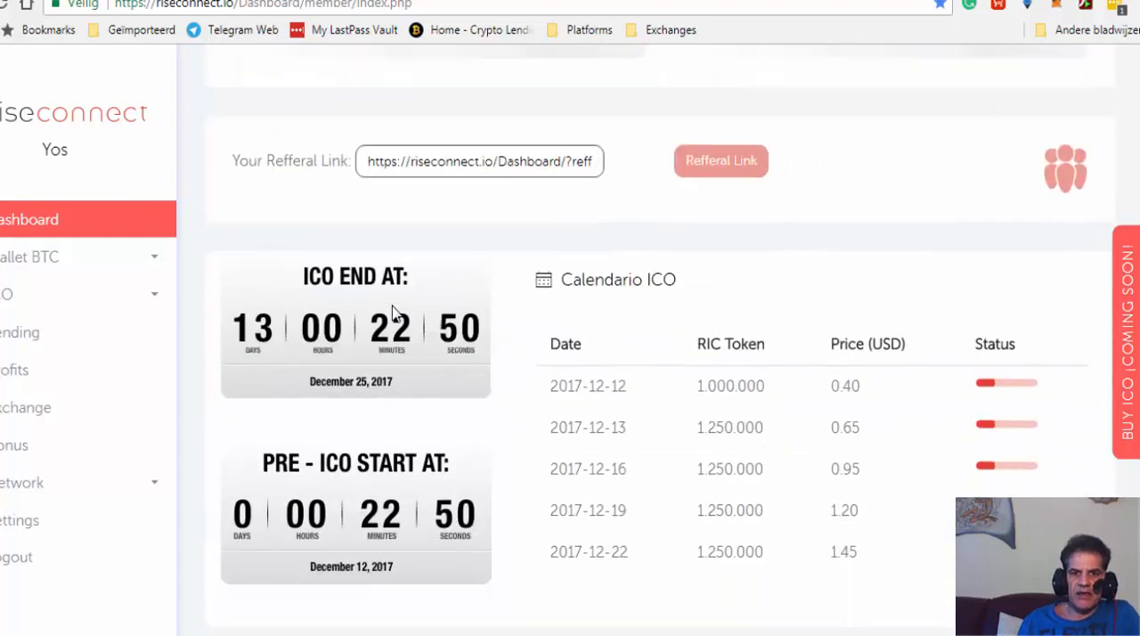
pyautogui.scroll(-3)
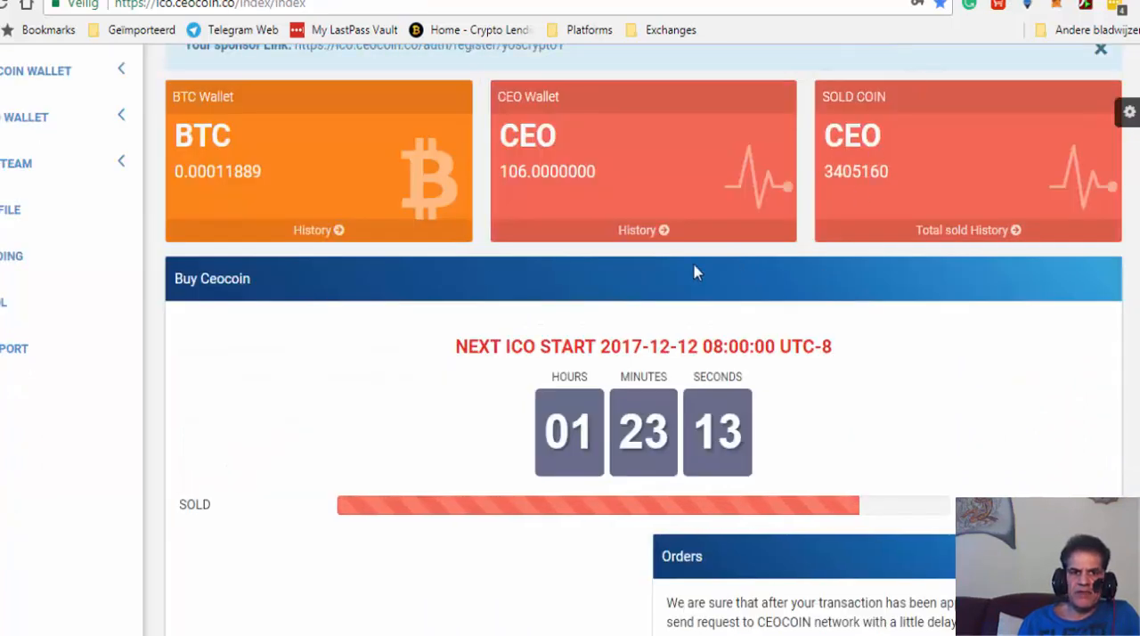
# Scroll the CEOCoin dashboard to the Buy Ceocoin countdown, 4,000,000 CEO sold bar and 106 CEO order
pyautogui.scroll(3)
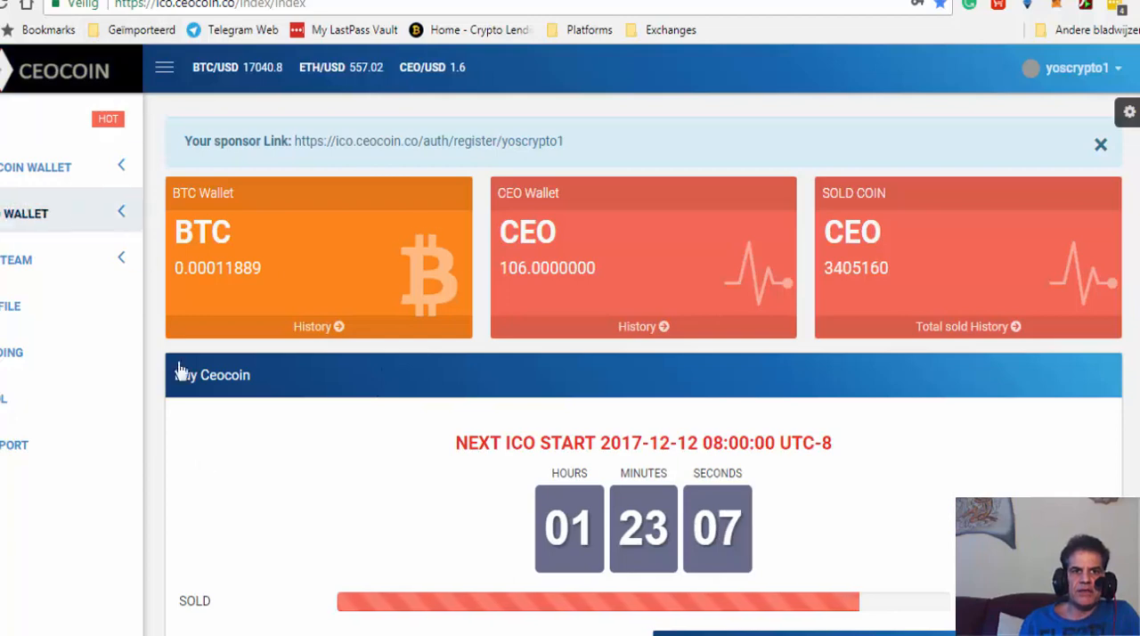
pyautogui.scroll(-3)
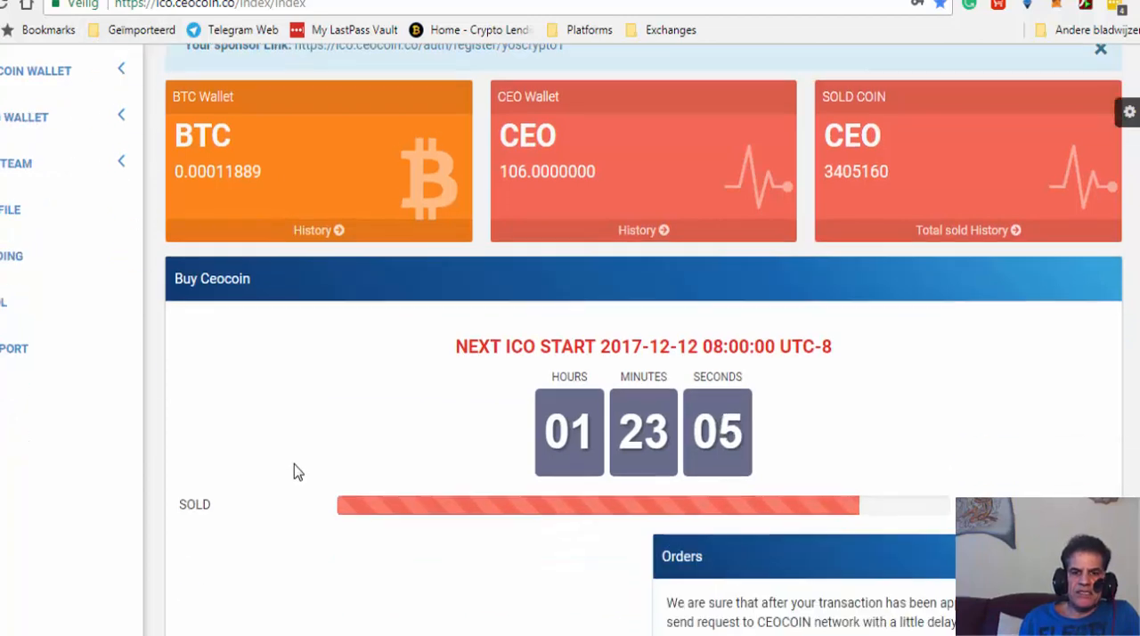
pyautogui.scroll(-3)
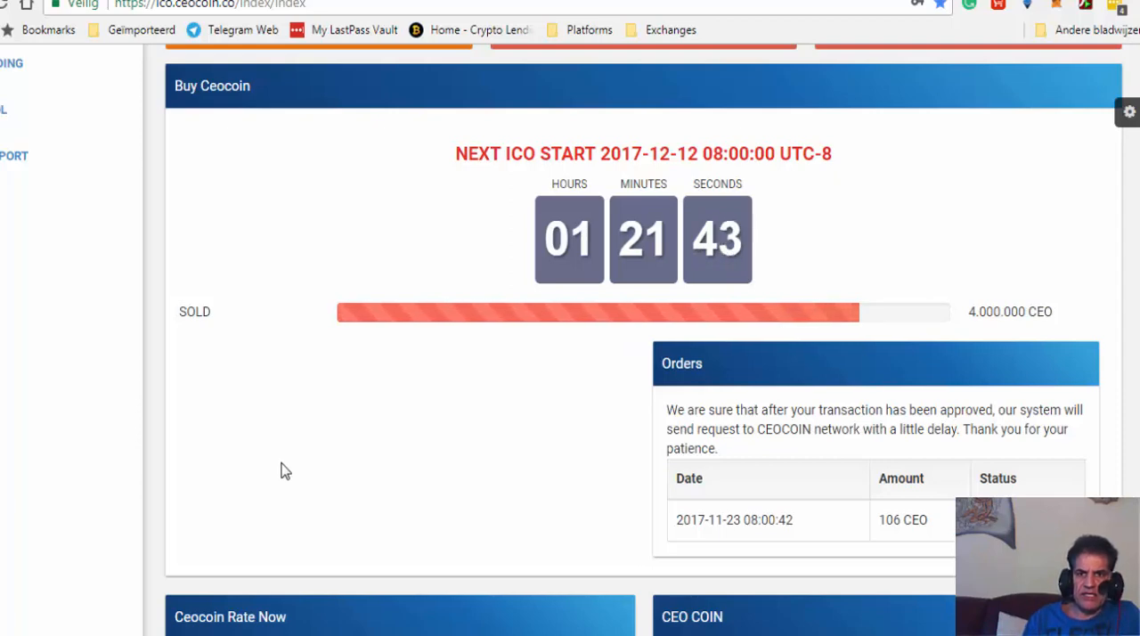
pyautogui.moveTo(382, 314)
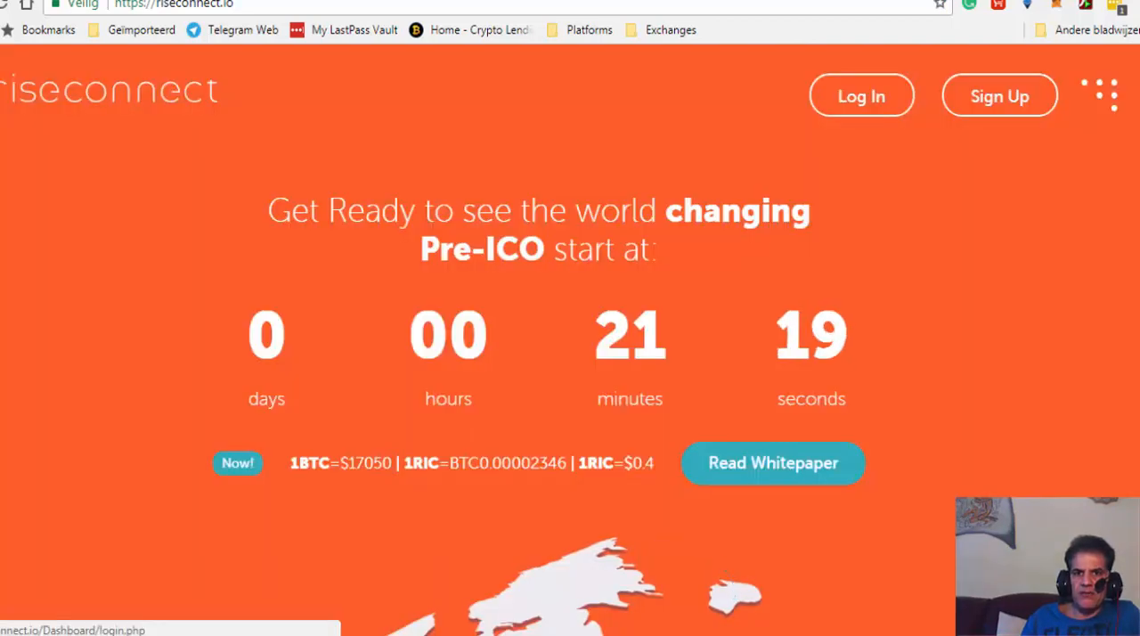
# Log In on riseconnect.io and view the ICO end and Pre-ICO countdowns beside the RIC calendar
pyautogui.click(860, 96)
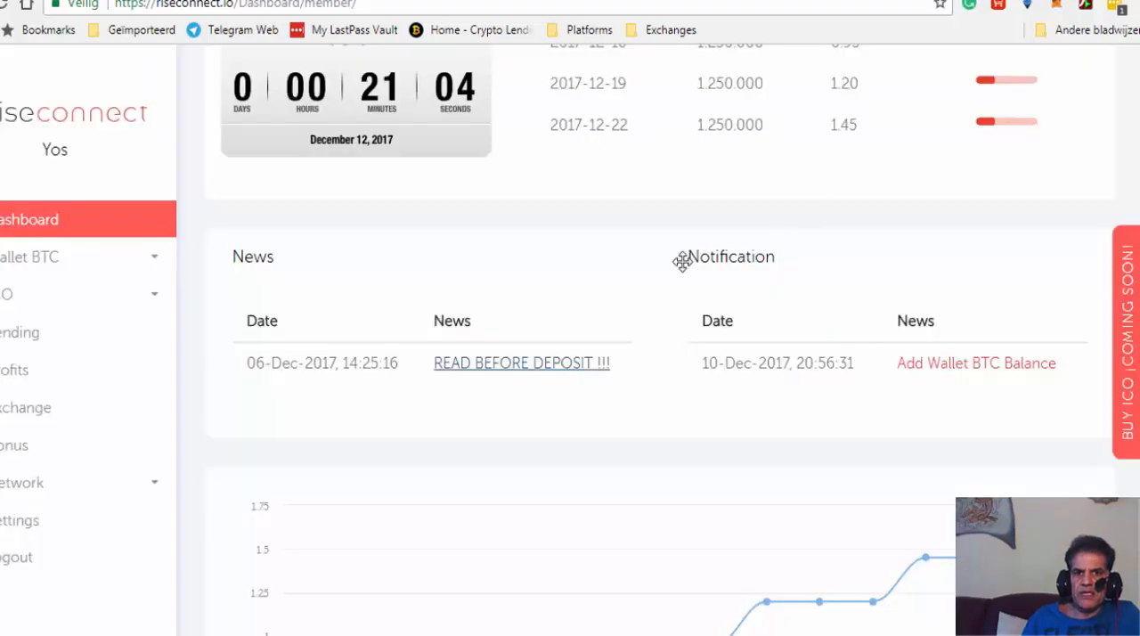
pyautogui.scroll(3)
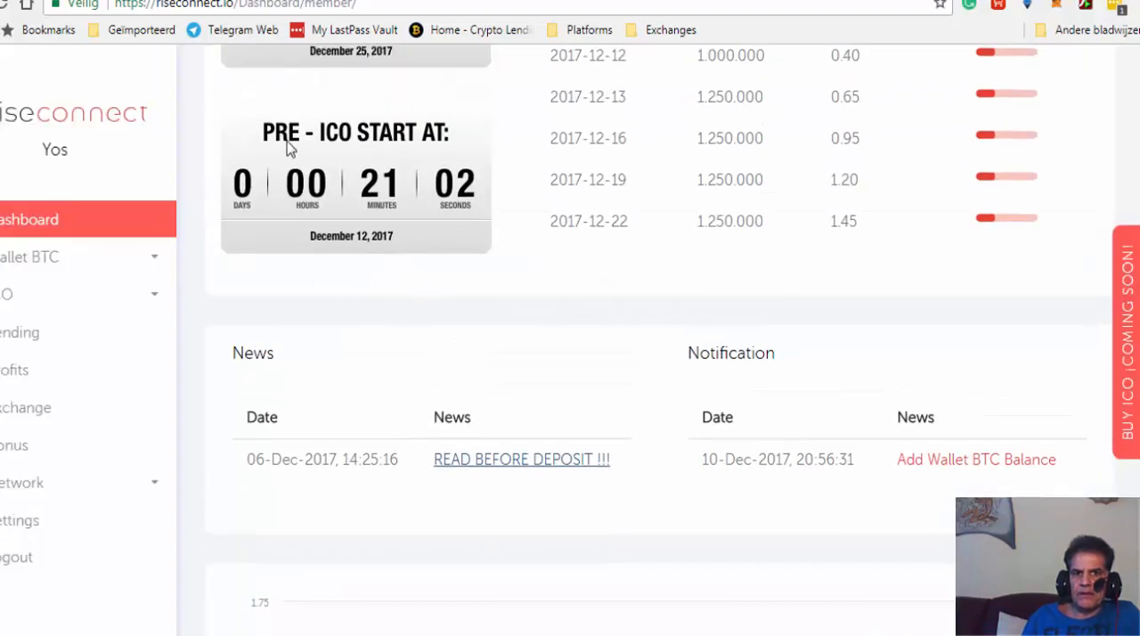
pyautogui.scroll(3)
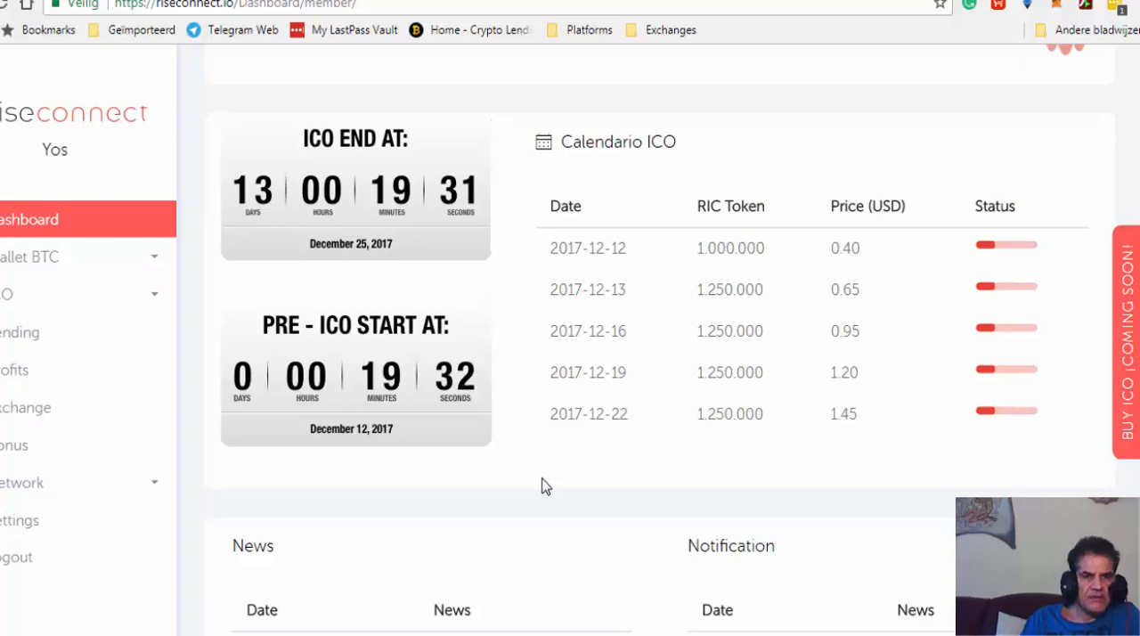
pyautogui.moveTo(579, 443)
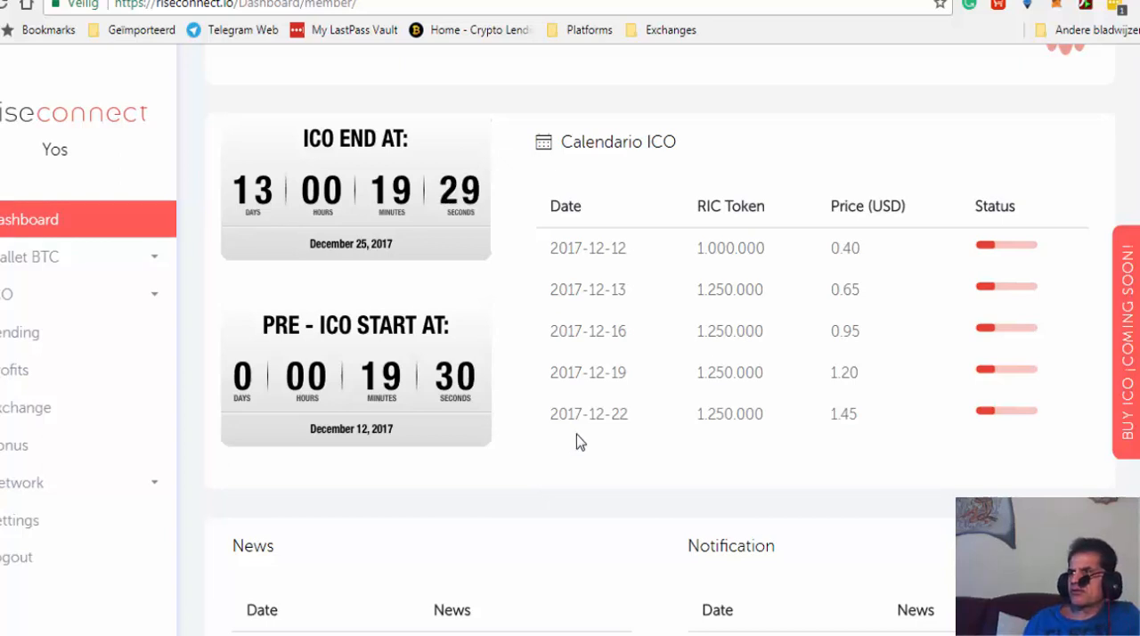